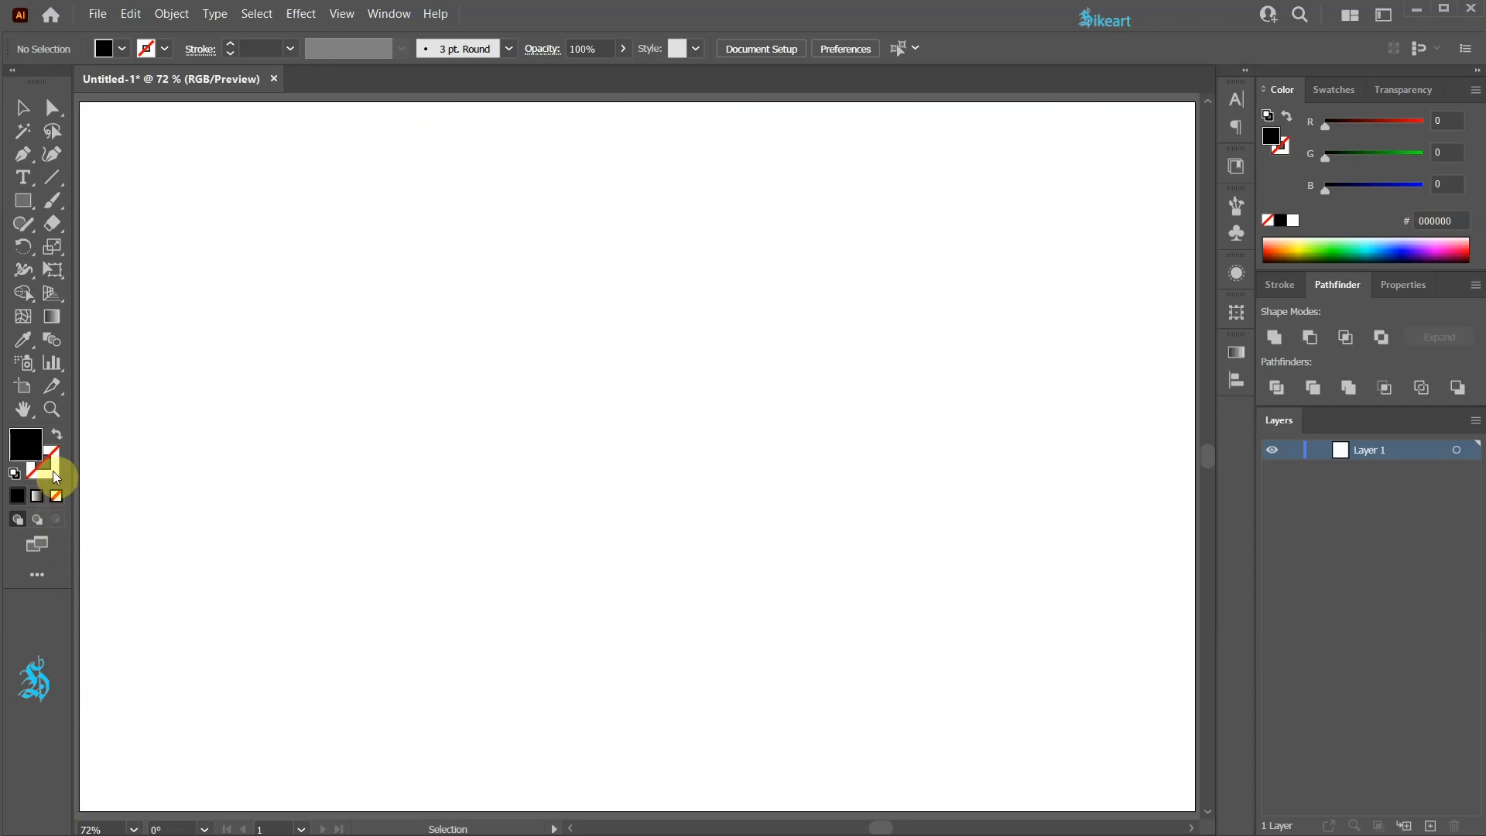
pyautogui.moveTo(26, 445)
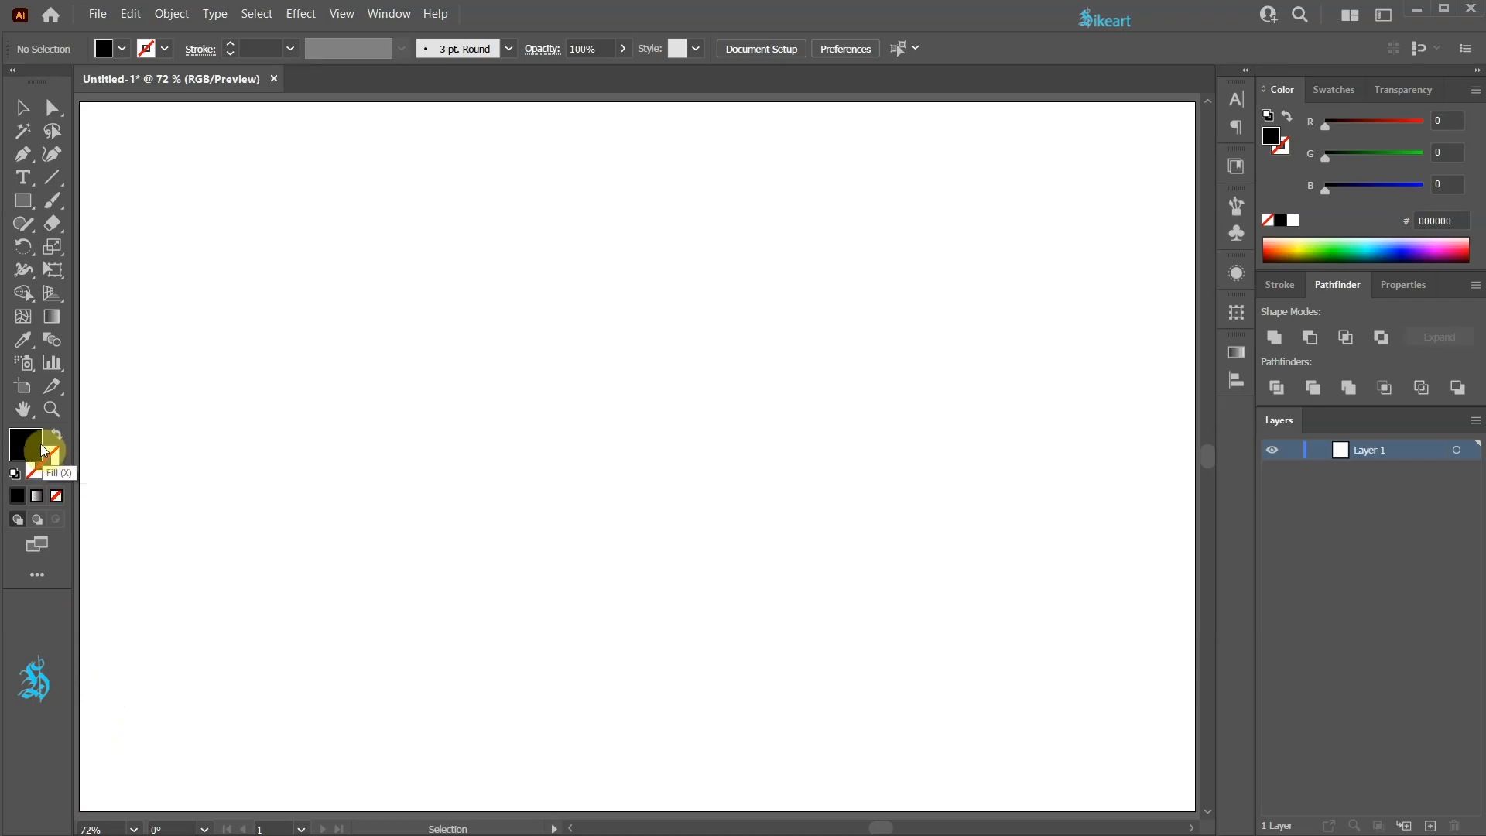
# Draw a black-filled square, rotate it 45° into a diamond and shrink it tiny near the left edge
pyautogui.click(24, 199)
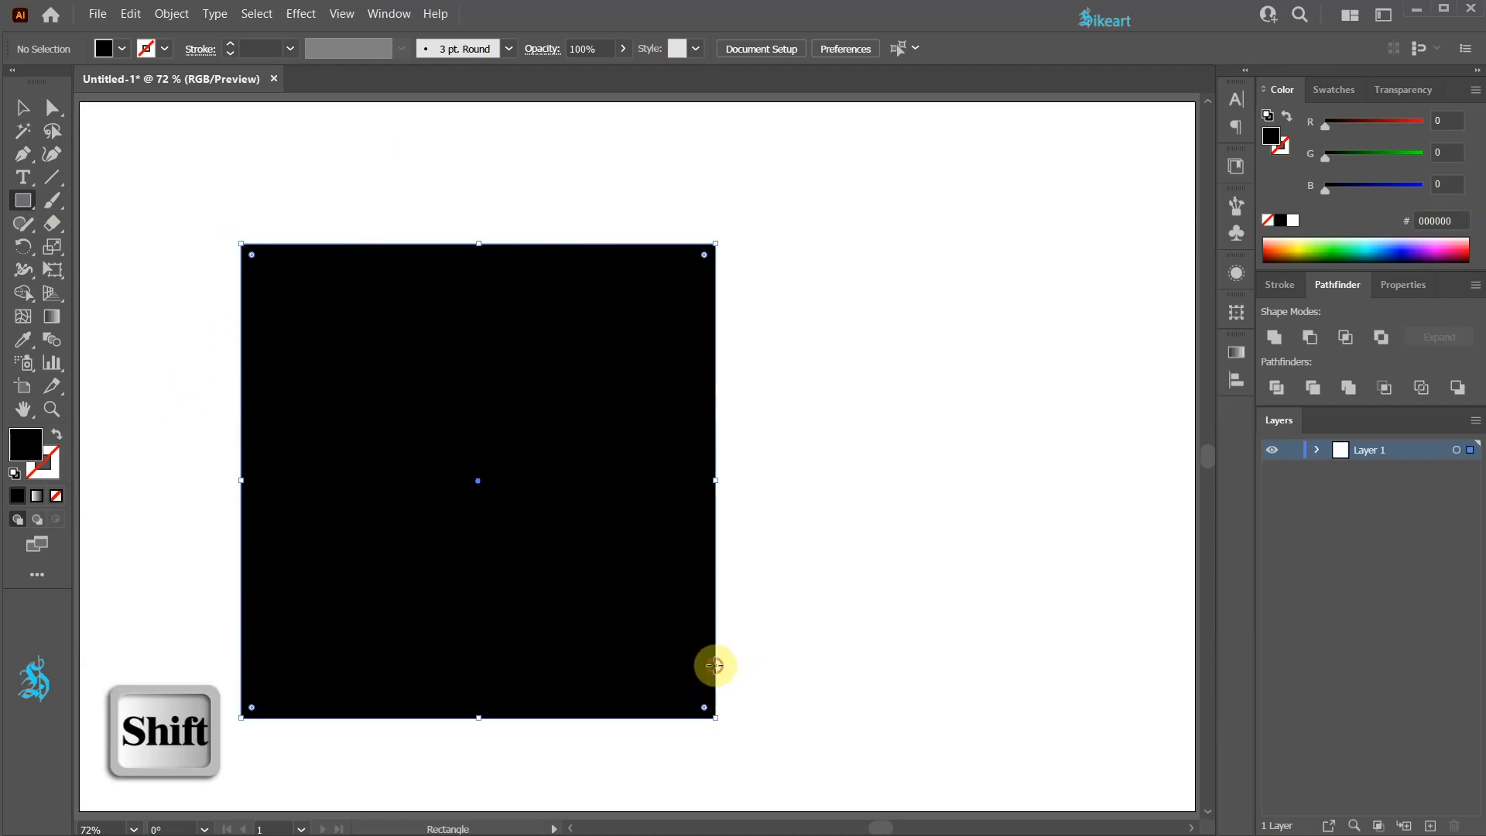
pyautogui.press('v')
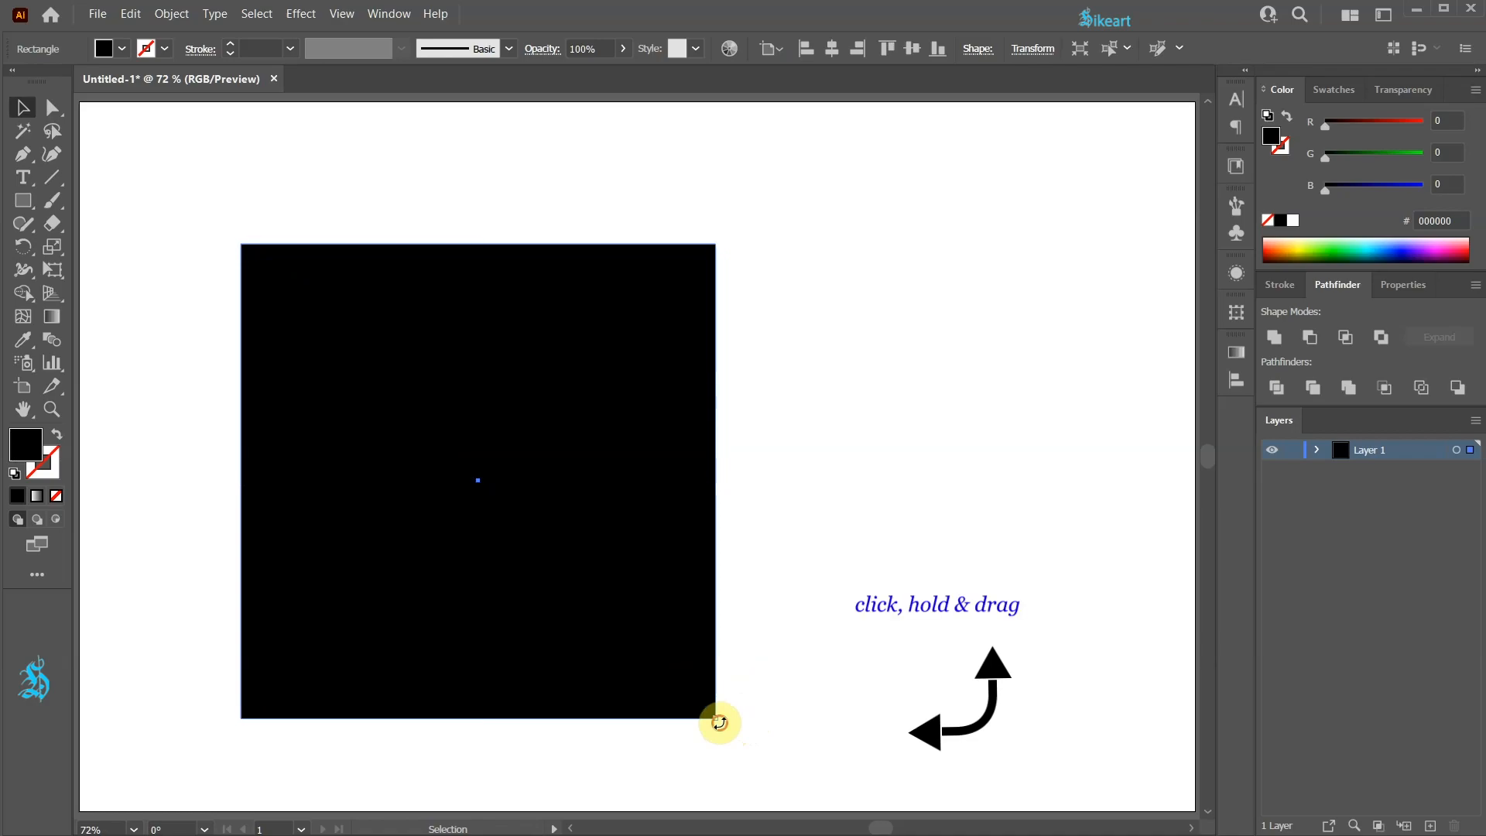
pyautogui.moveTo(719, 722); pyautogui.dragTo(861, 529)
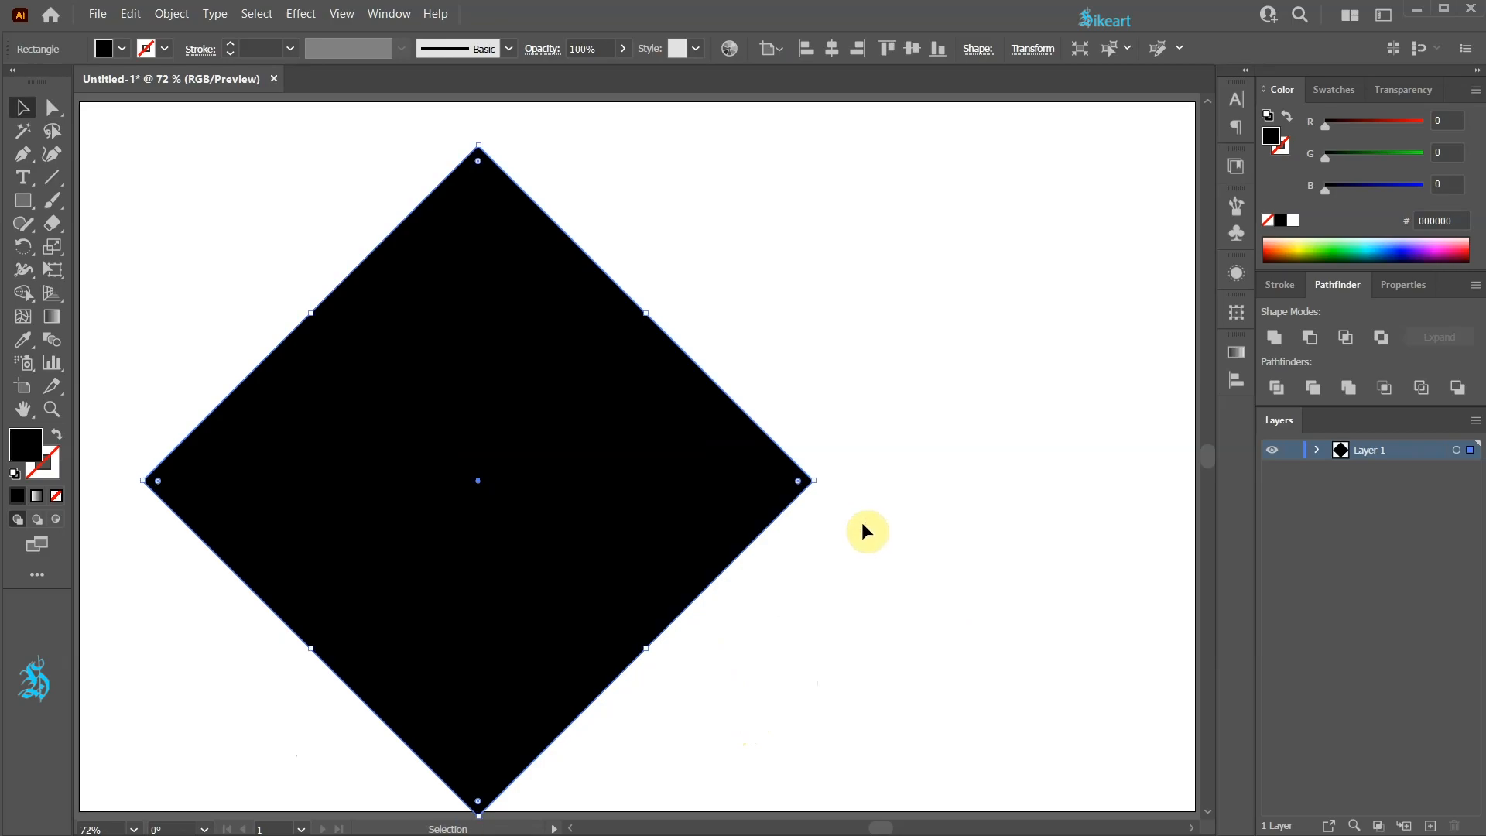
pyautogui.moveTo(812, 480); pyautogui.dragTo(255, 497)
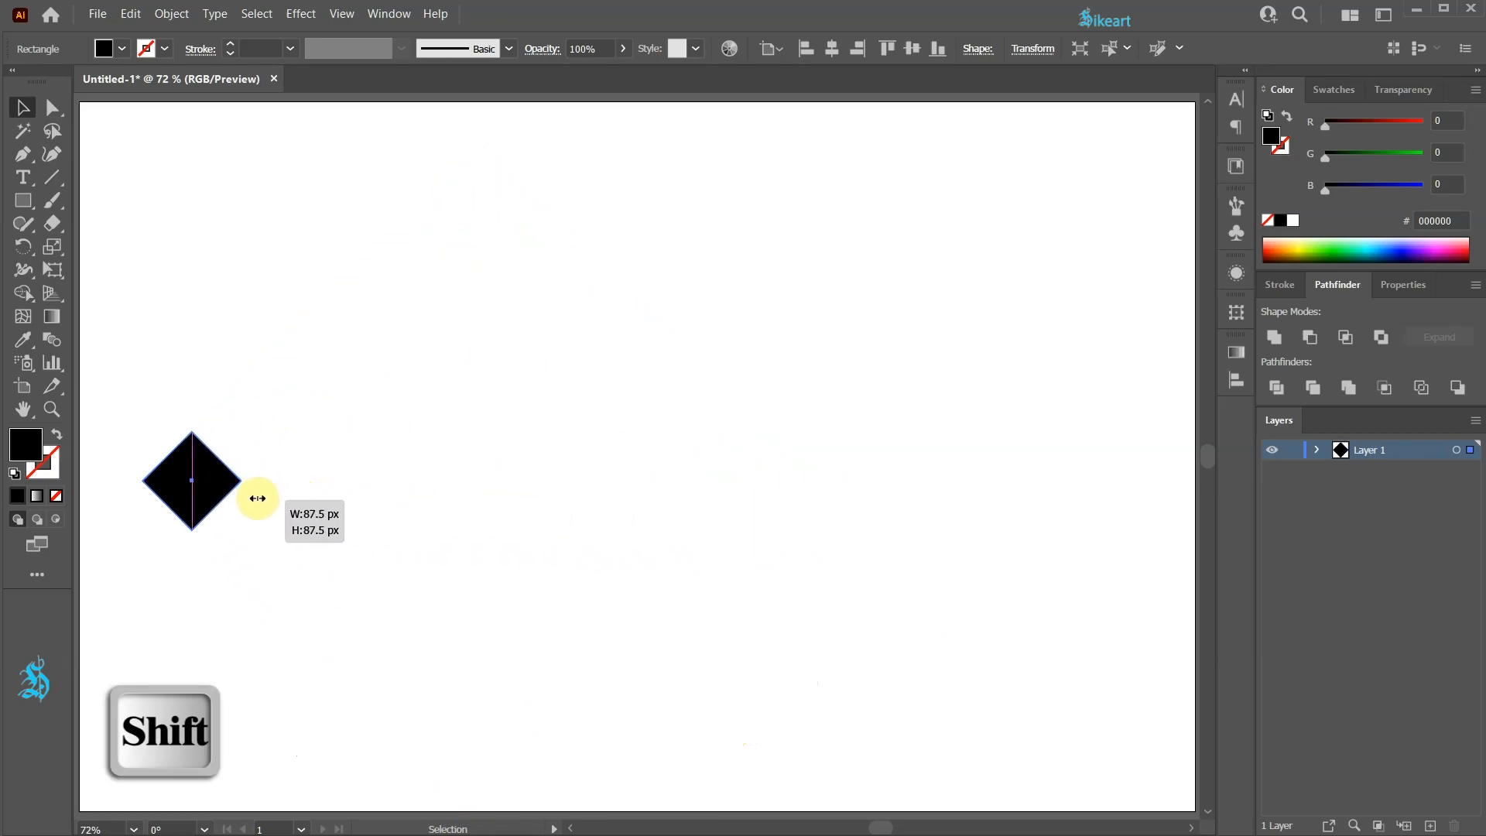
pyautogui.moveTo(255, 497); pyautogui.dragTo(161, 397)
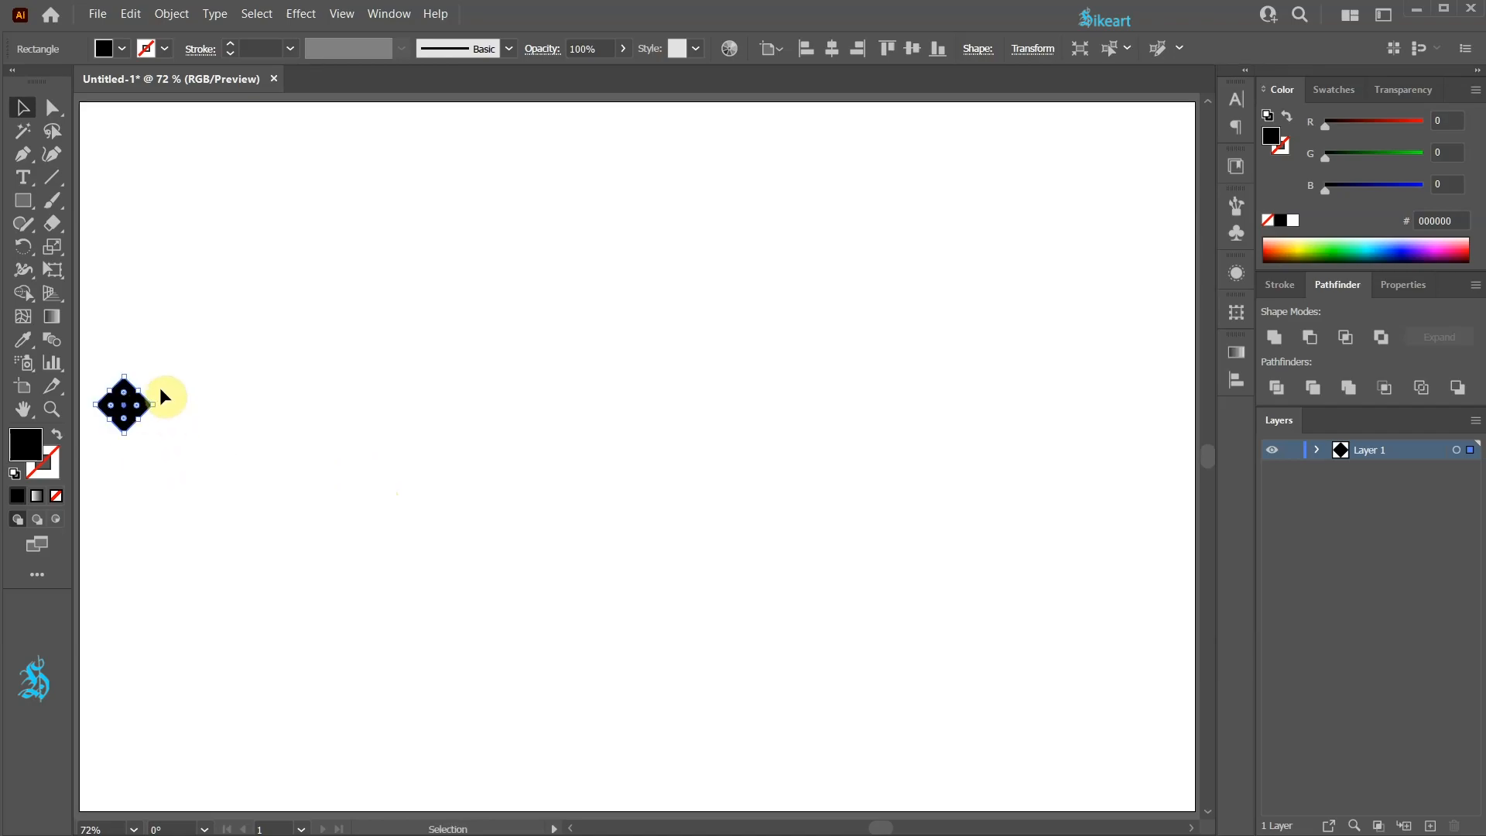
# Apply a Repeat Grid to the diamond with 0 px horizontal spacing
pyautogui.click(171, 14)
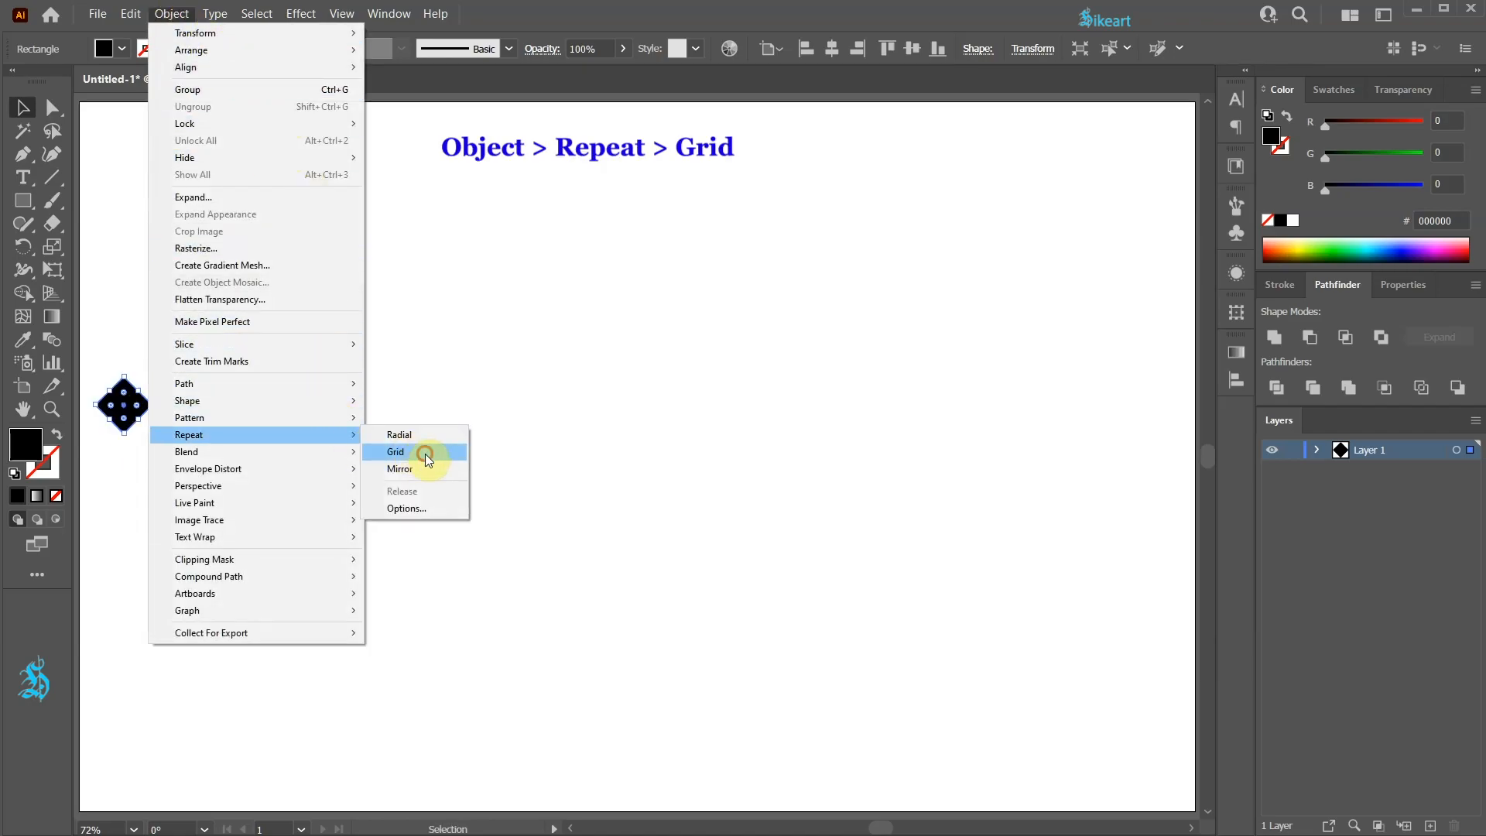
pyautogui.click(394, 450)
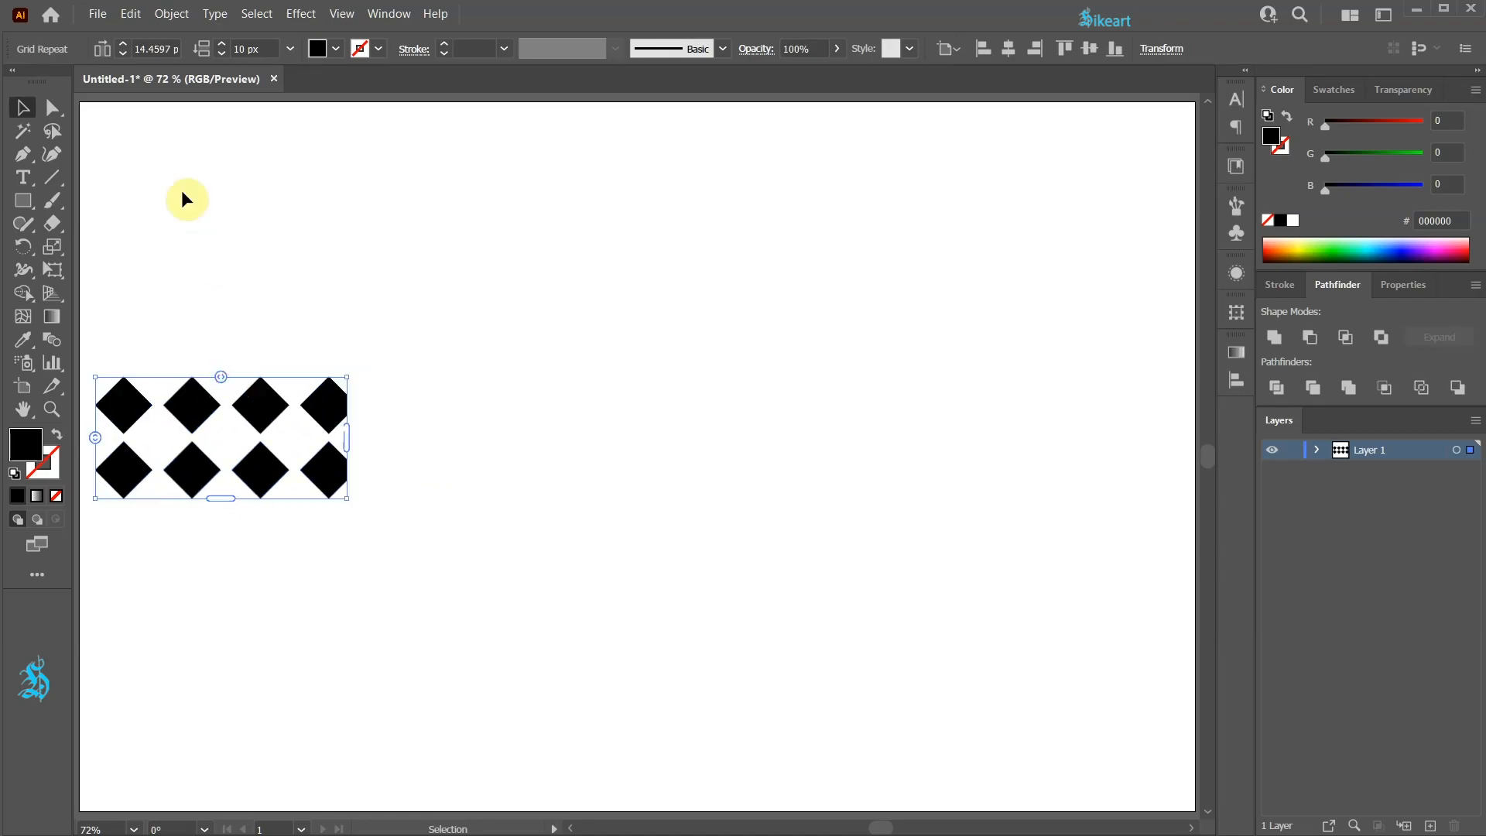
pyautogui.click(152, 48)
pyautogui.write('0')
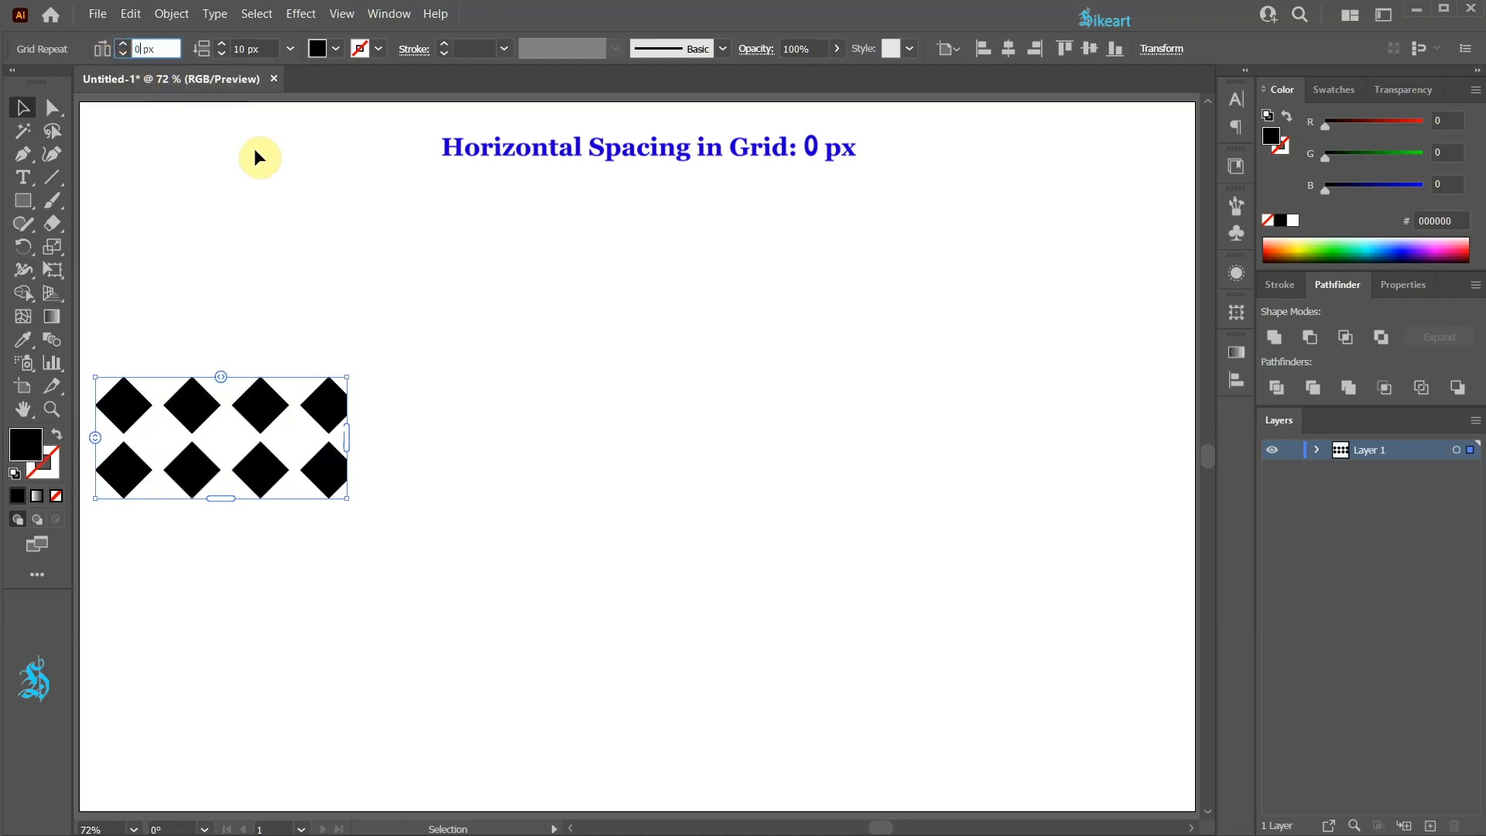
pyautogui.press('Tab')
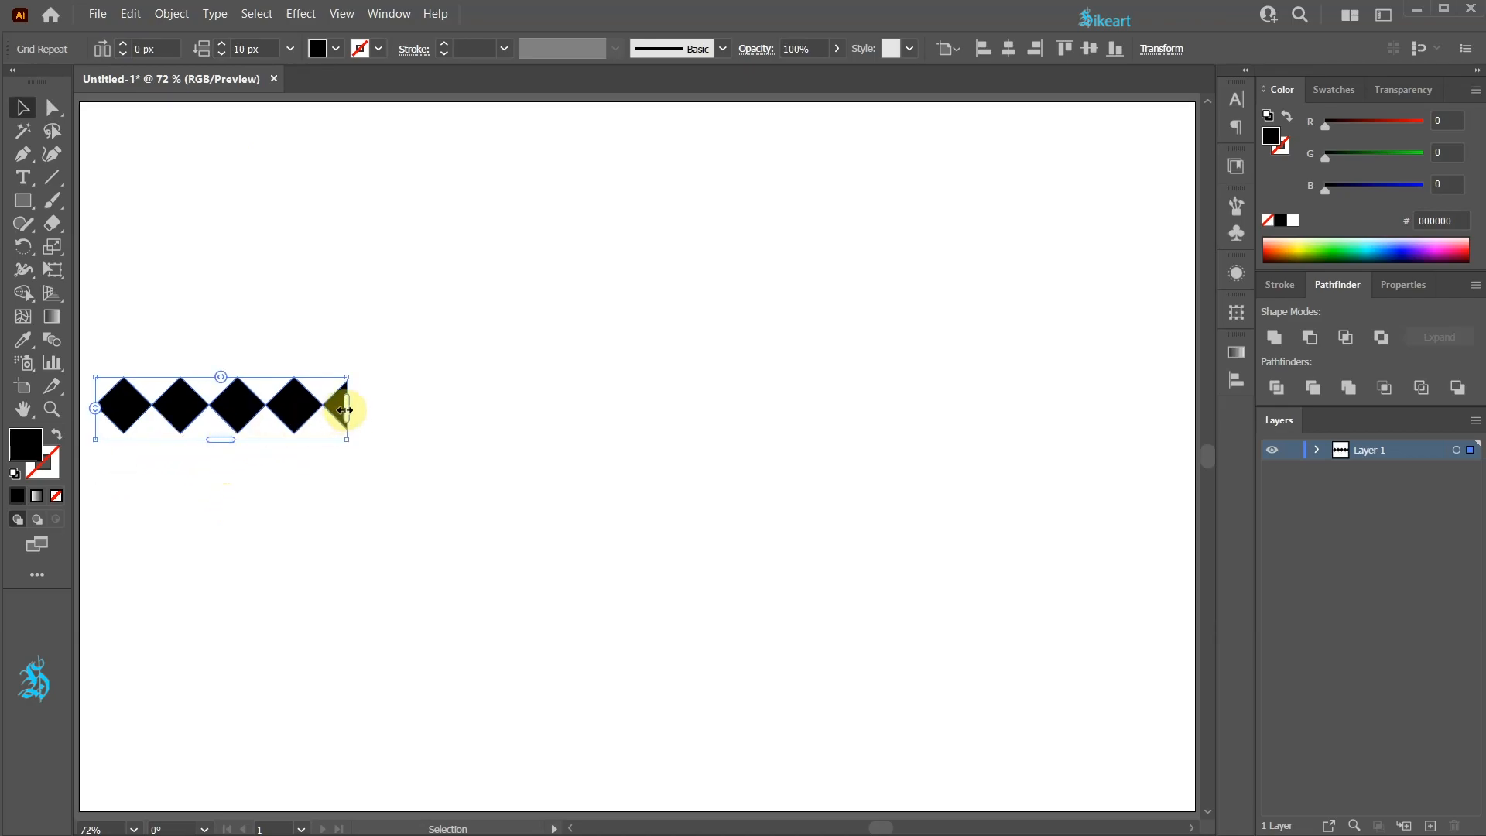
# Reduce the grid to a single row and extend it across the artboard
pyautogui.moveTo(345, 408); pyautogui.dragTo(634, 409)
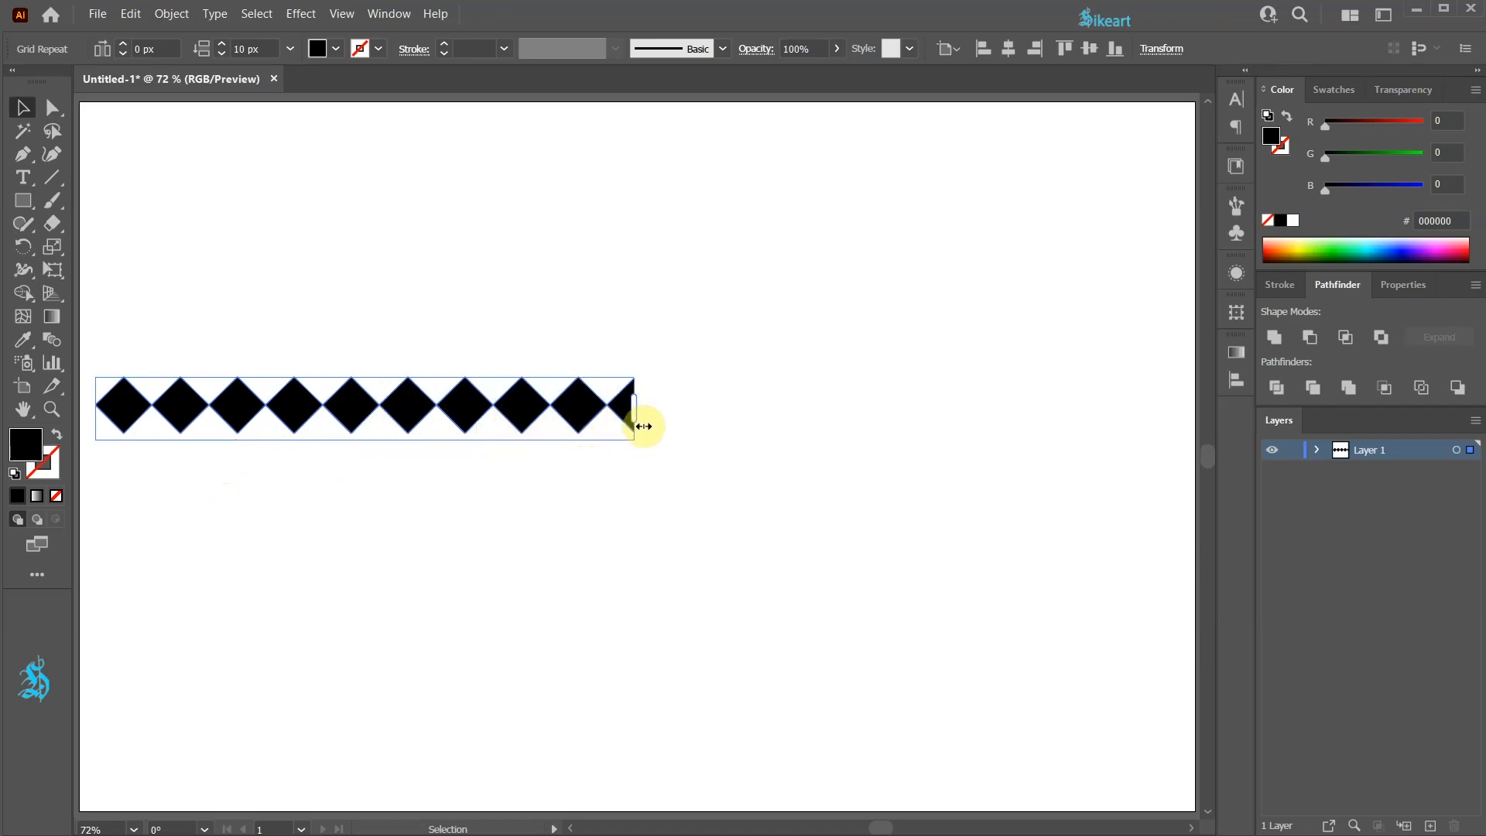
pyautogui.moveTo(635, 427); pyautogui.dragTo(1160, 396)
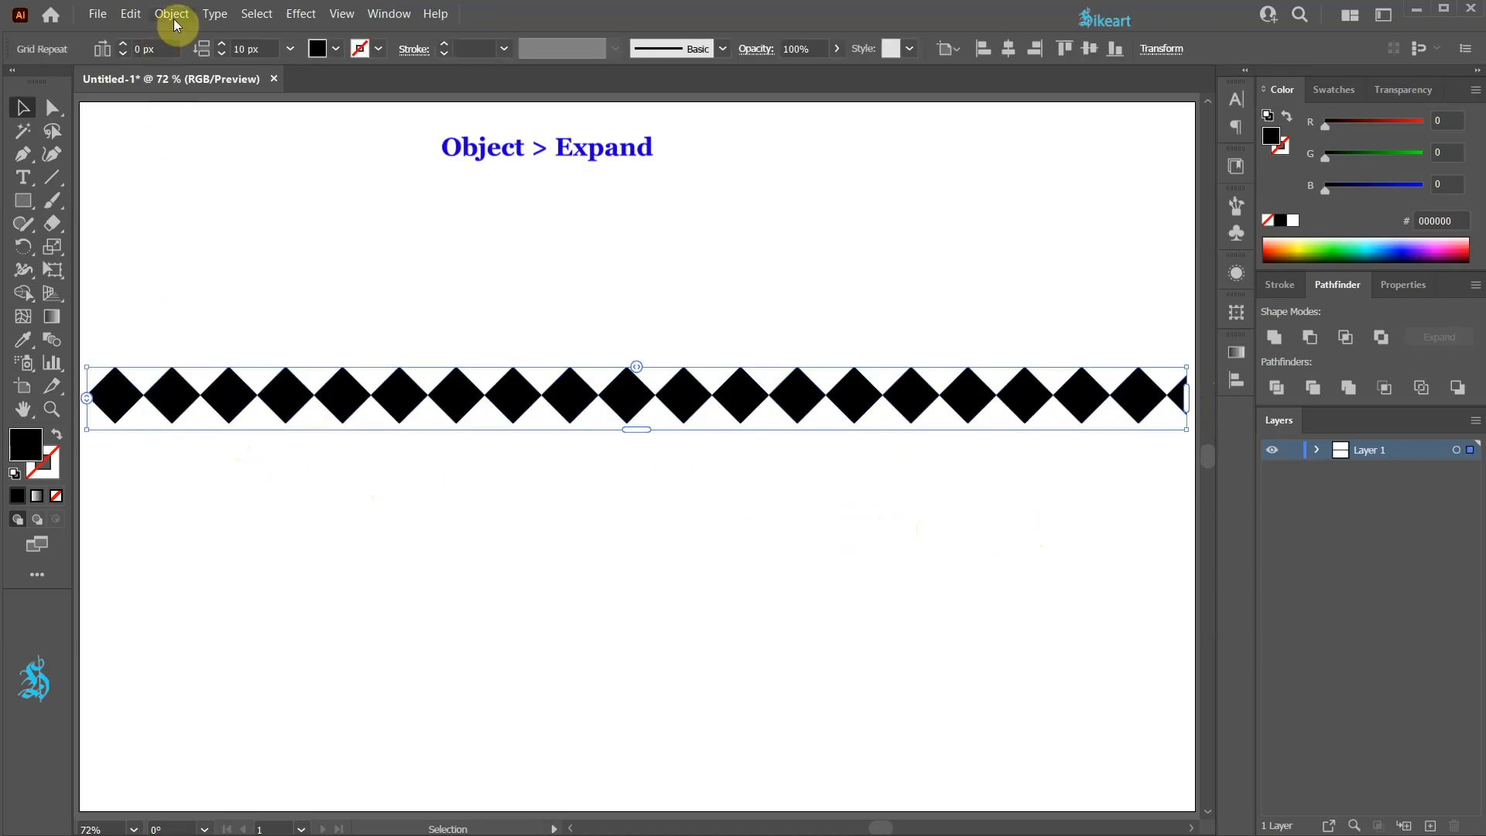
# Expand the repeat into ordinary shapes and merge them with Pathfinder into one strip
pyautogui.click(172, 14)
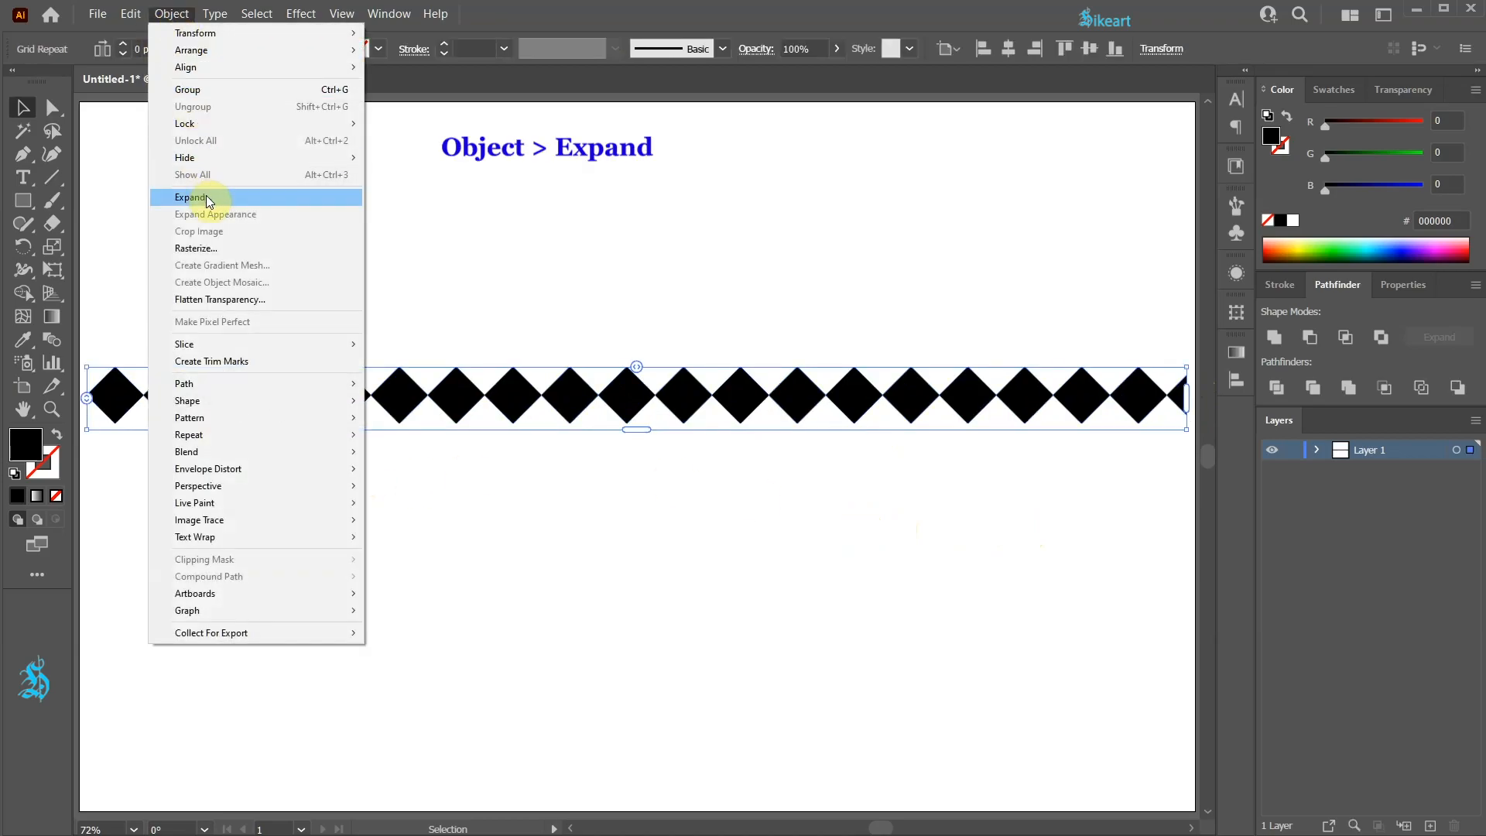
pyautogui.click(192, 197)
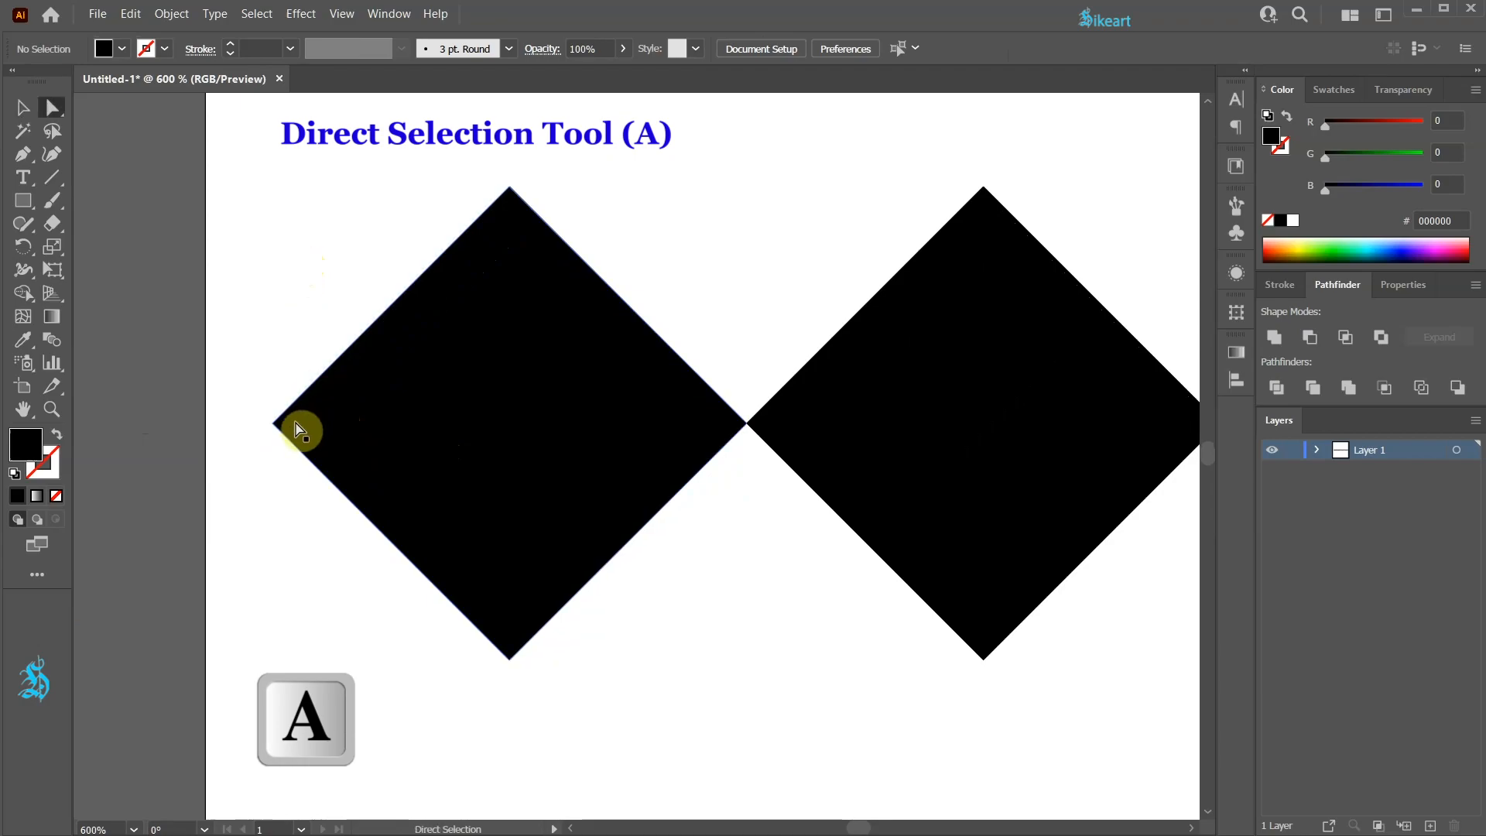
pyautogui.click(289, 431)
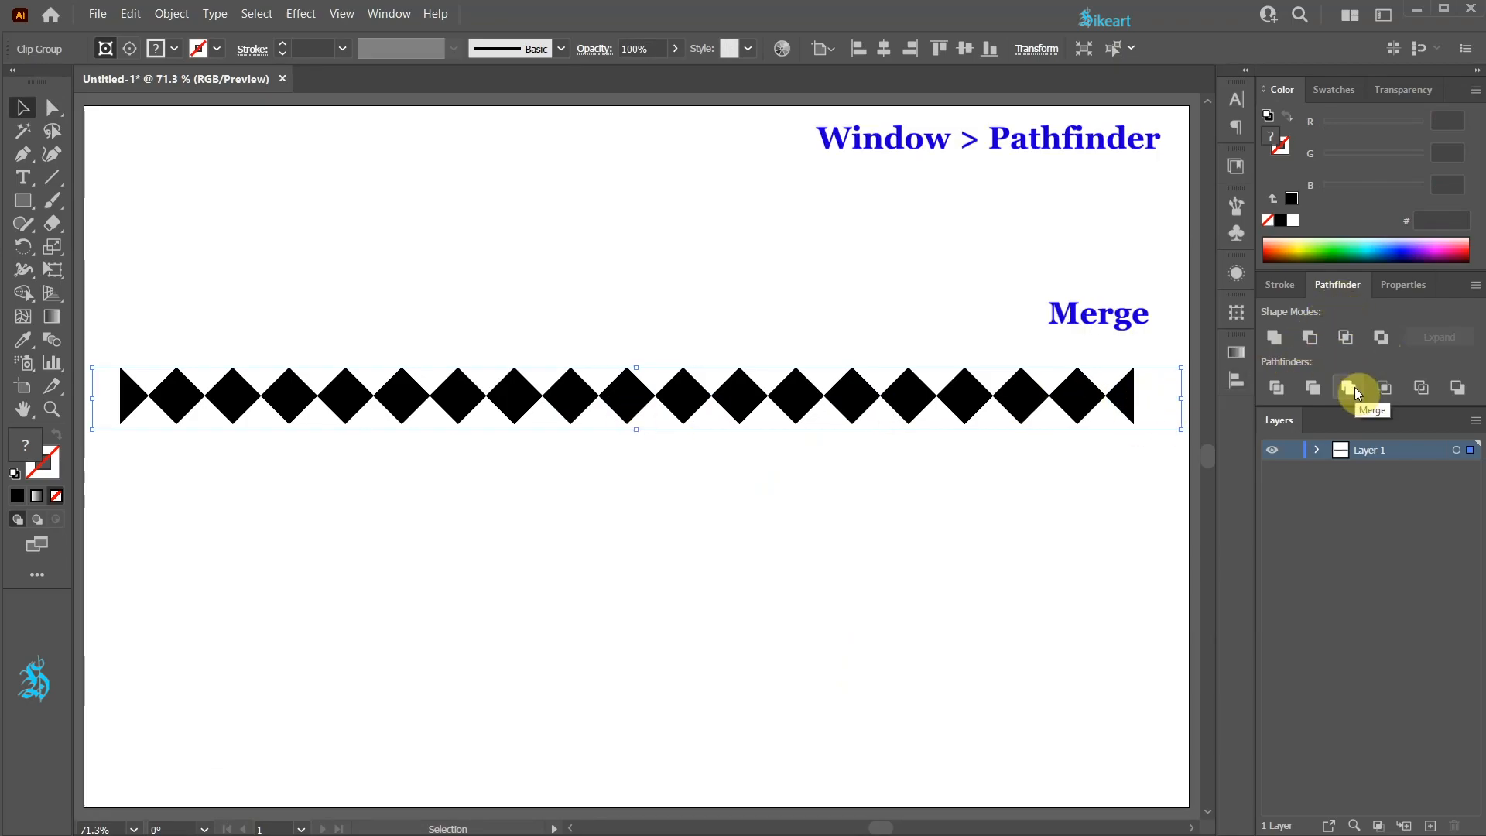
pyautogui.click(1349, 388)
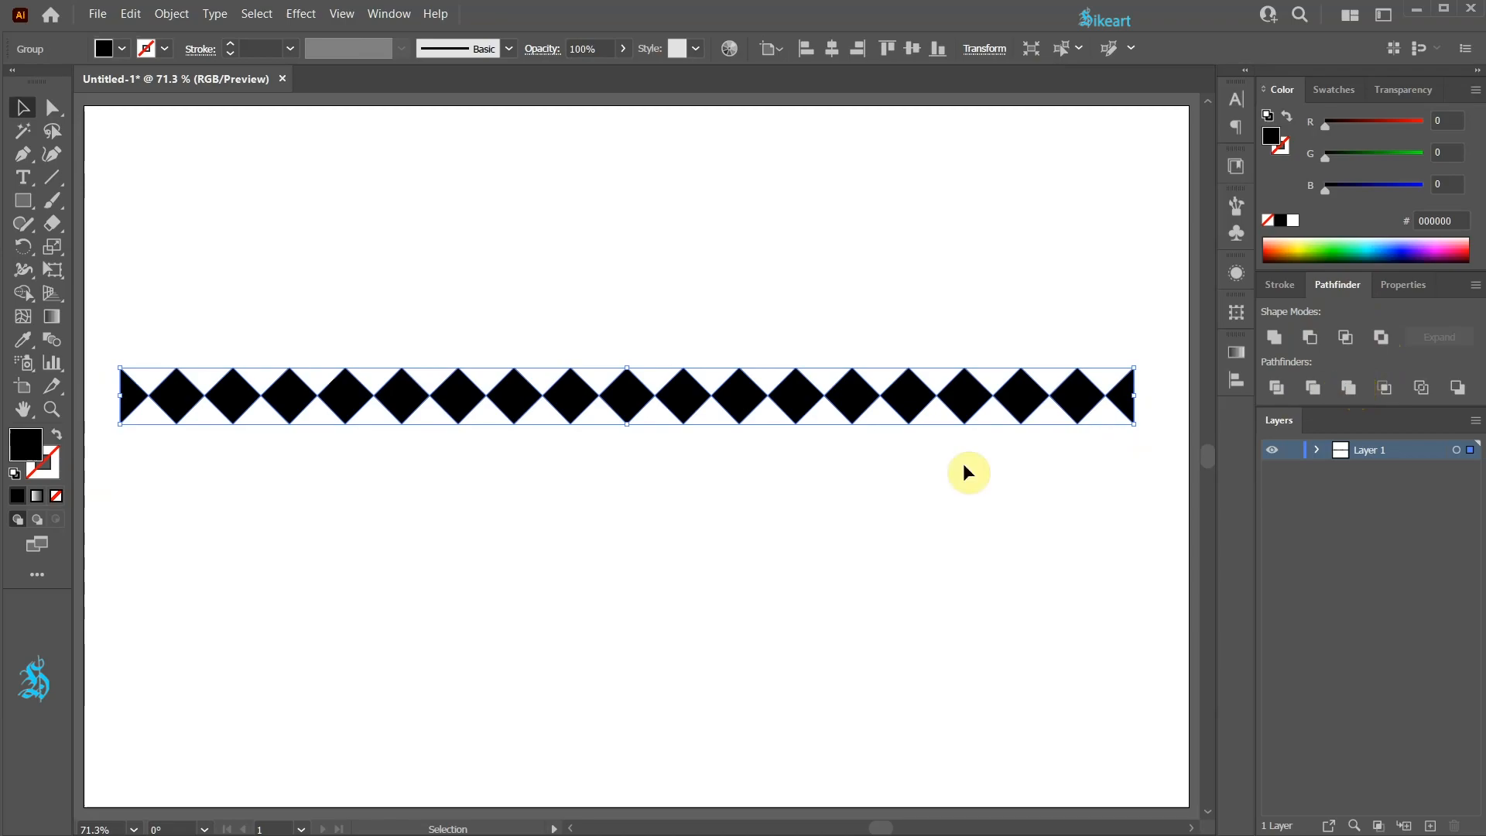
# Rotate a copy of the row 90° into a cross, scale the cross down and group it
pyautogui.press('ctrl+c')
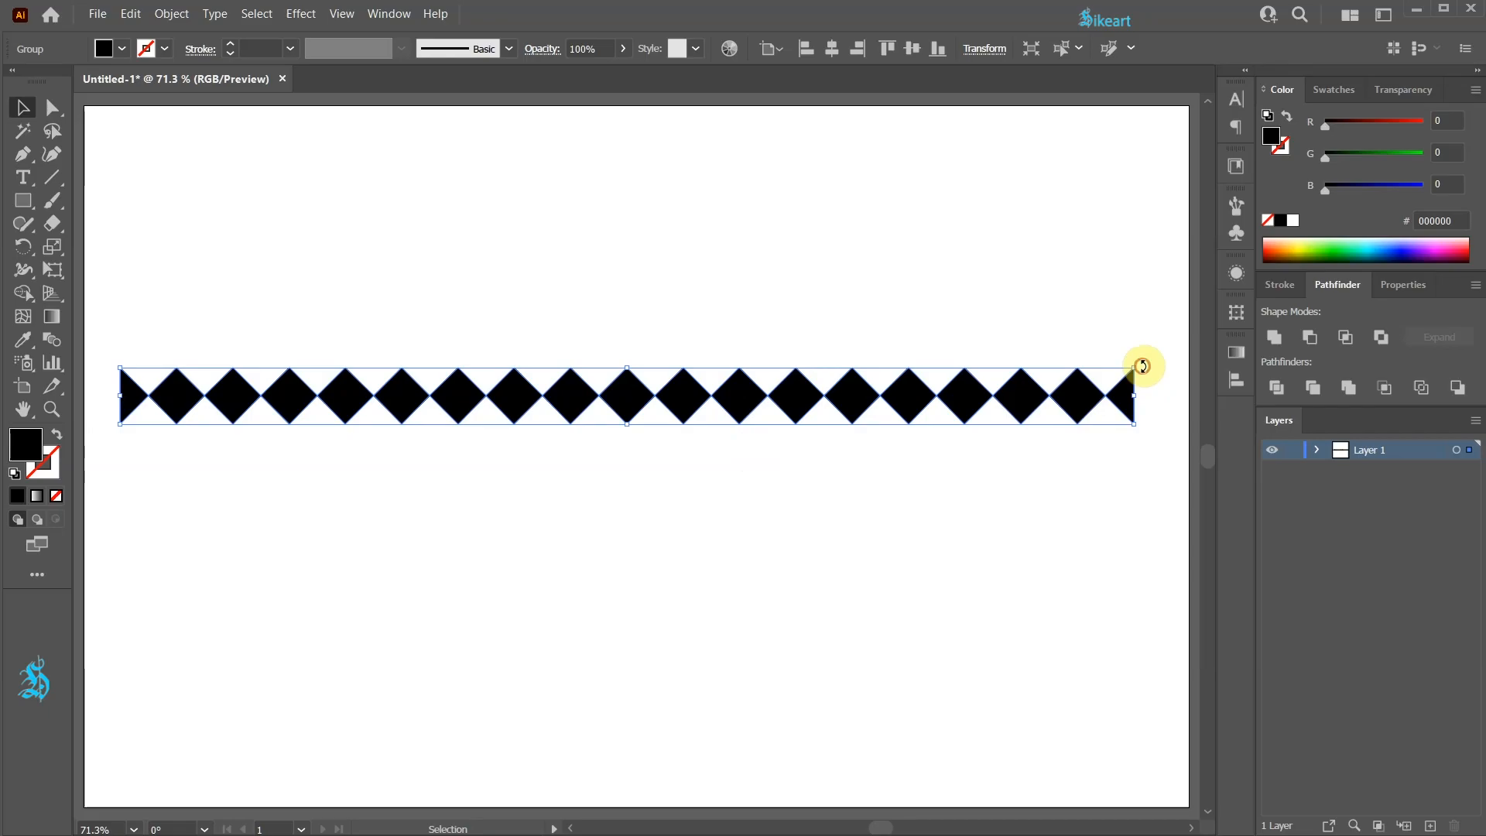
pyautogui.moveTo(1142, 365); pyautogui.dragTo(673, 701)
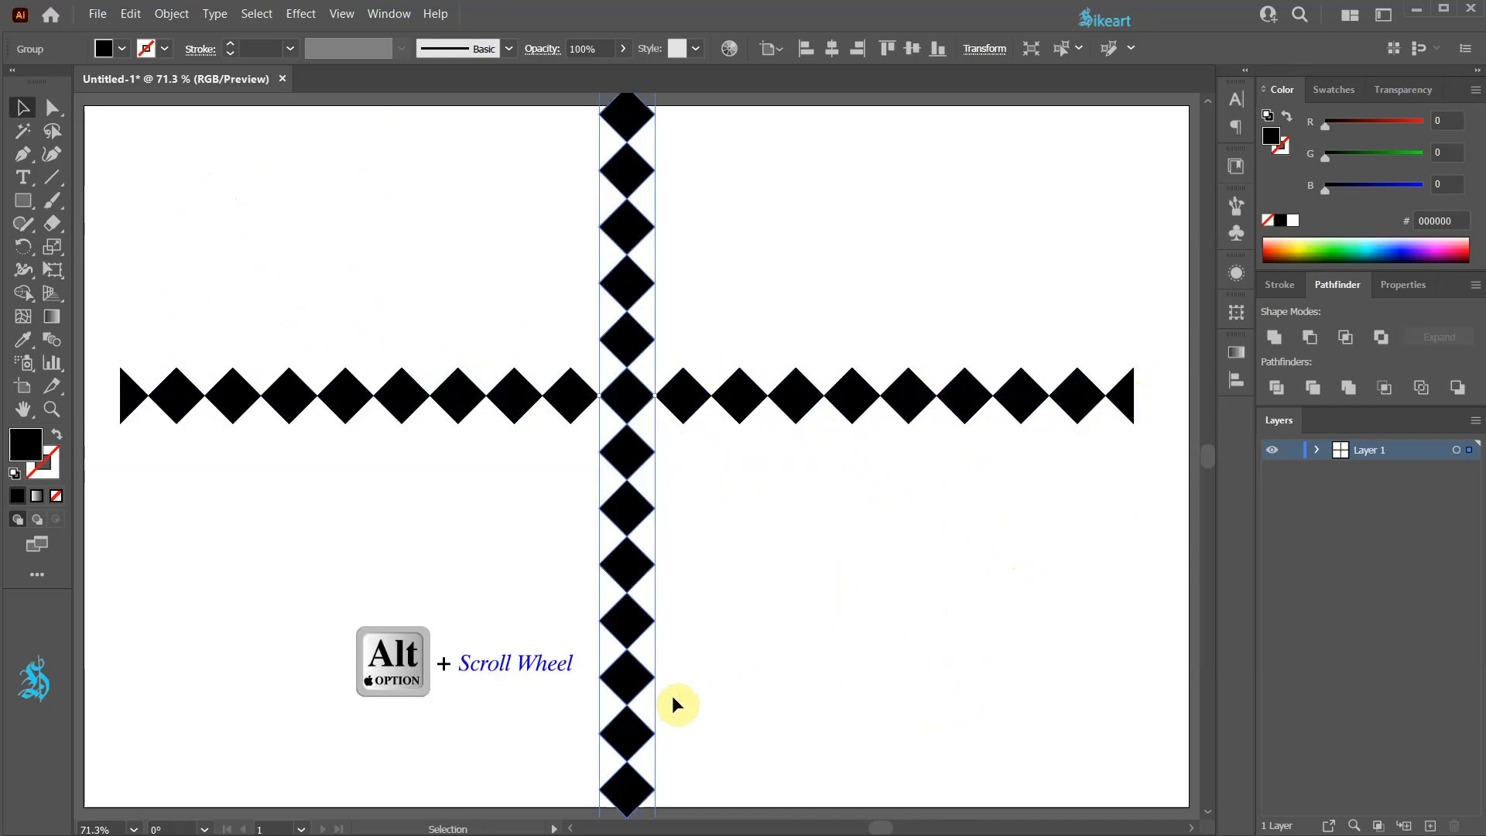
pyautogui.scroll(-3)
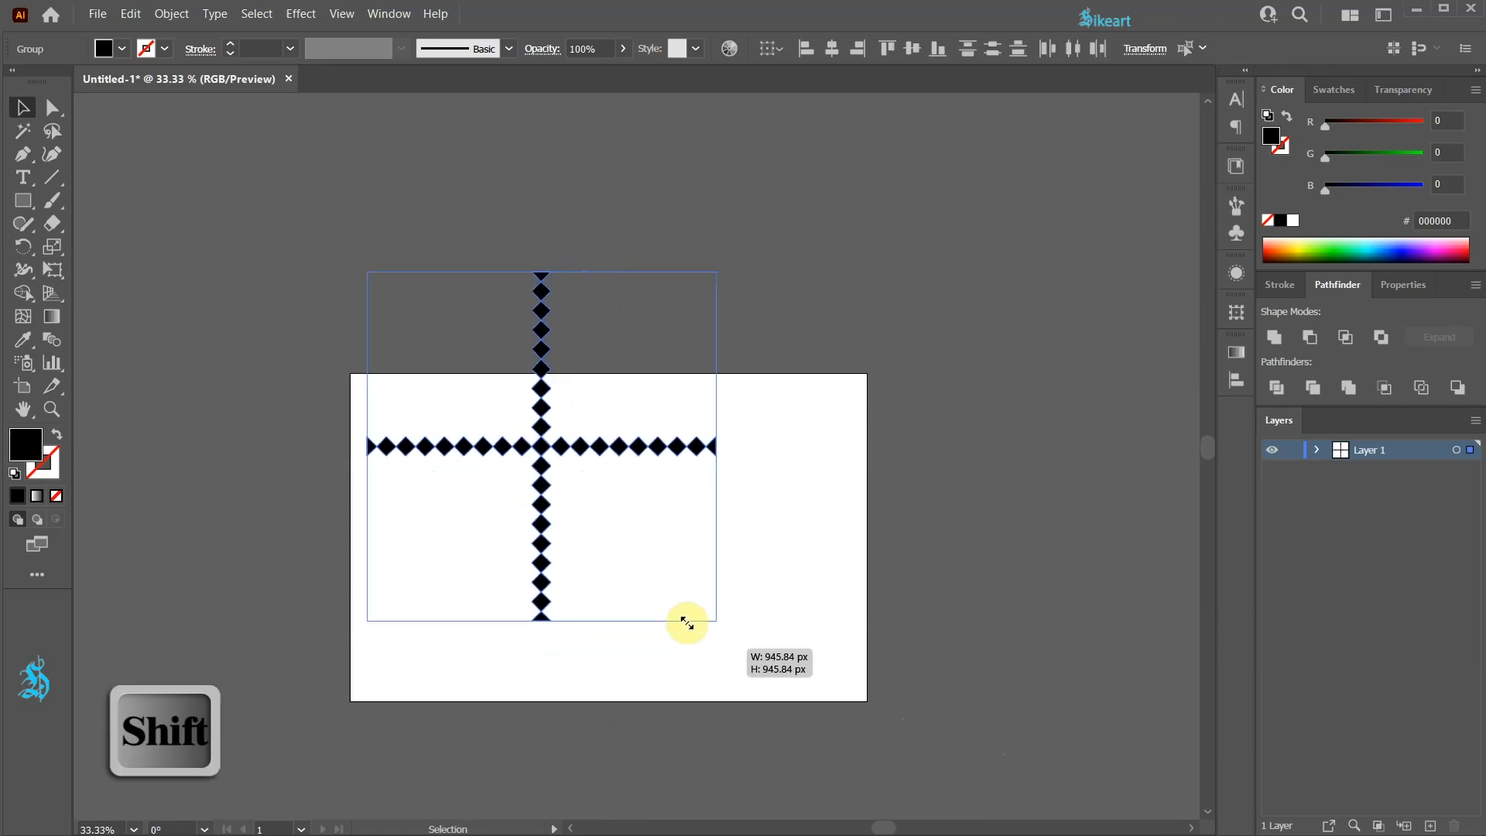
pyautogui.moveTo(687, 620); pyautogui.dragTo(651, 639)
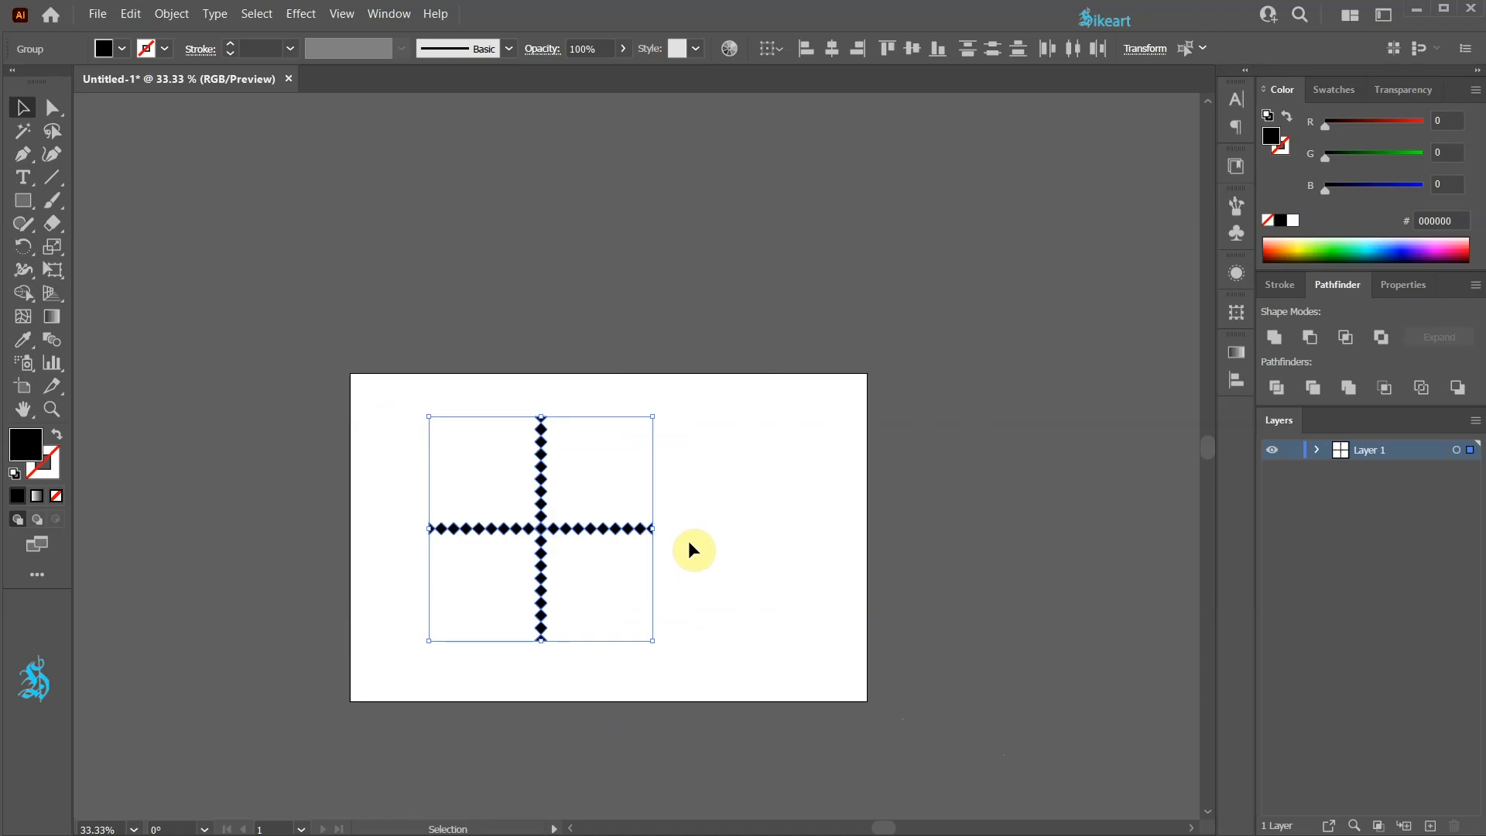
pyautogui.press('ctrl+g')
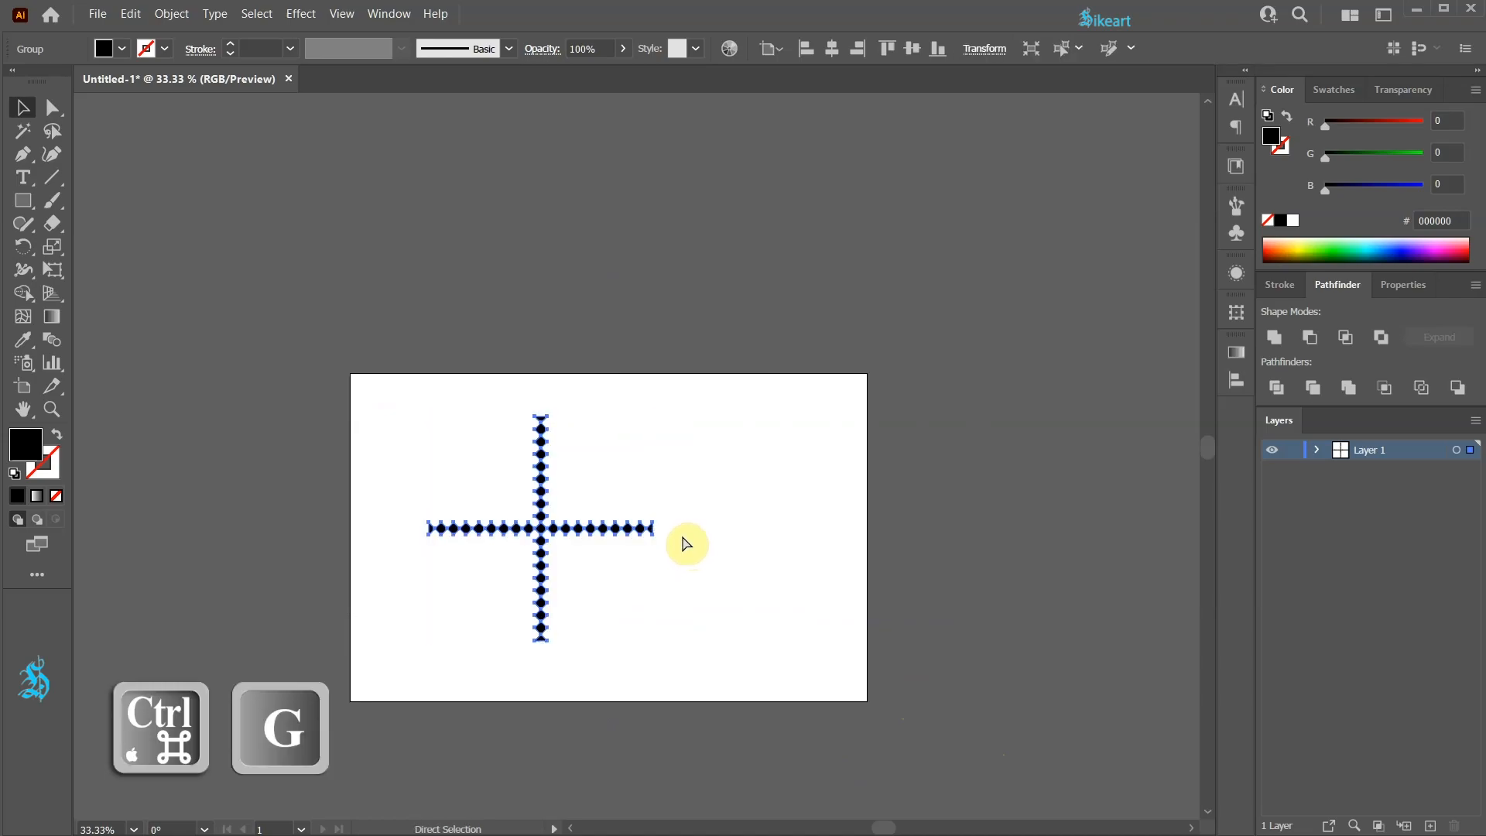
pyautogui.press('ctrl+0')
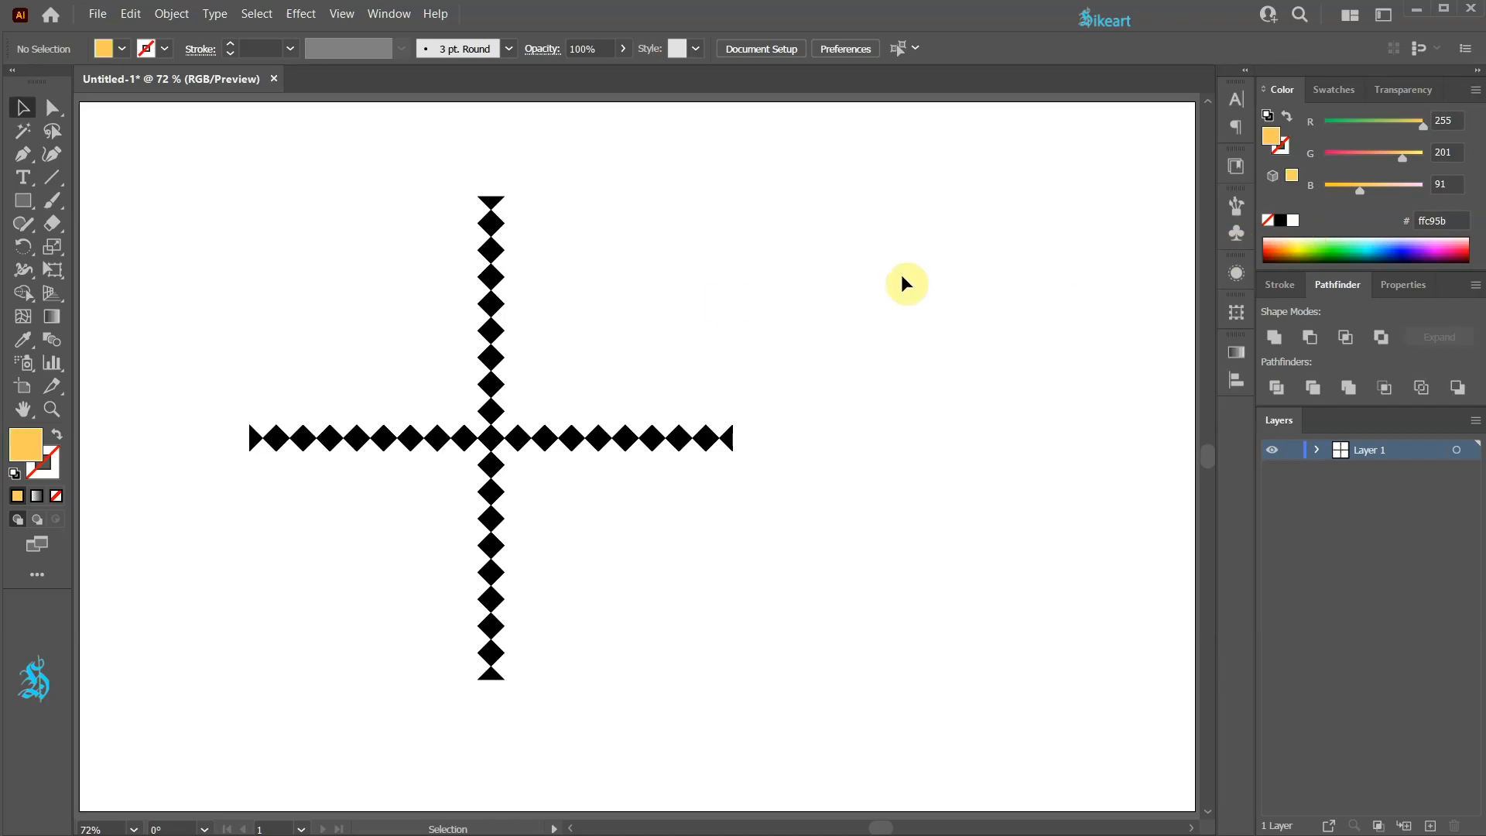
# Toggle Smart Guides and draw a yellow square from the cross's top-left corner
pyautogui.press('m')
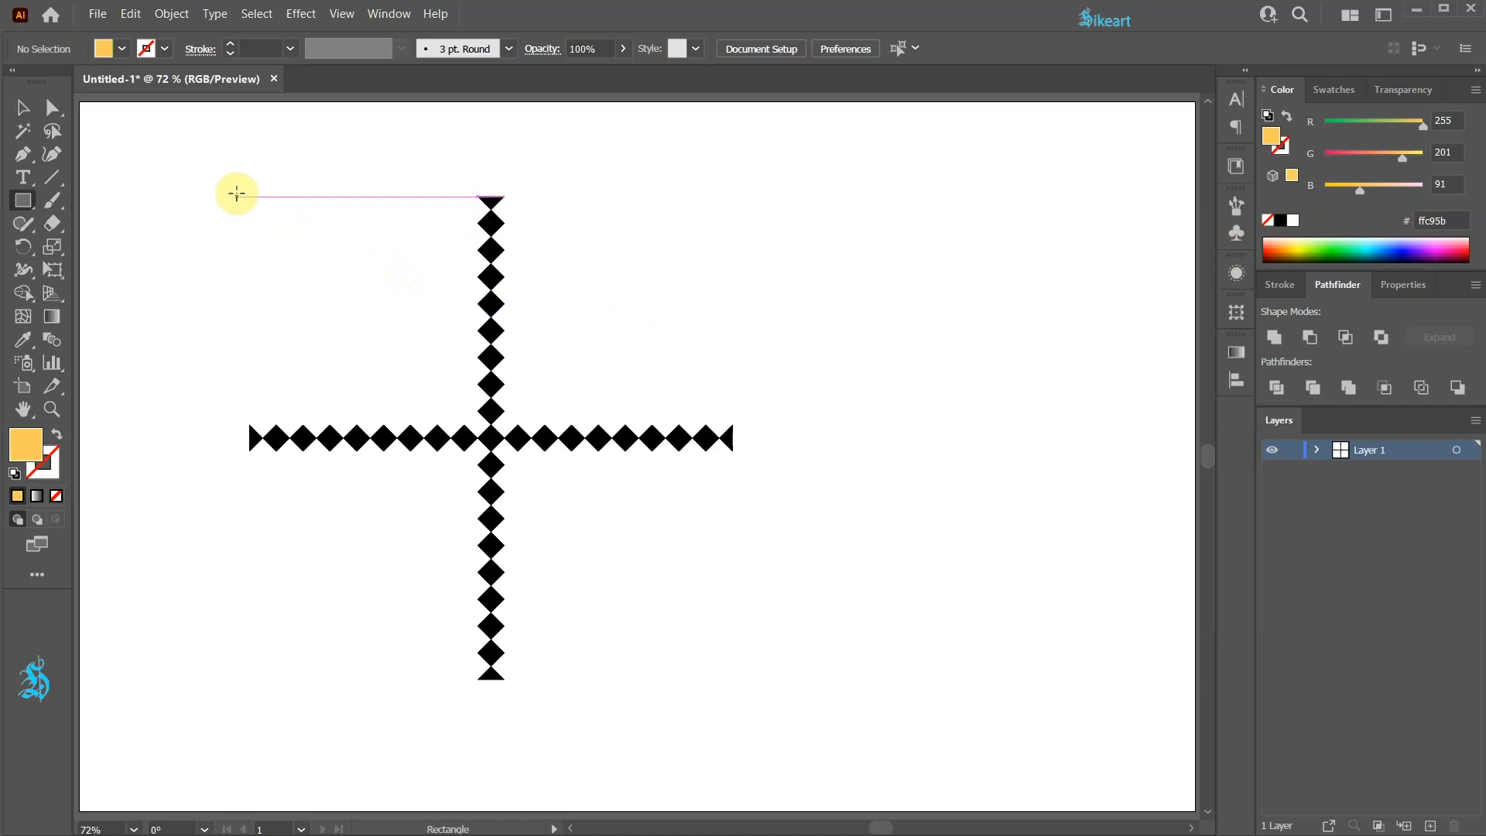
pyautogui.click(342, 14)
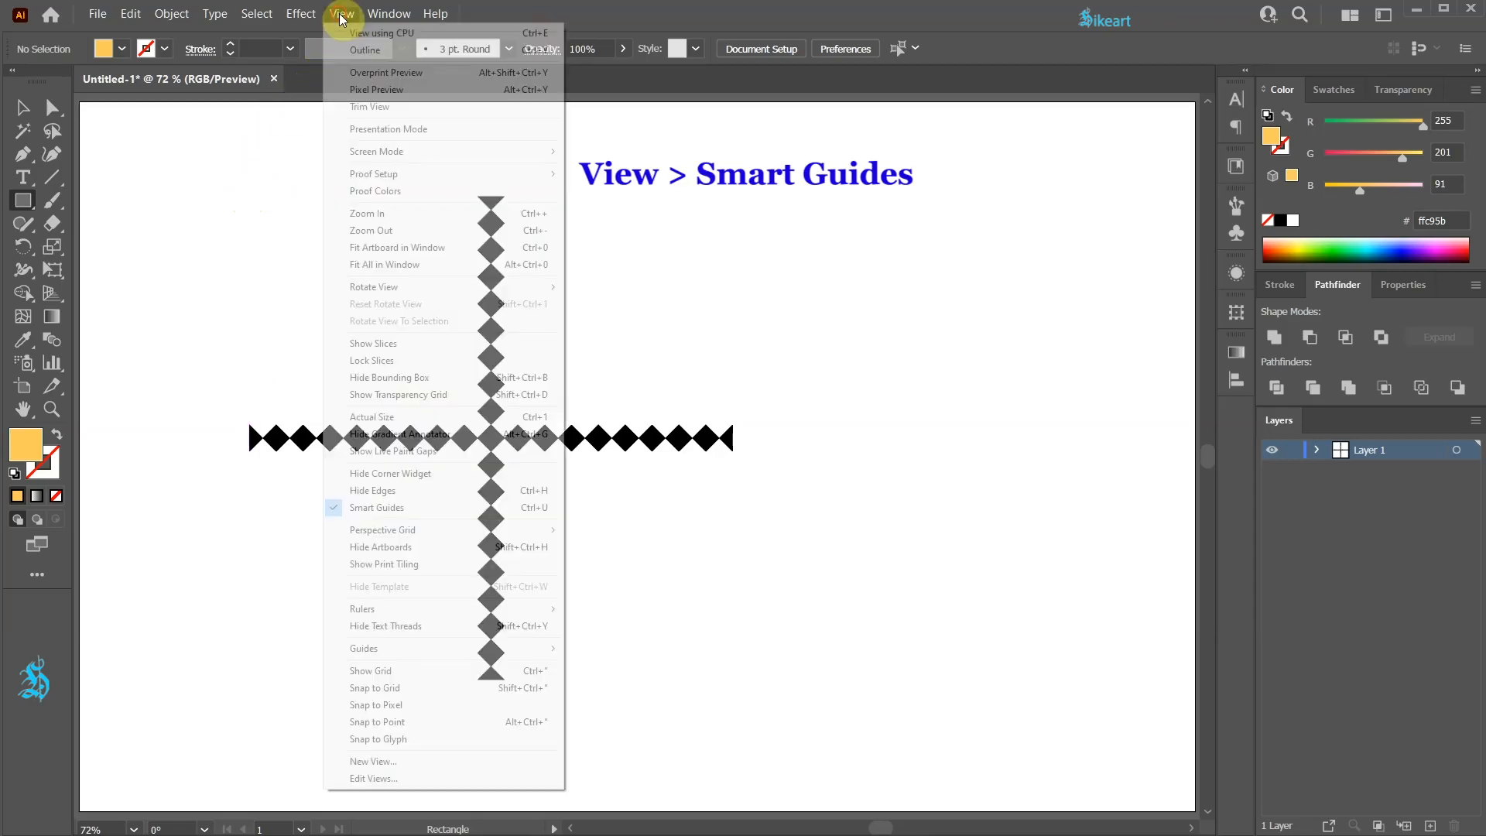
pyautogui.moveTo(377, 507)
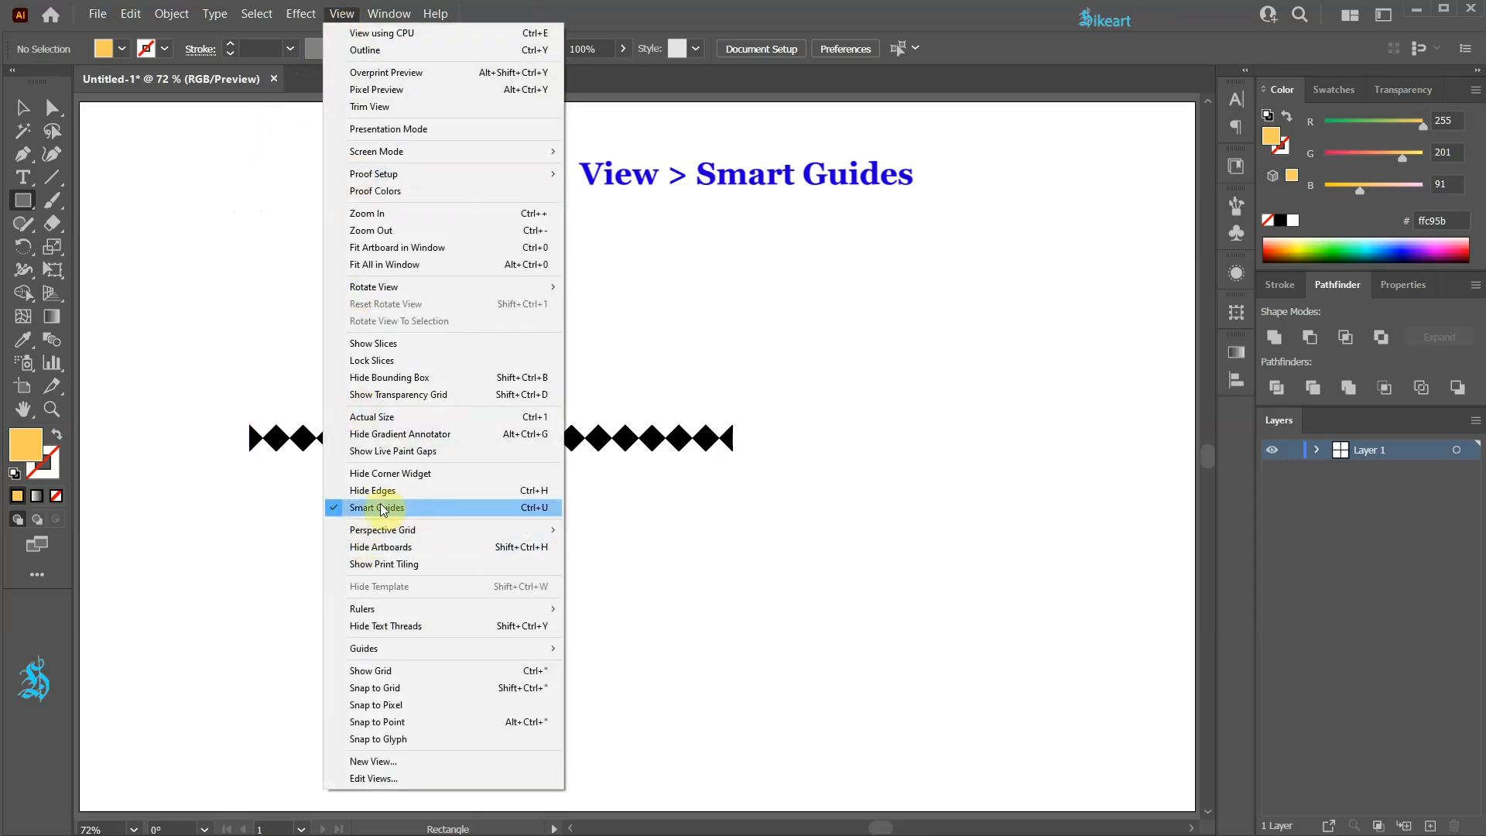
pyautogui.click(377, 508)
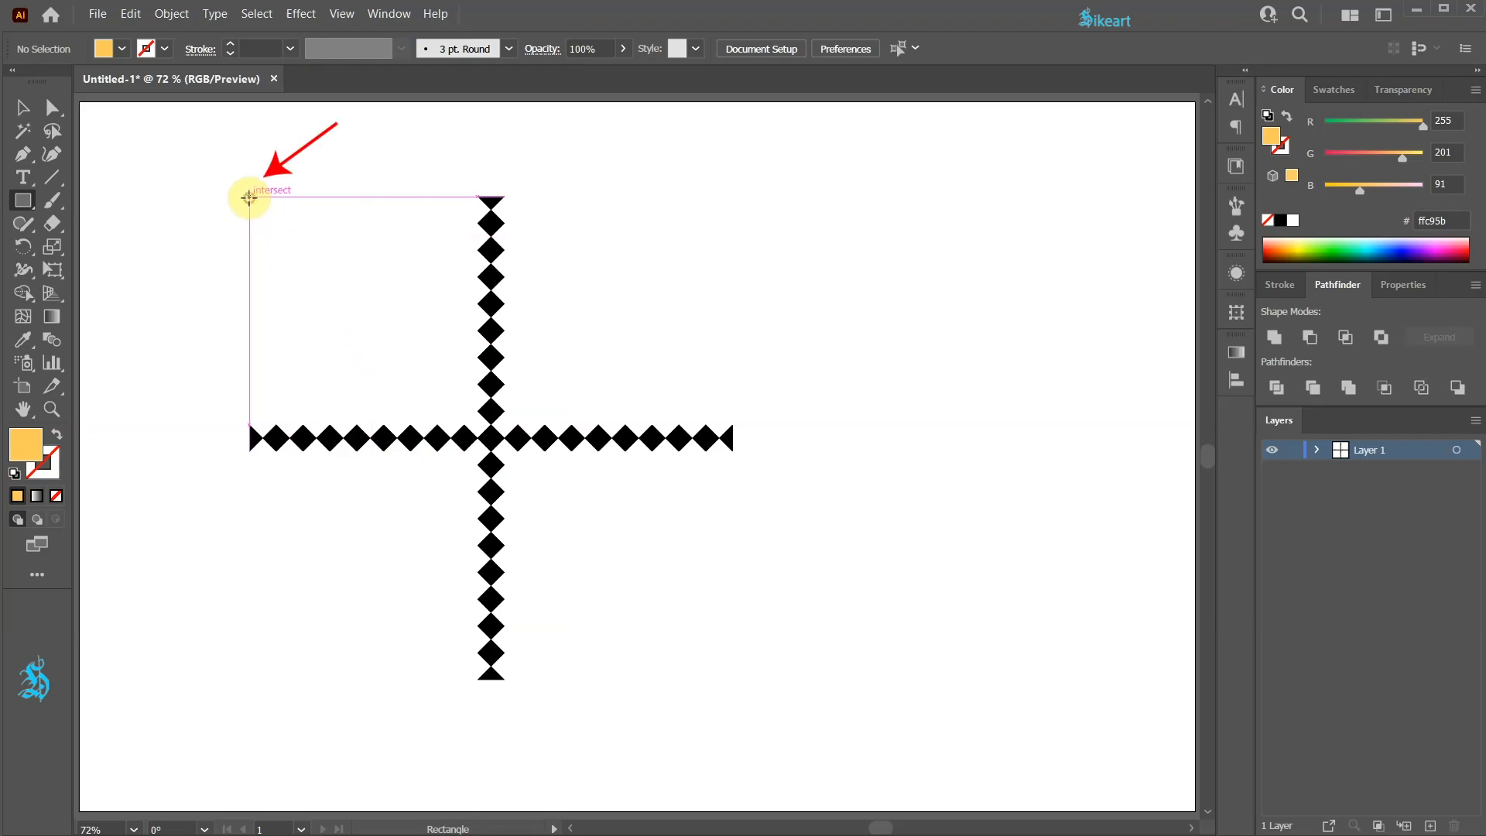
pyautogui.moveTo(249, 196); pyautogui.dragTo(710, 562)
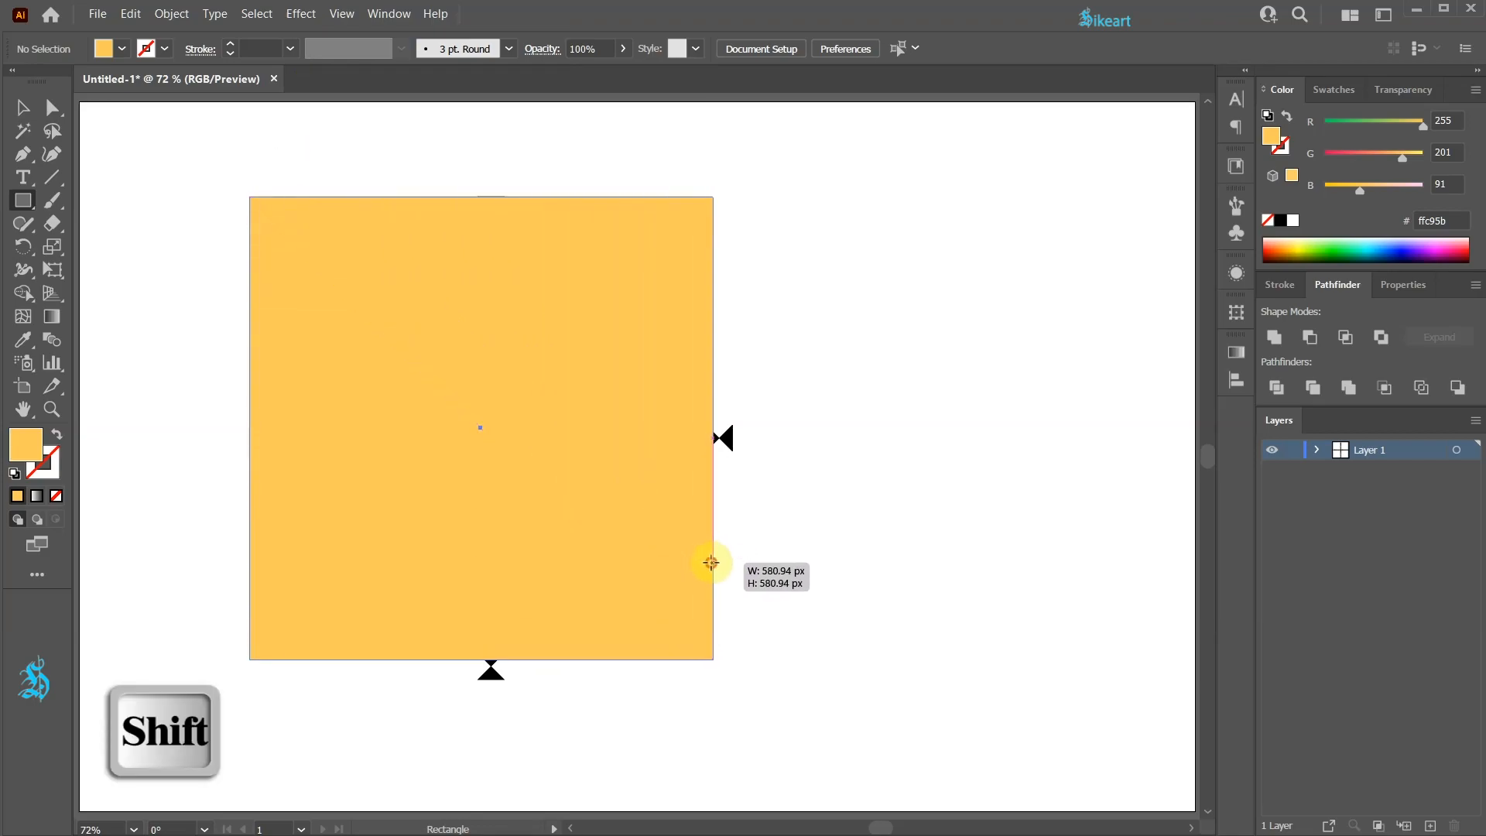
# Send the square behind the cross and stretch it to the ends of the arms
pyautogui.rightClick(623, 336)
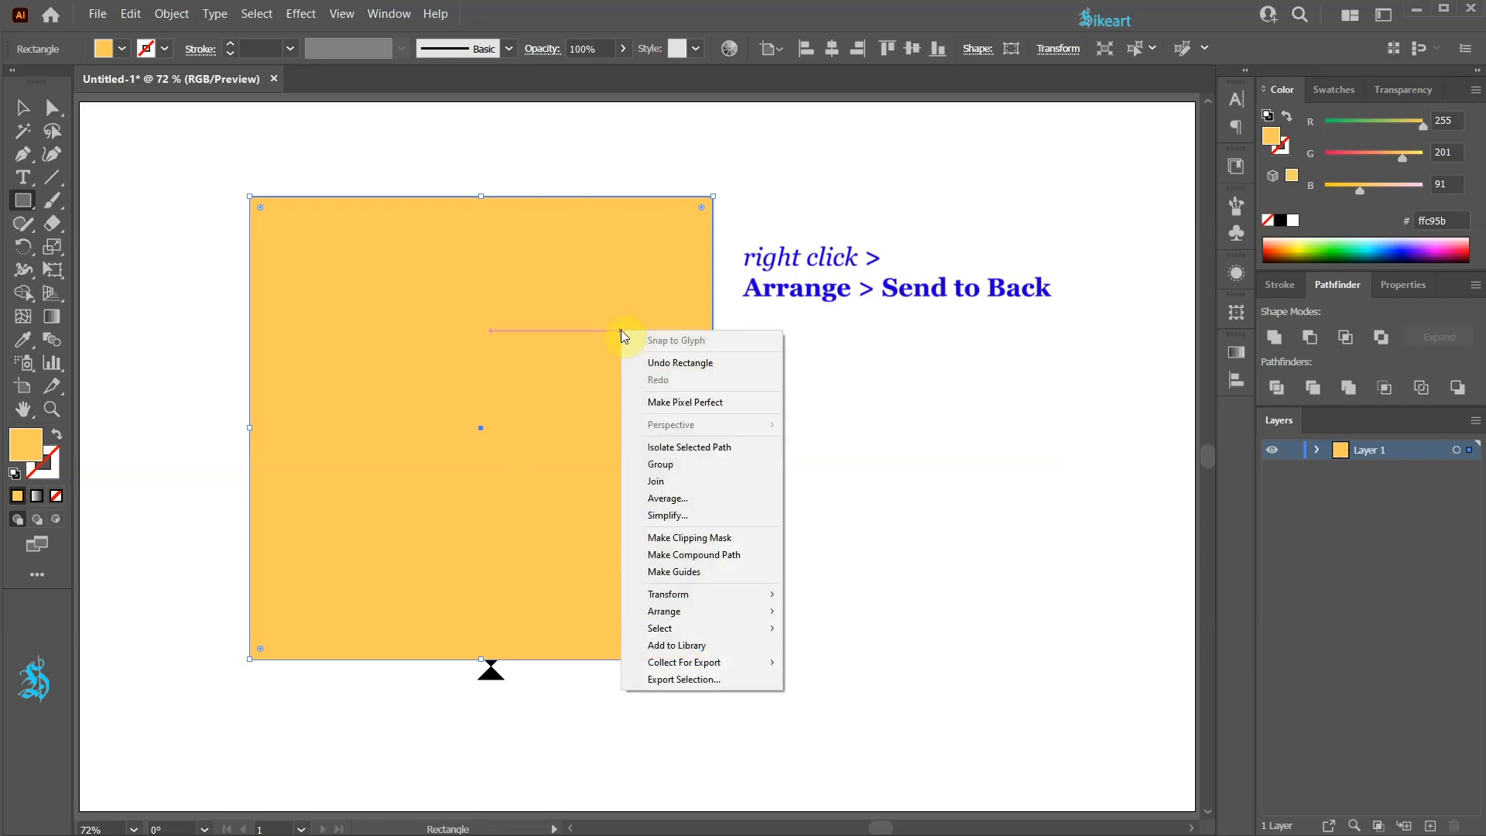
pyautogui.moveTo(664, 610)
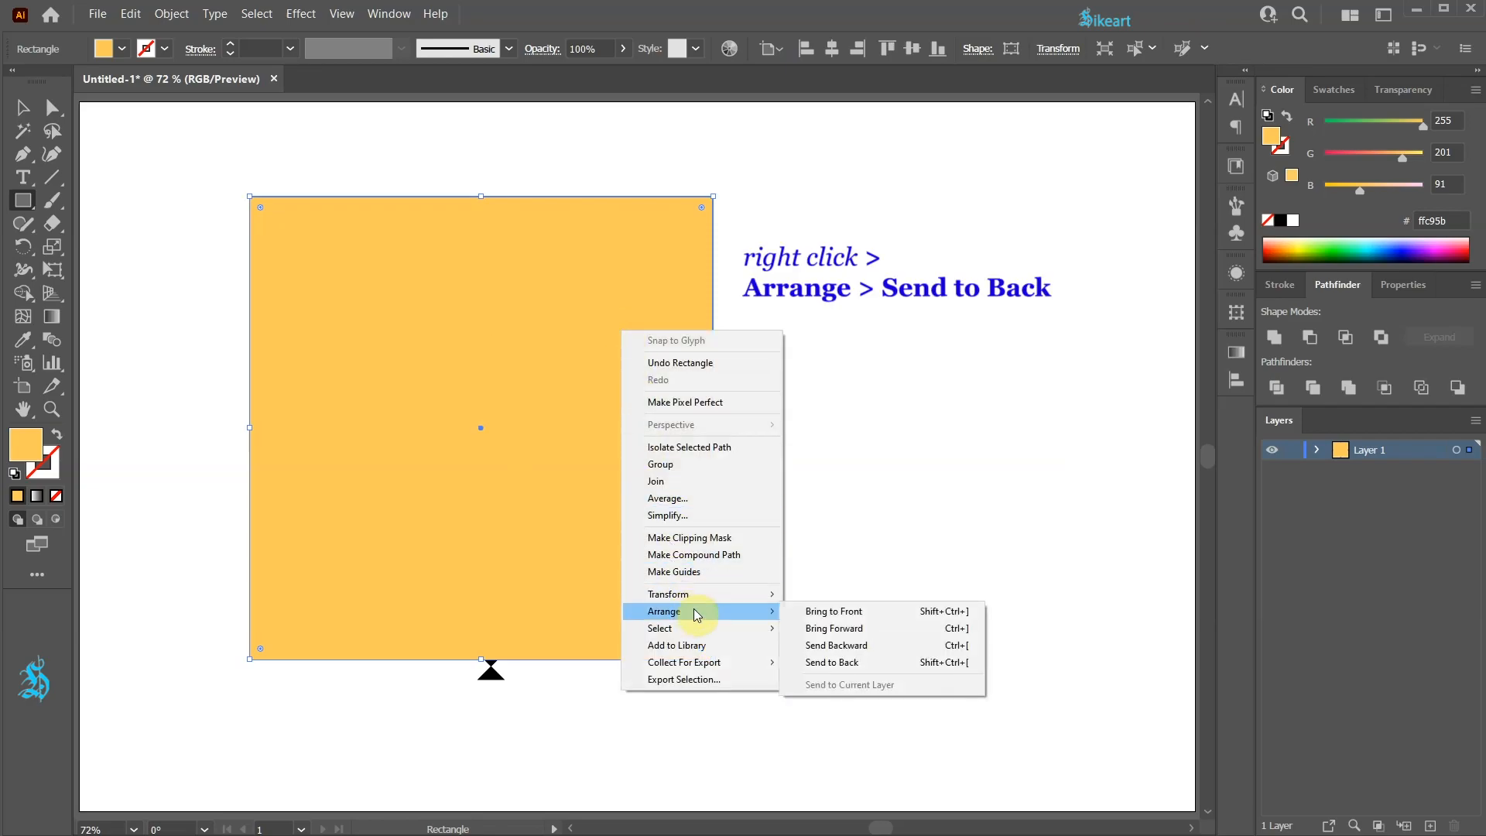
pyautogui.click(831, 661)
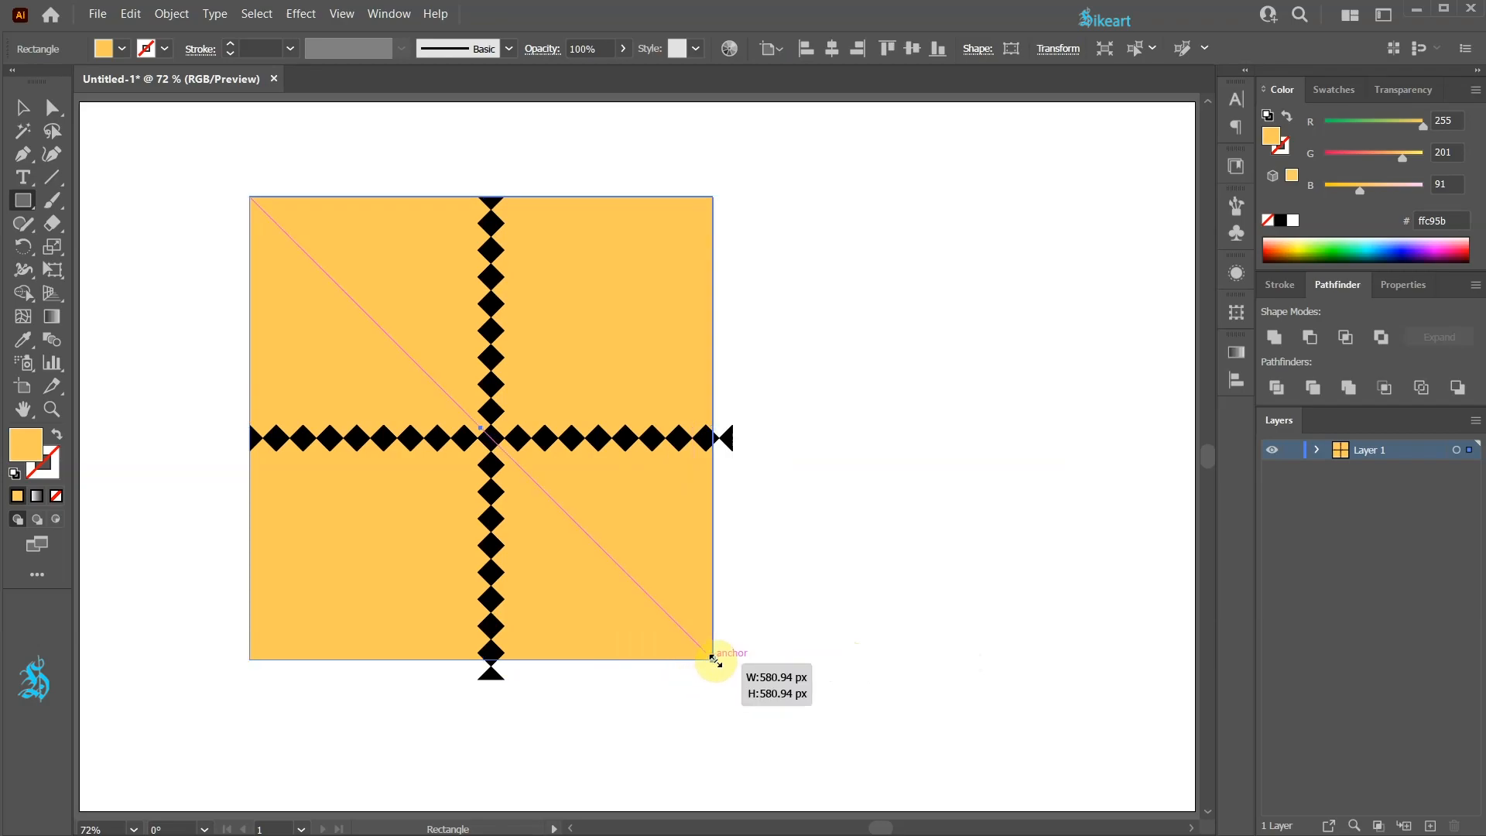
pyautogui.moveTo(714, 659); pyautogui.dragTo(729, 679)
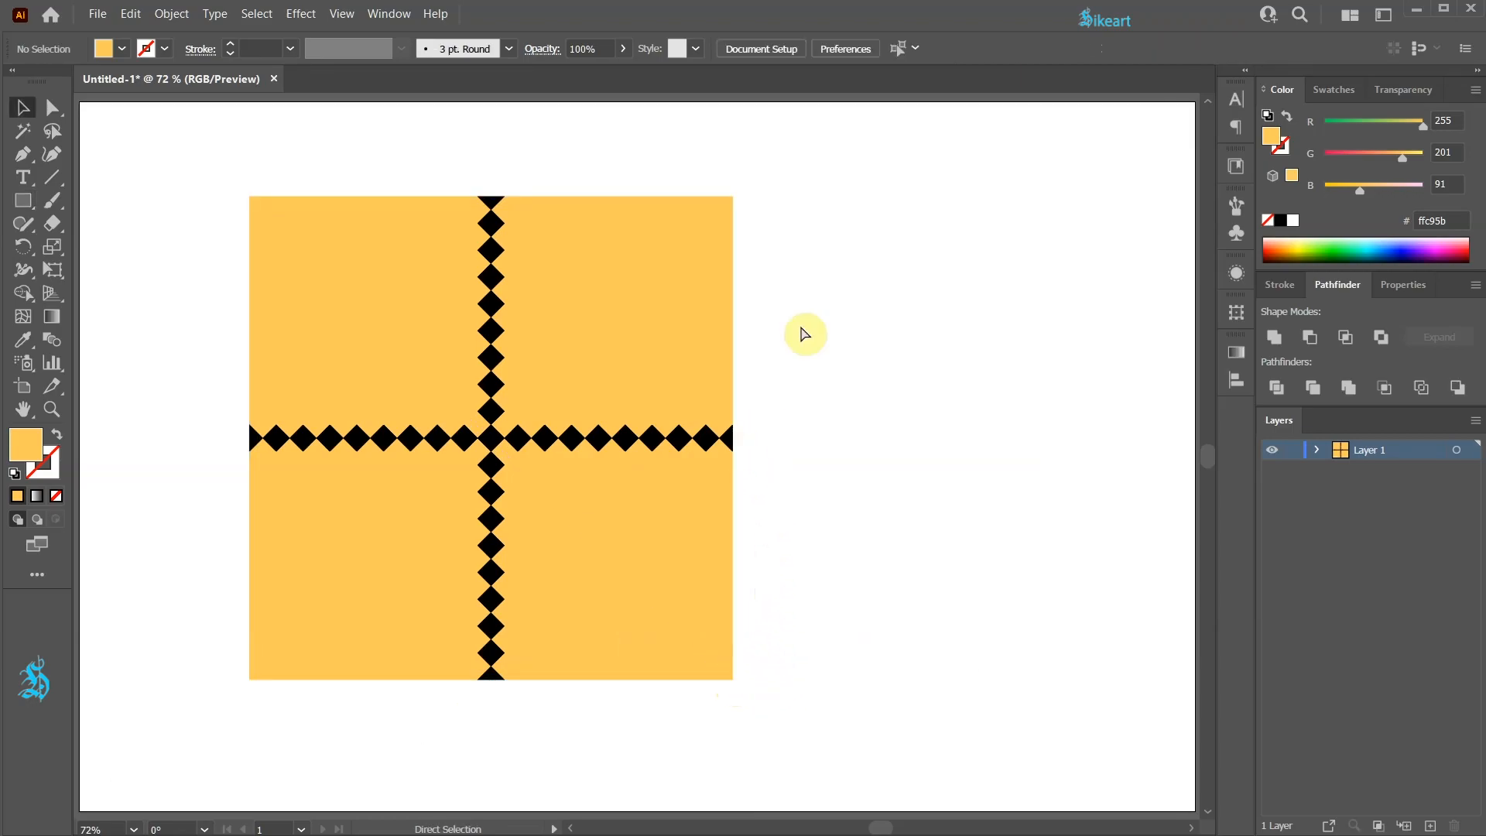
# Select the whole tile, scale it down and duplicate it beside the original
pyautogui.press('ctrl+y')
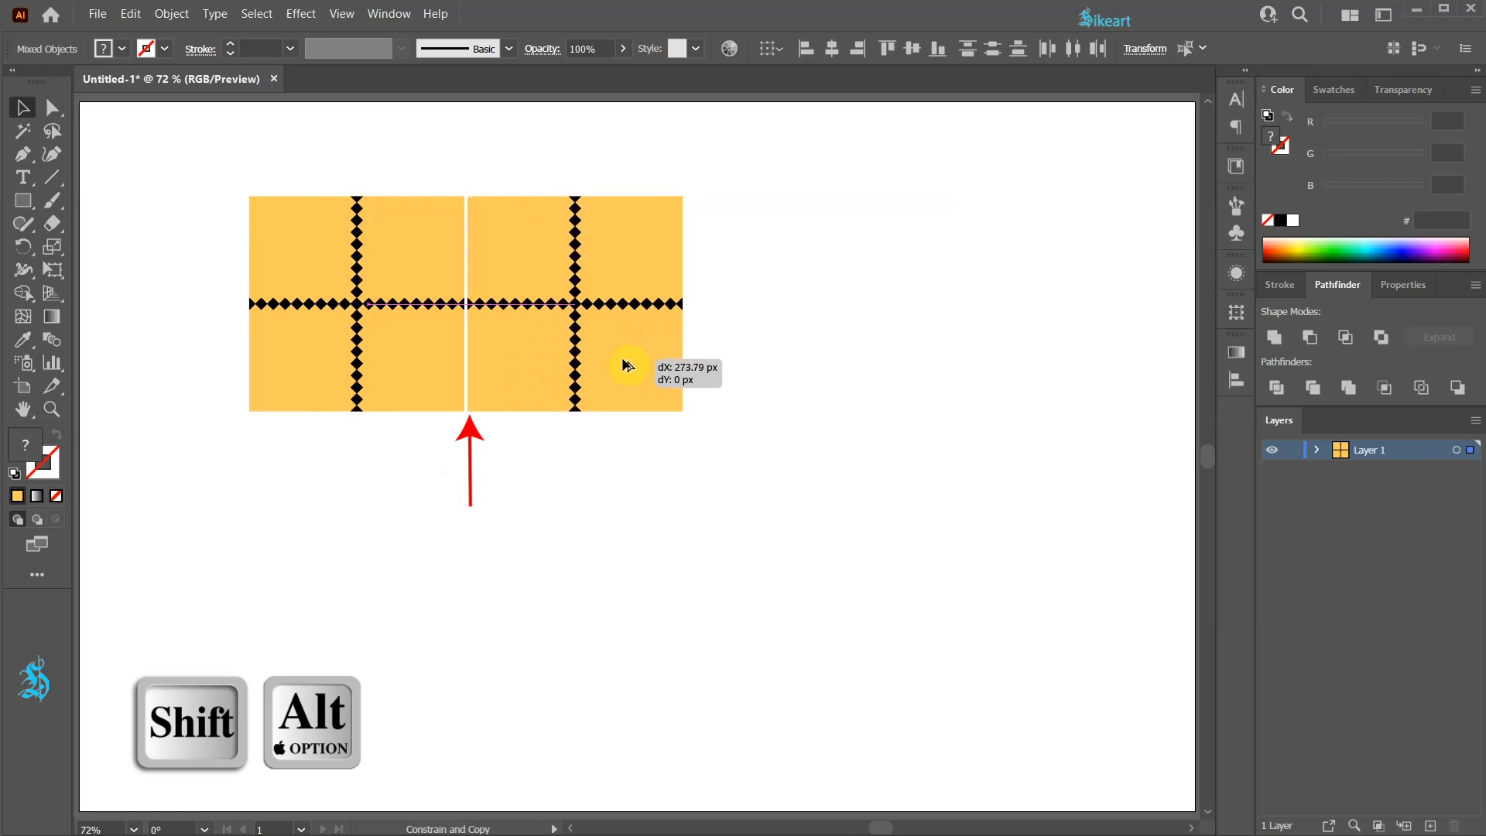
pyautogui.moveTo(625, 367); pyautogui.dragTo(625, 367)
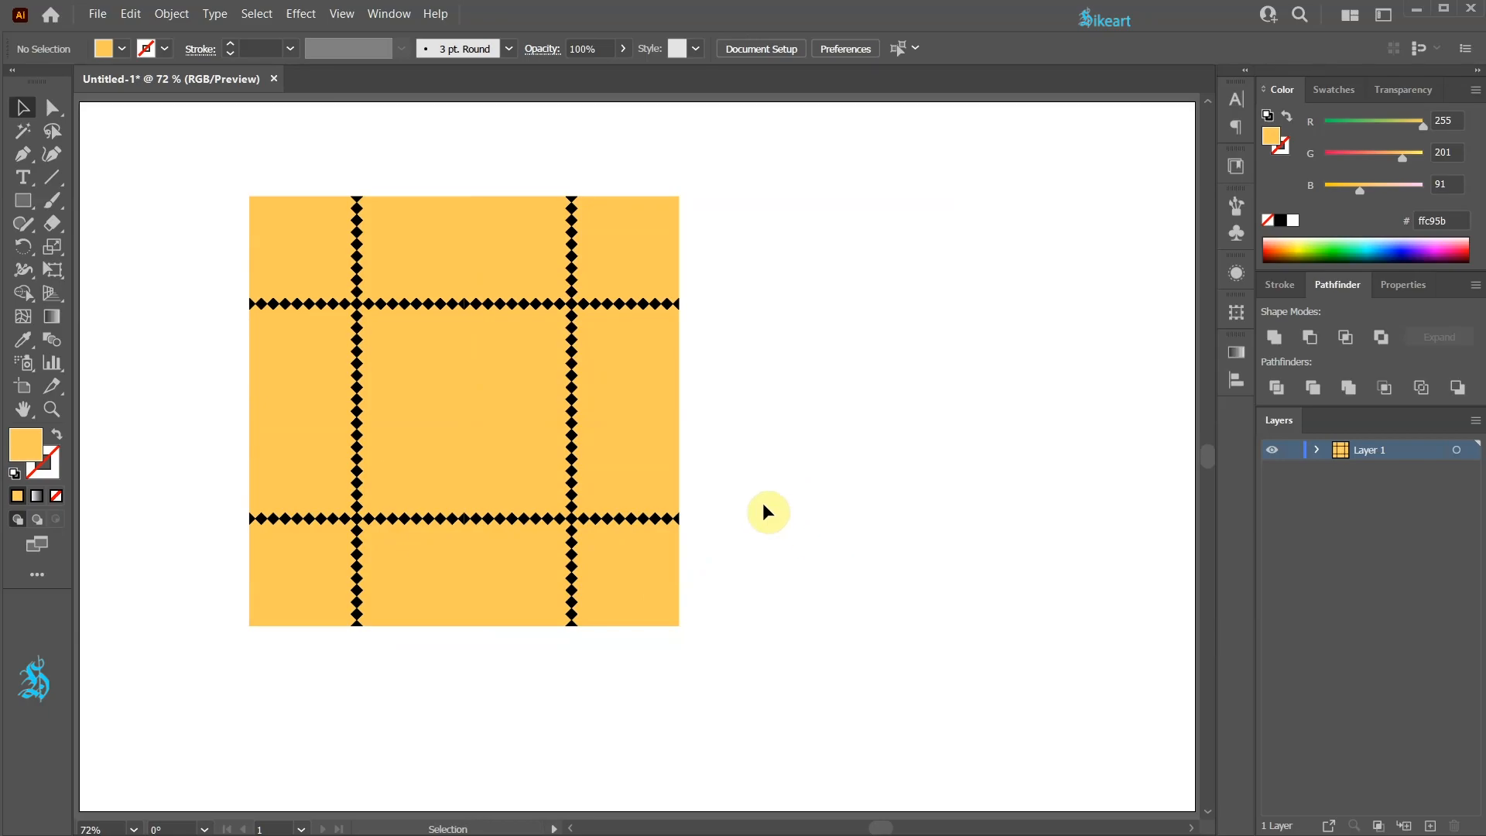
# Select every black diamond chain with the Magic Wand (Y) and group them
pyautogui.press('y')
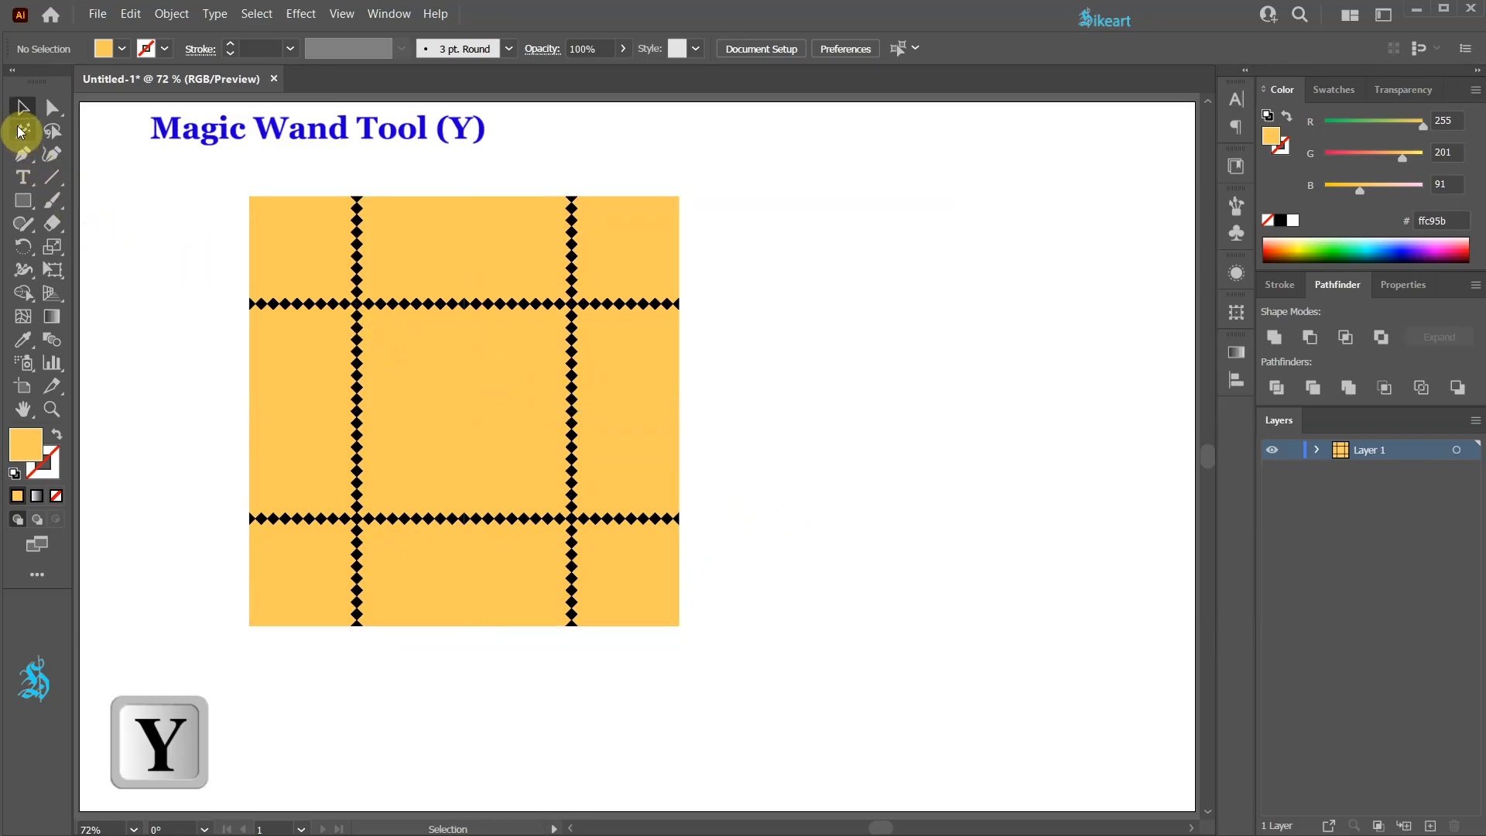
pyautogui.click(24, 130)
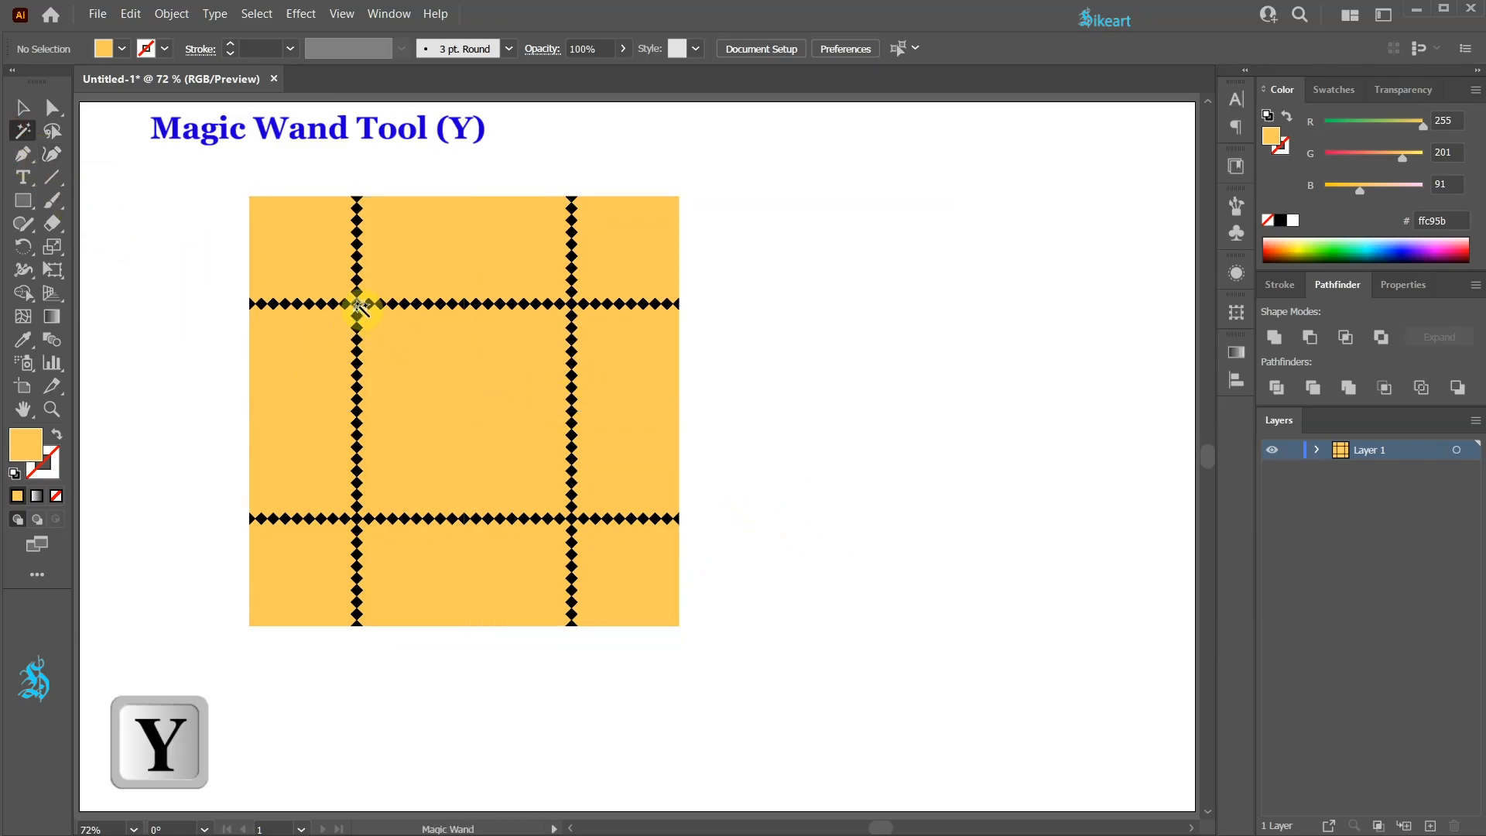
pyautogui.click(360, 303)
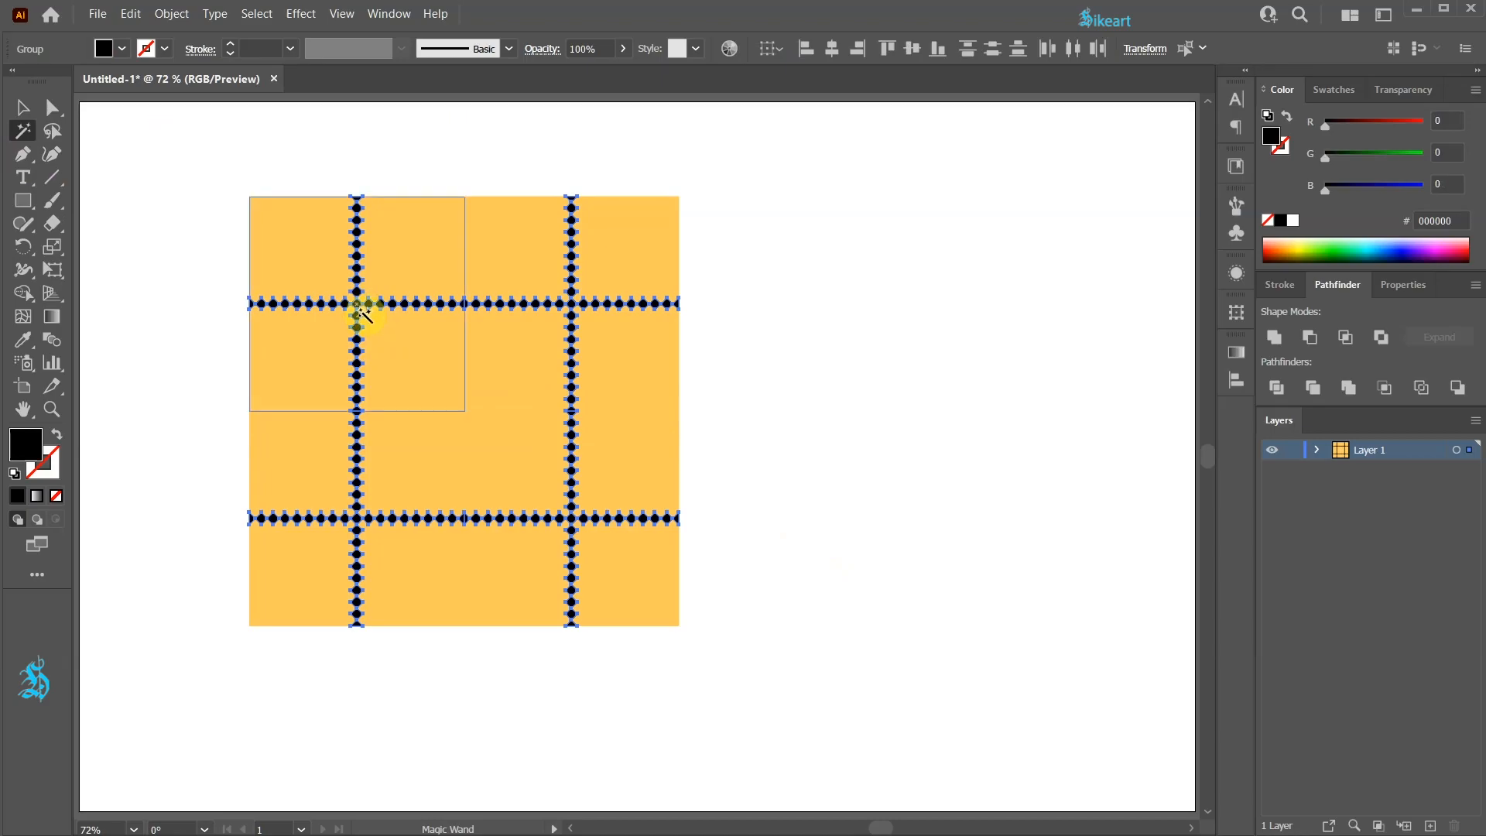
pyautogui.press('ctrl+g')
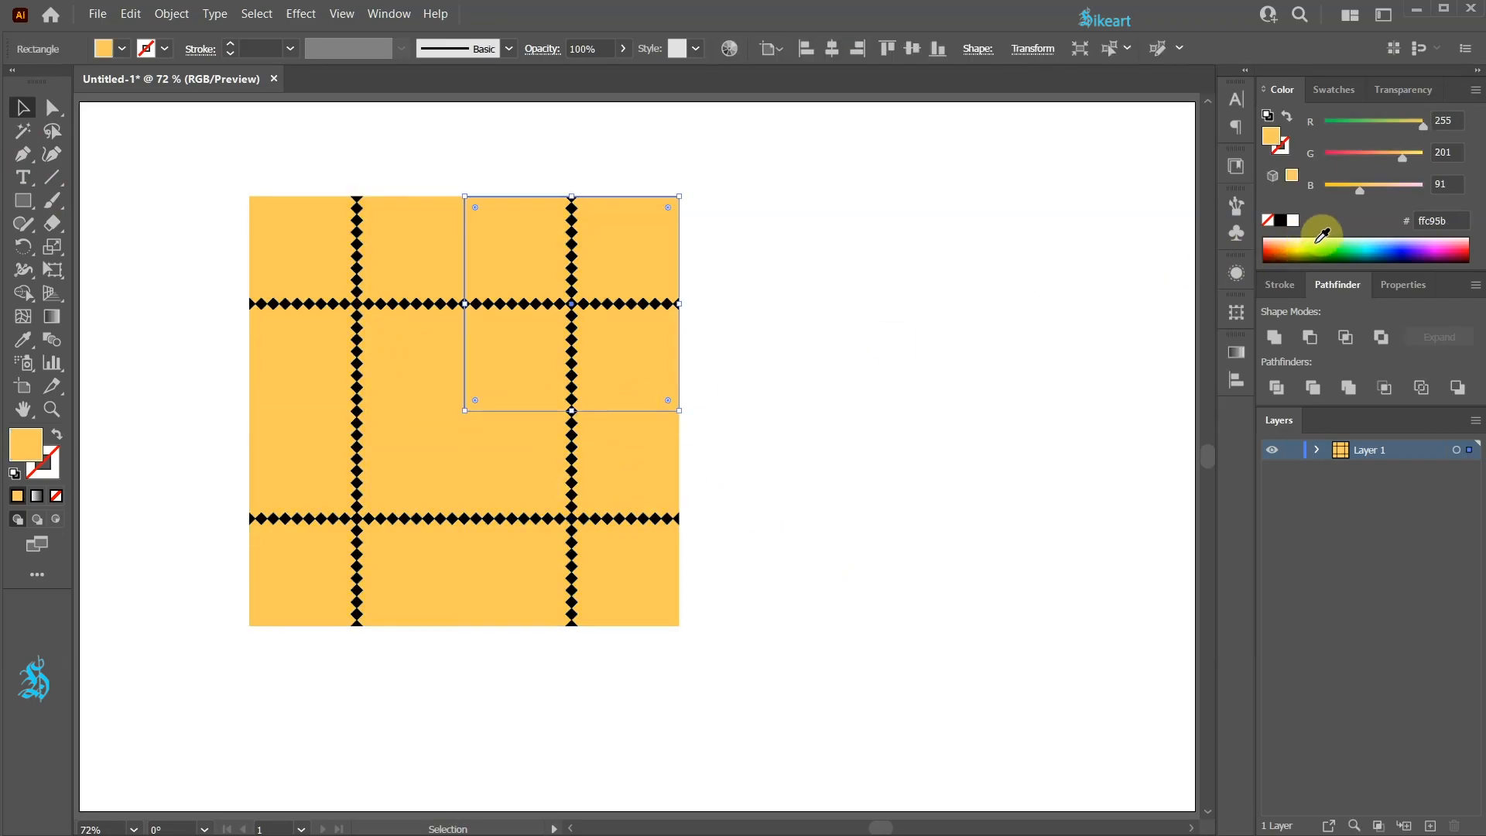
# Recolour the top-right tile green from the Color panel
pyautogui.click(1317, 239)
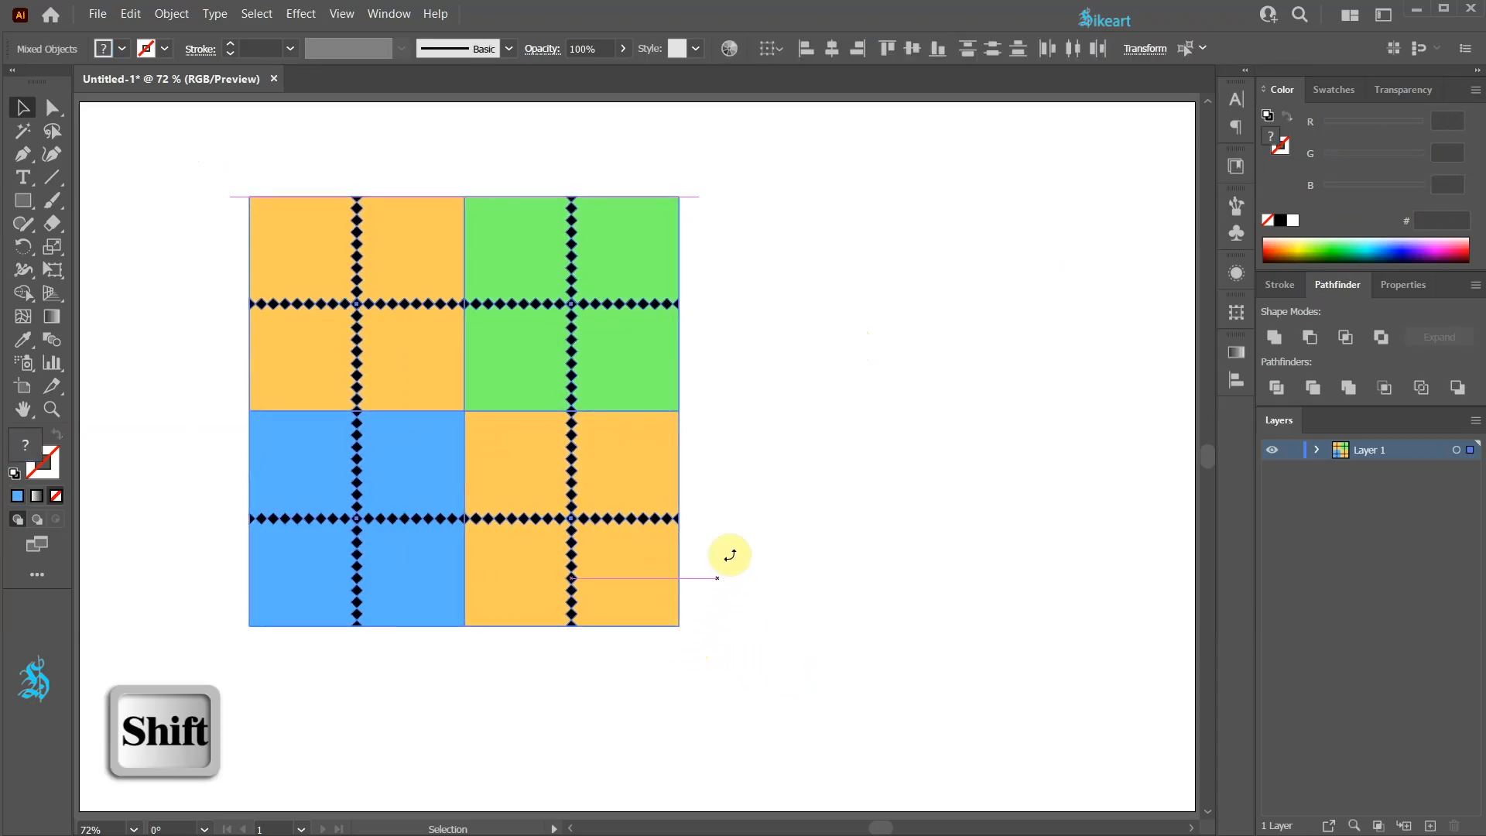
# Rotate the tile grid 45° into a diamond, move it off the artboard left and drag it into Swatches
pyautogui.moveTo(716, 577); pyautogui.dragTo(786, 427)
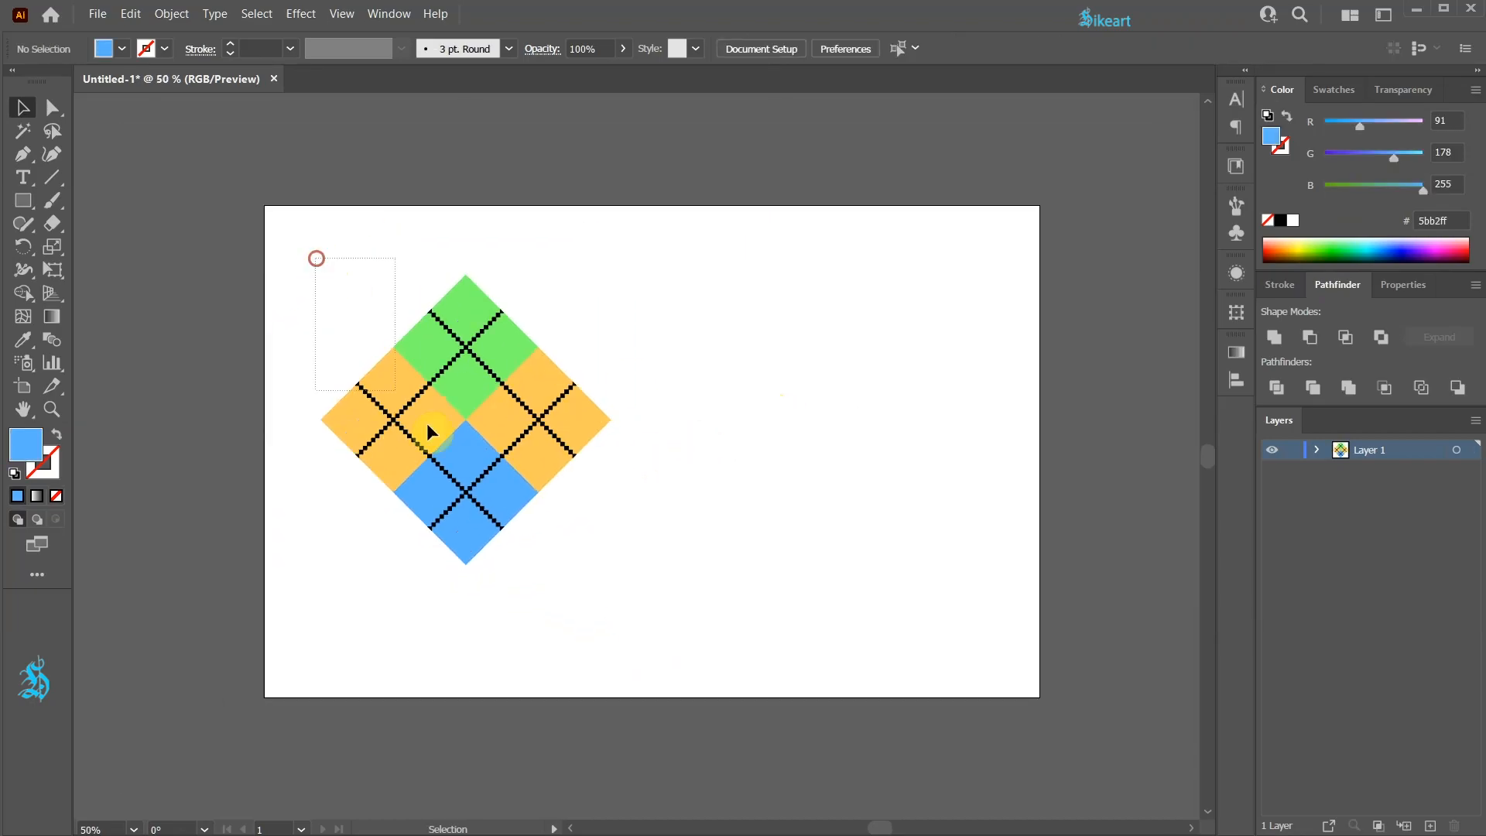
pyautogui.moveTo(431, 432); pyautogui.dragTo(227, 280)
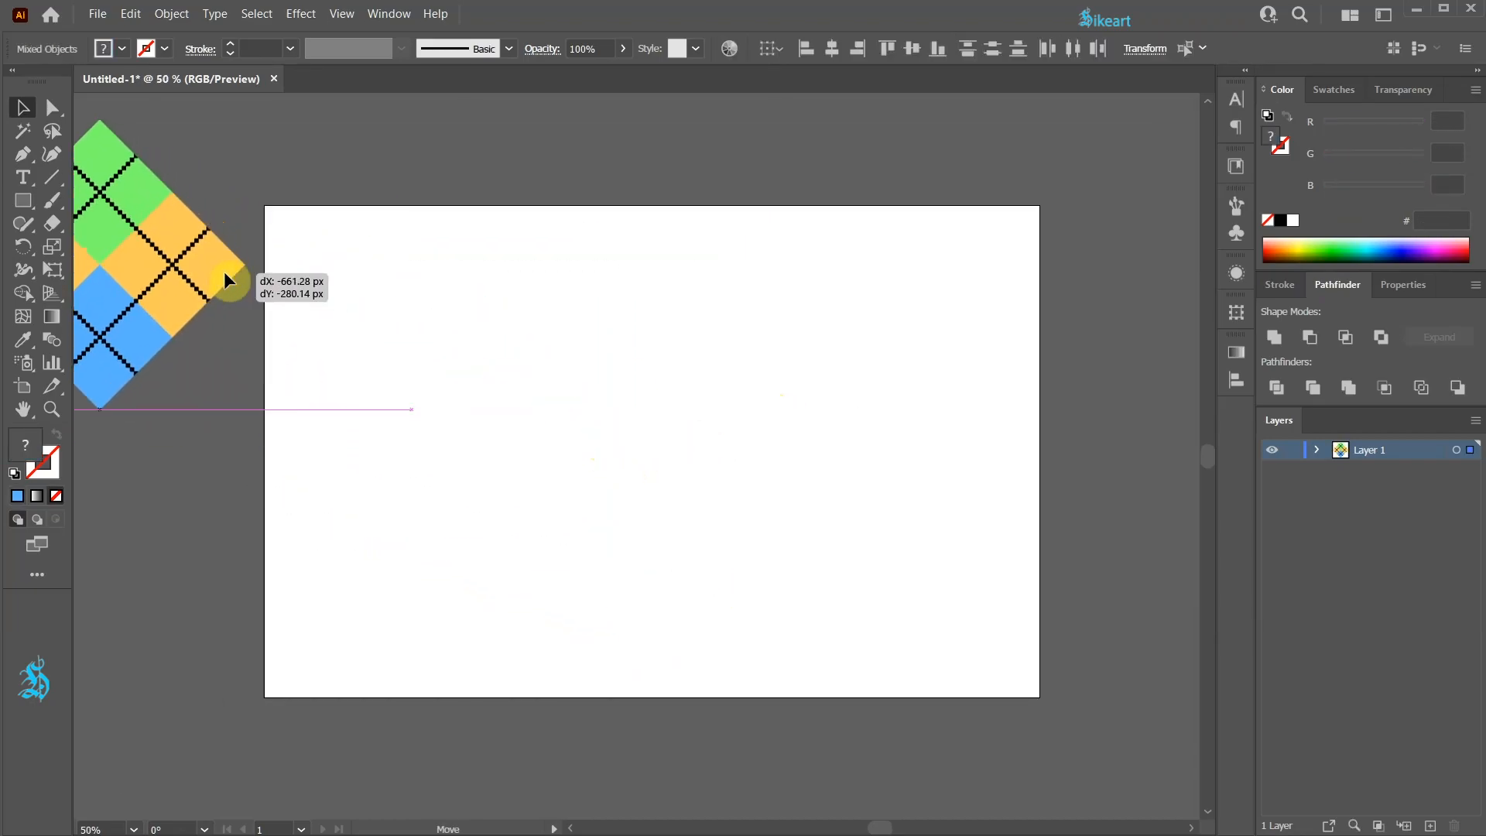
pyautogui.click(1331, 89)
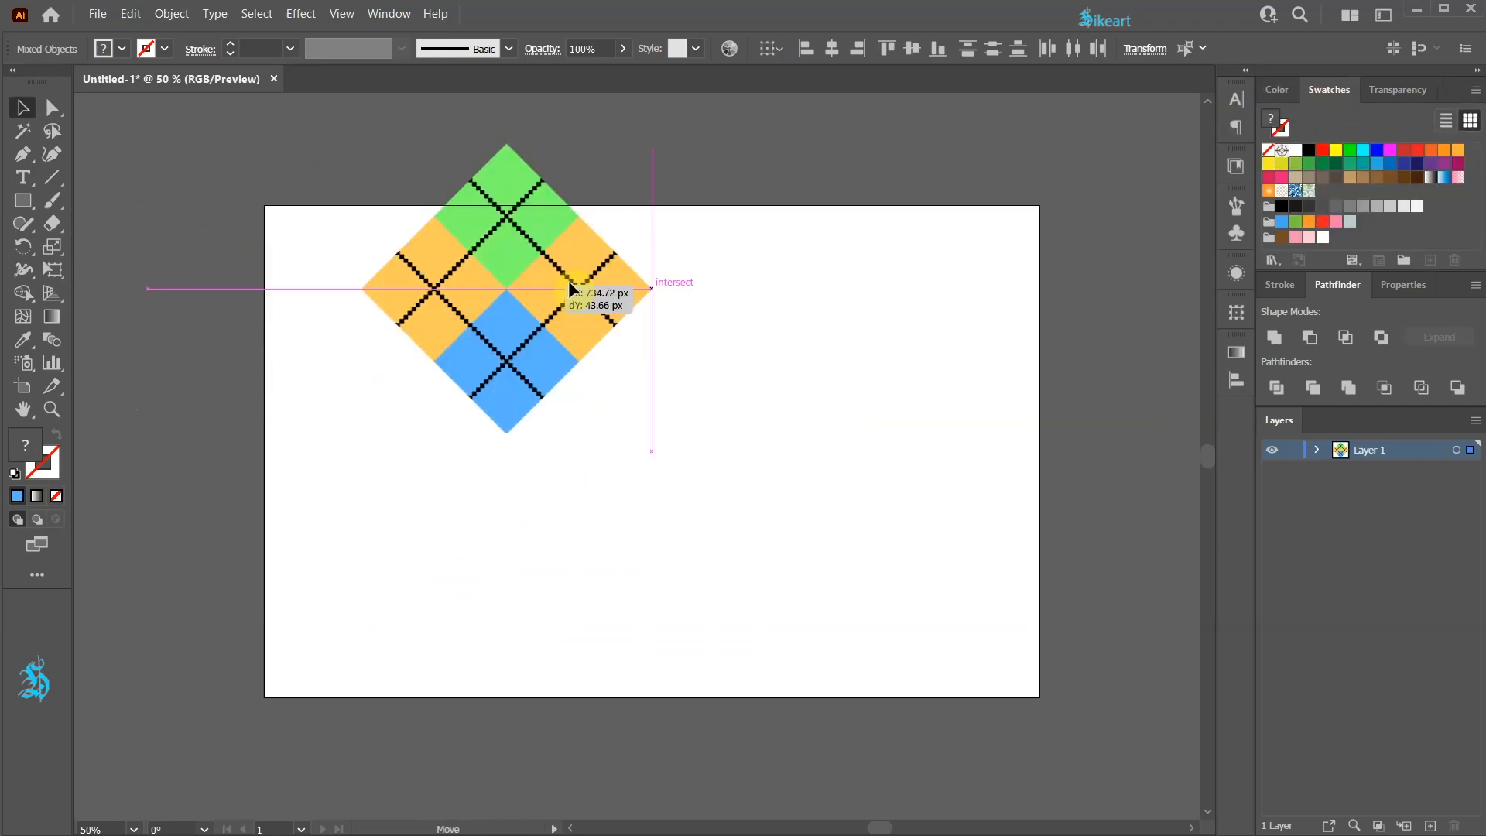
pyautogui.moveTo(507, 285); pyautogui.dragTo(159, 264)
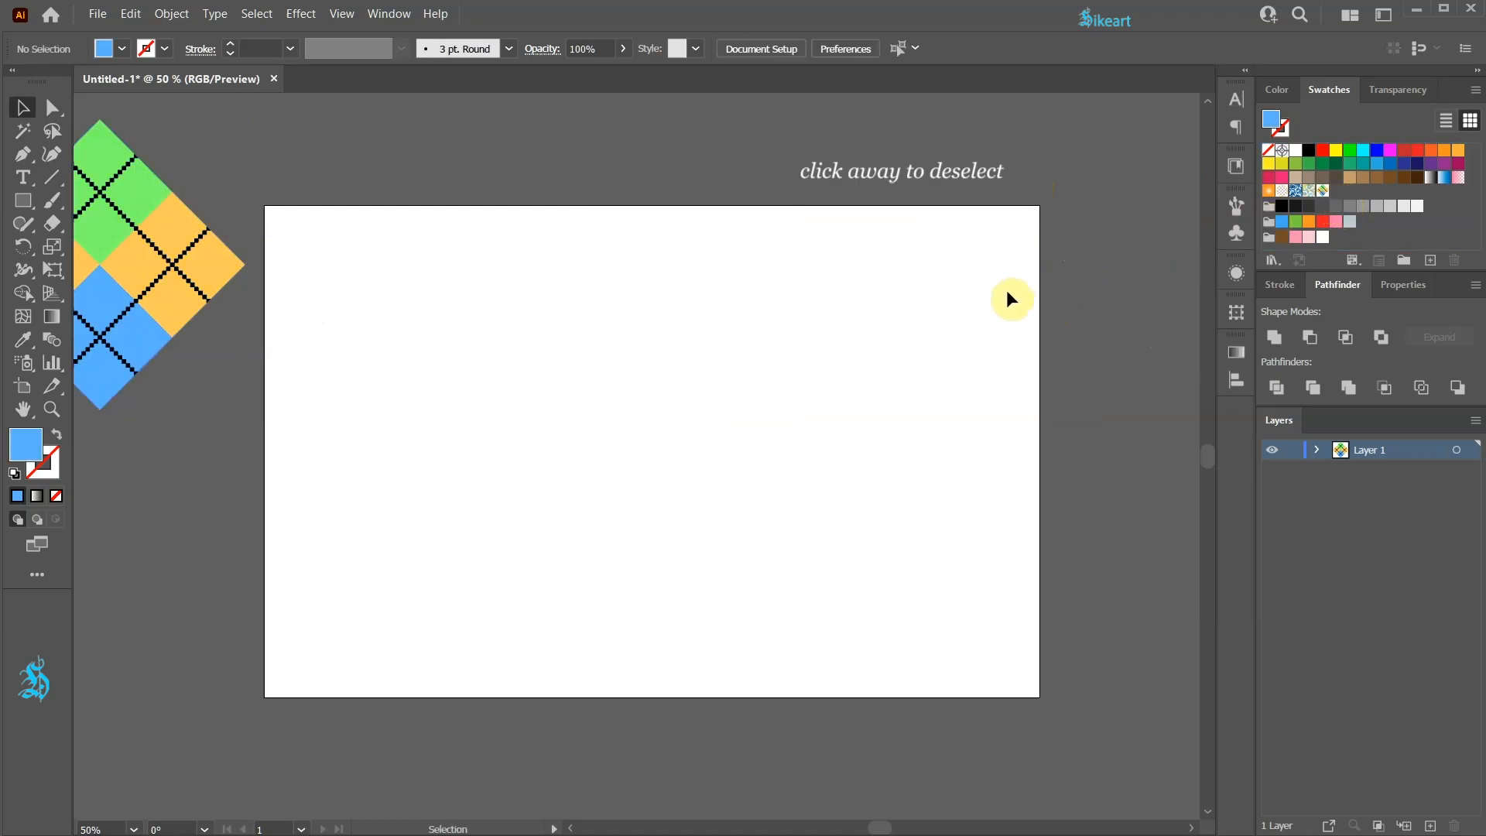
# Edit the new swatch: brick-by-column tiling, tile width 263 px, then close Pattern Options
pyautogui.doubleClick(1323, 192)
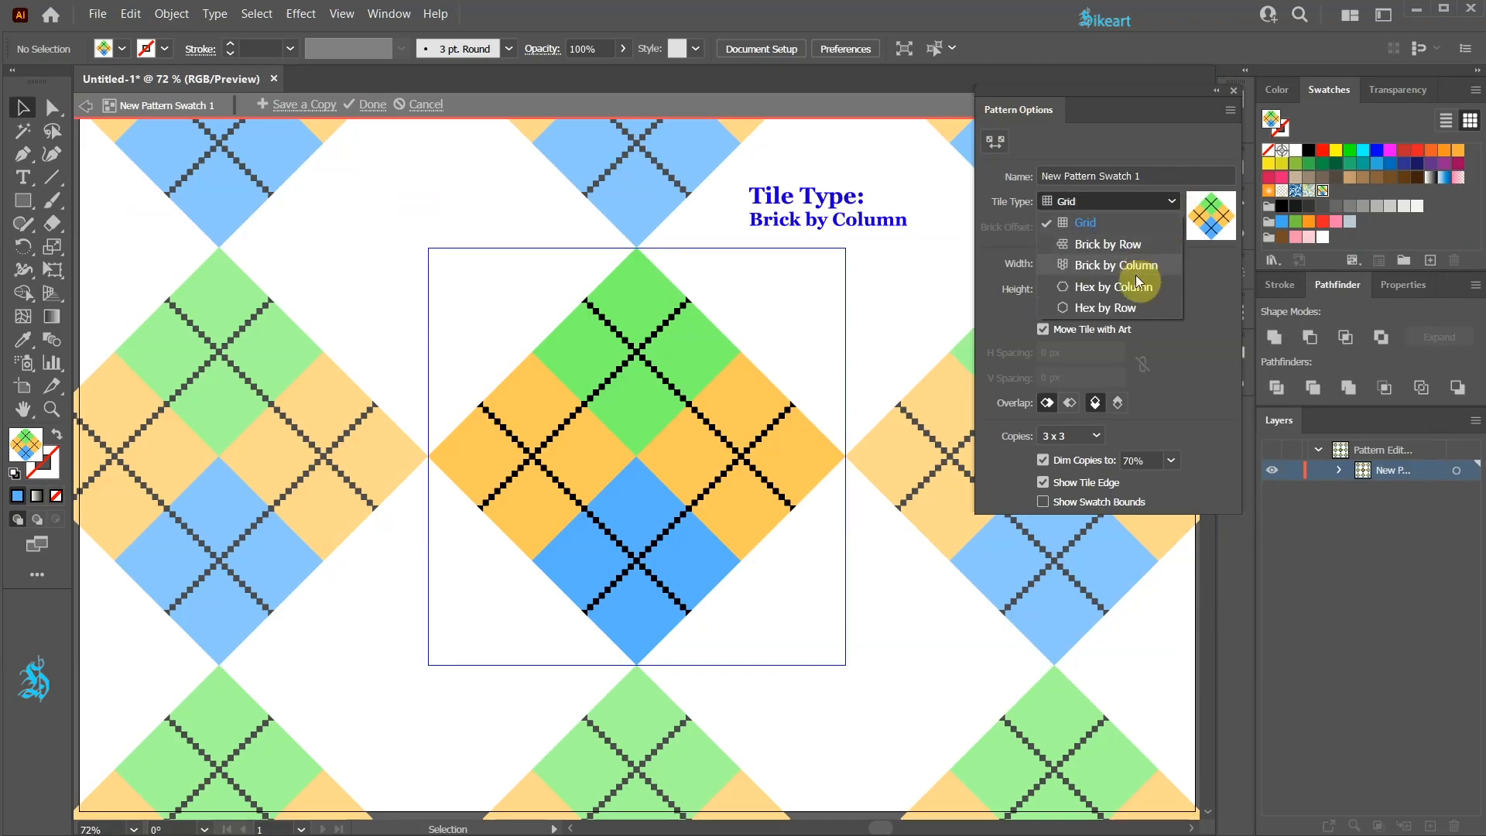
pyautogui.click(1112, 265)
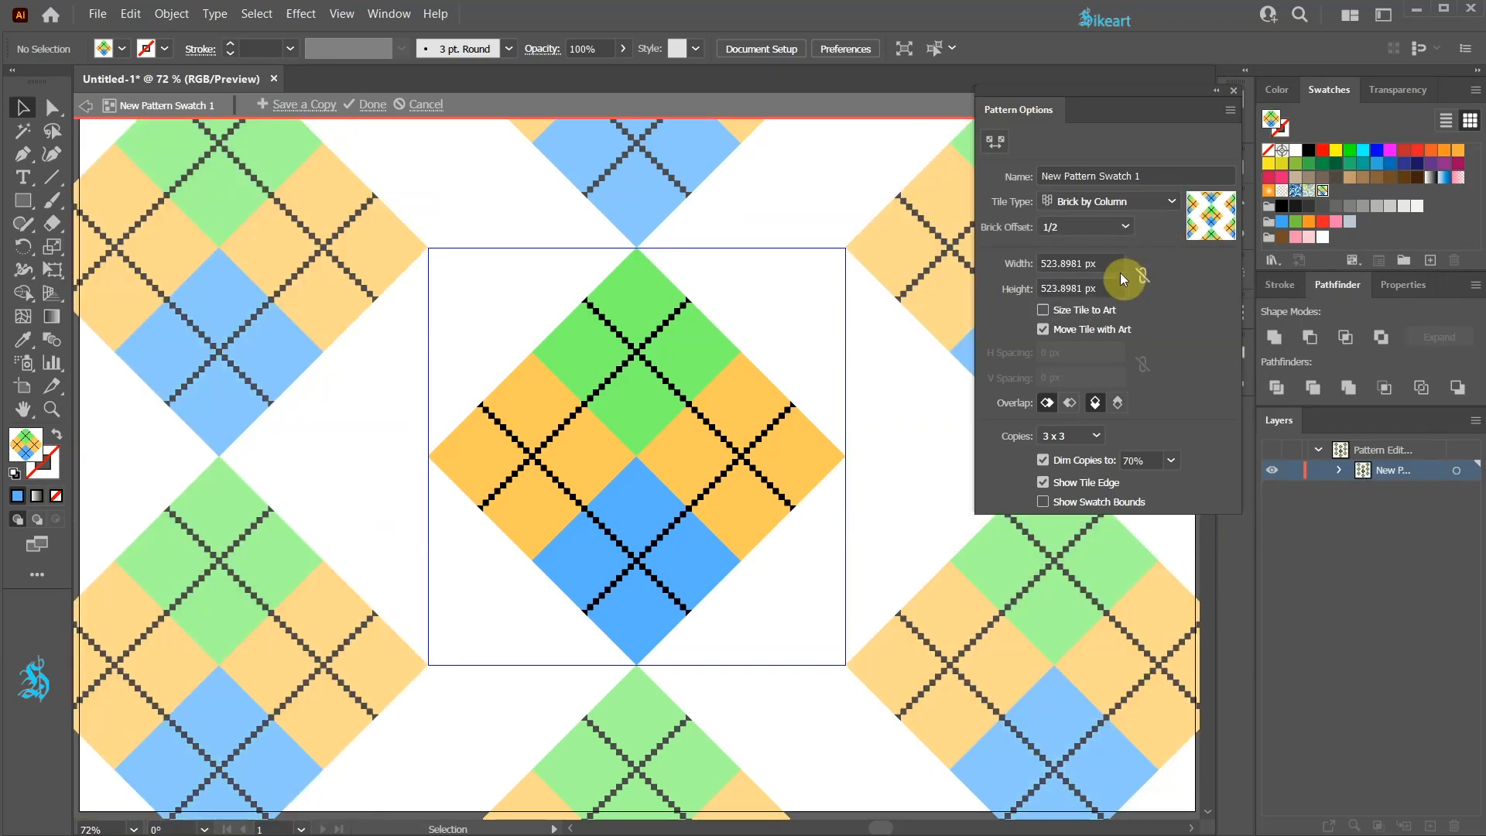
pyautogui.click(1068, 263)
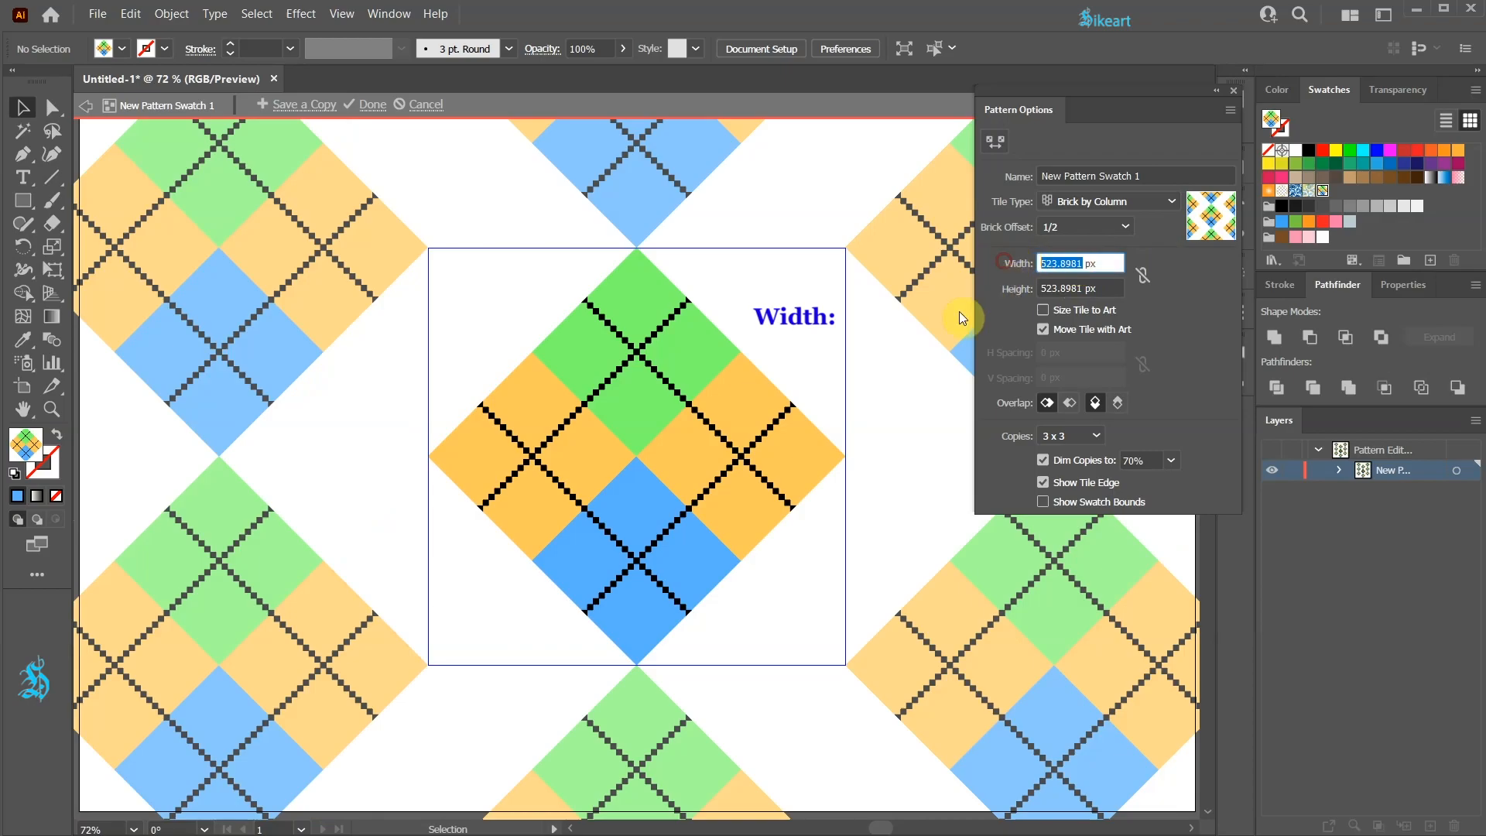
pyautogui.write('521')
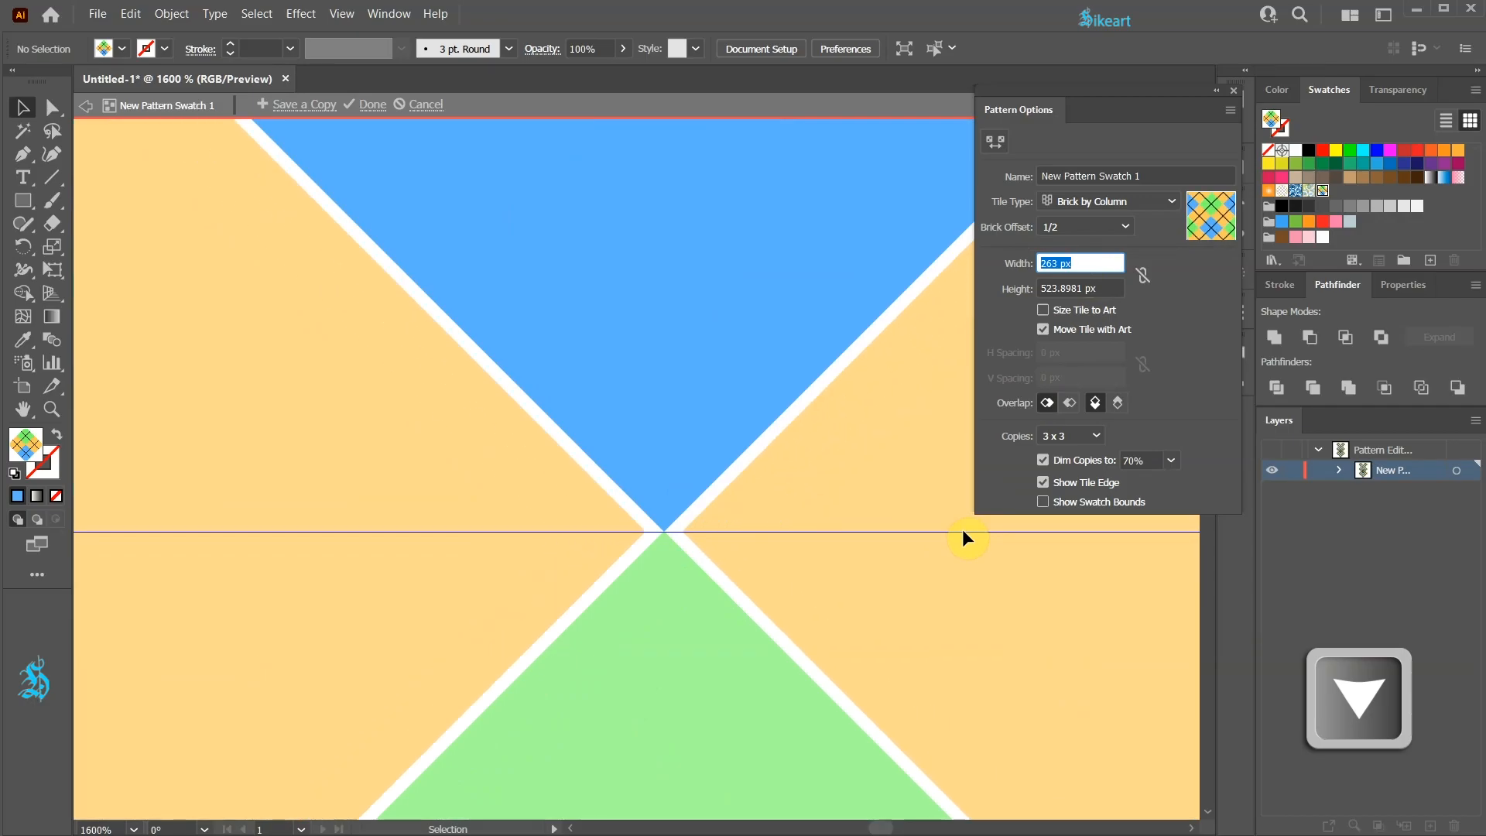
pyautogui.click(86, 105)
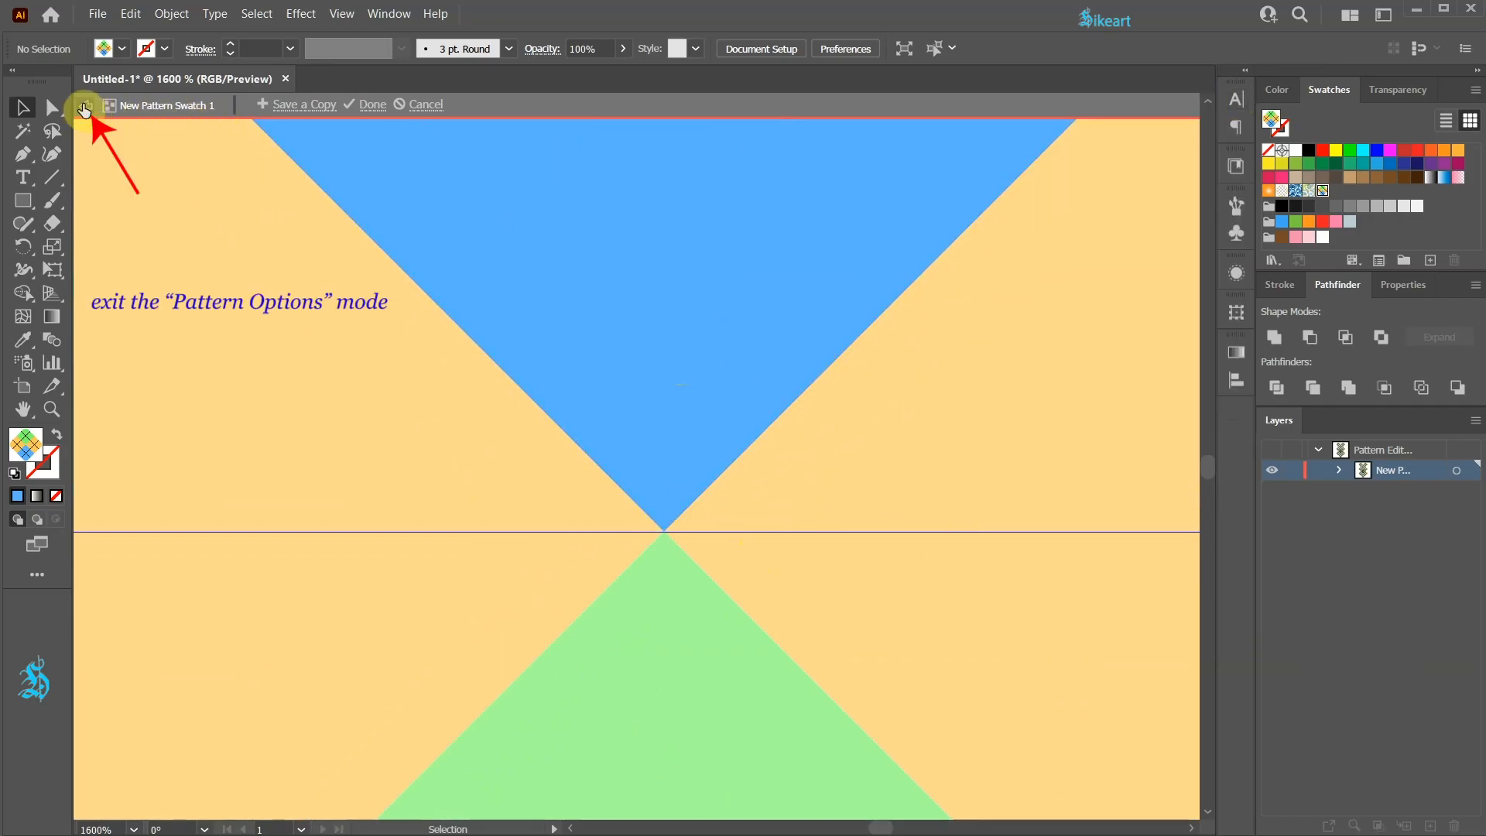
# Exit pattern editing and start a rectangle from the artboard's upper-left corner
pyautogui.click(83, 105)
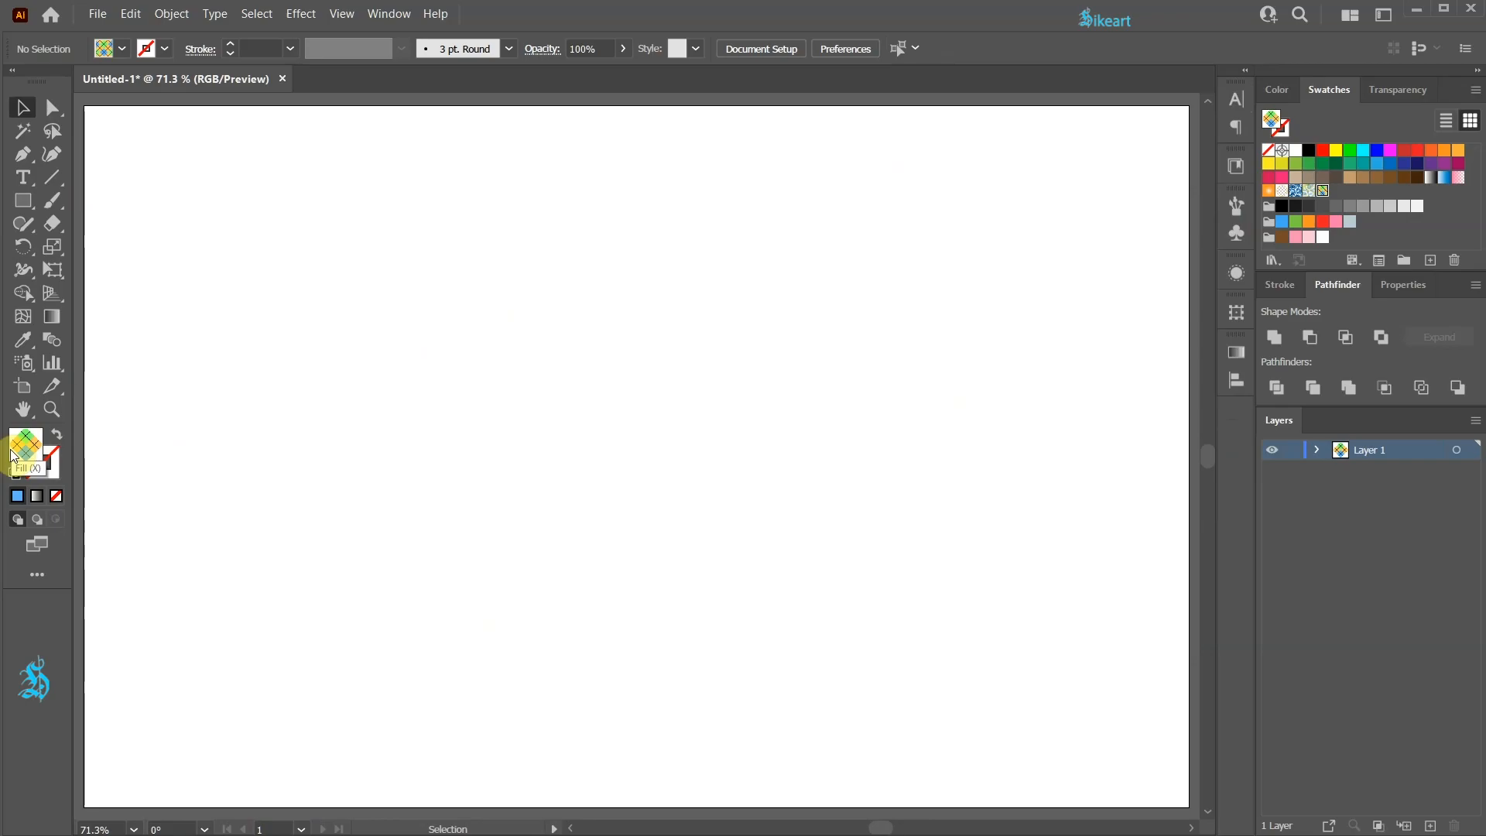
pyautogui.moveTo(76, 373)
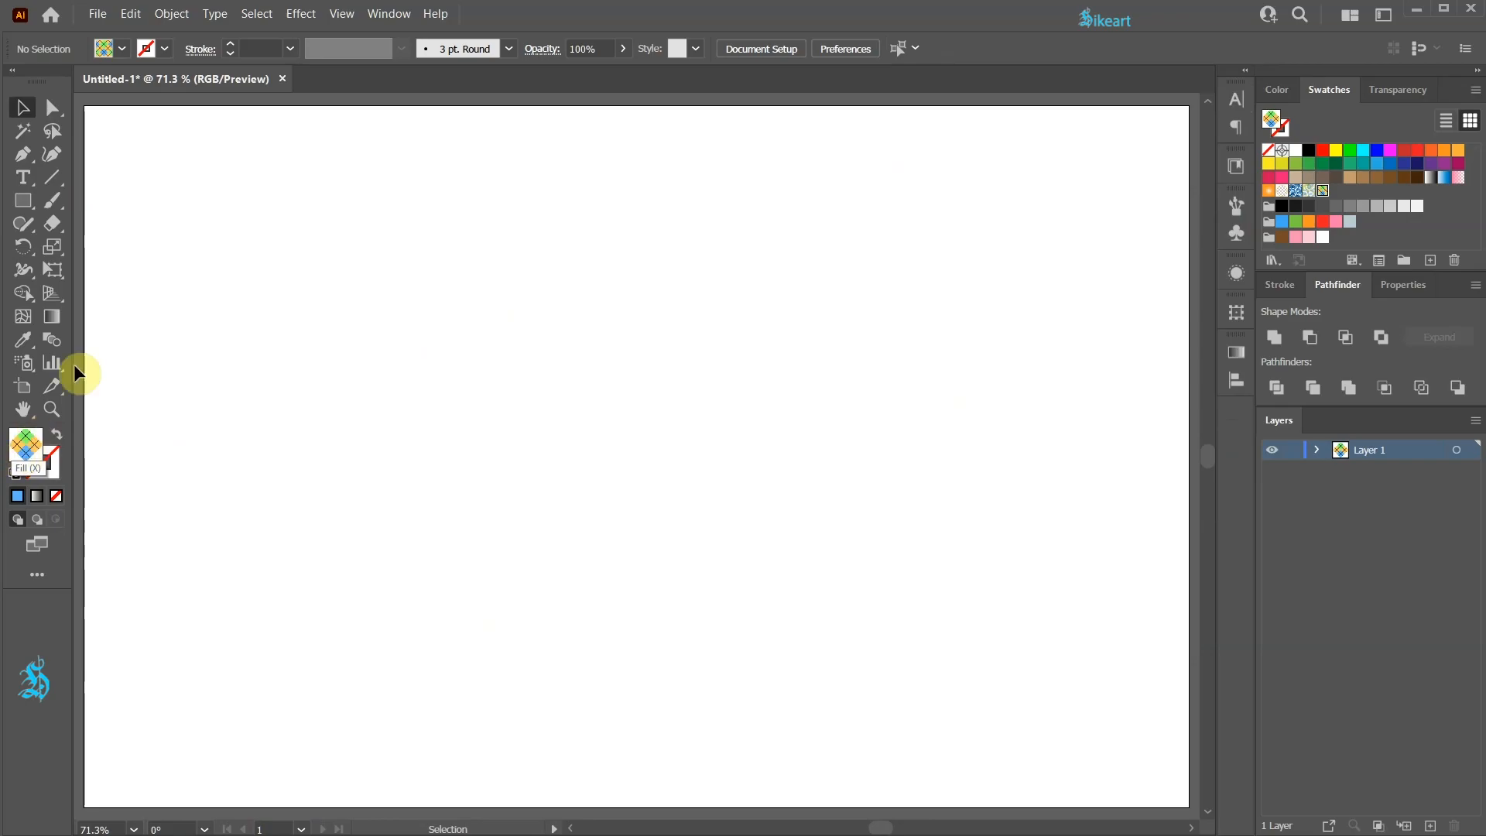
pyautogui.click(23, 200)
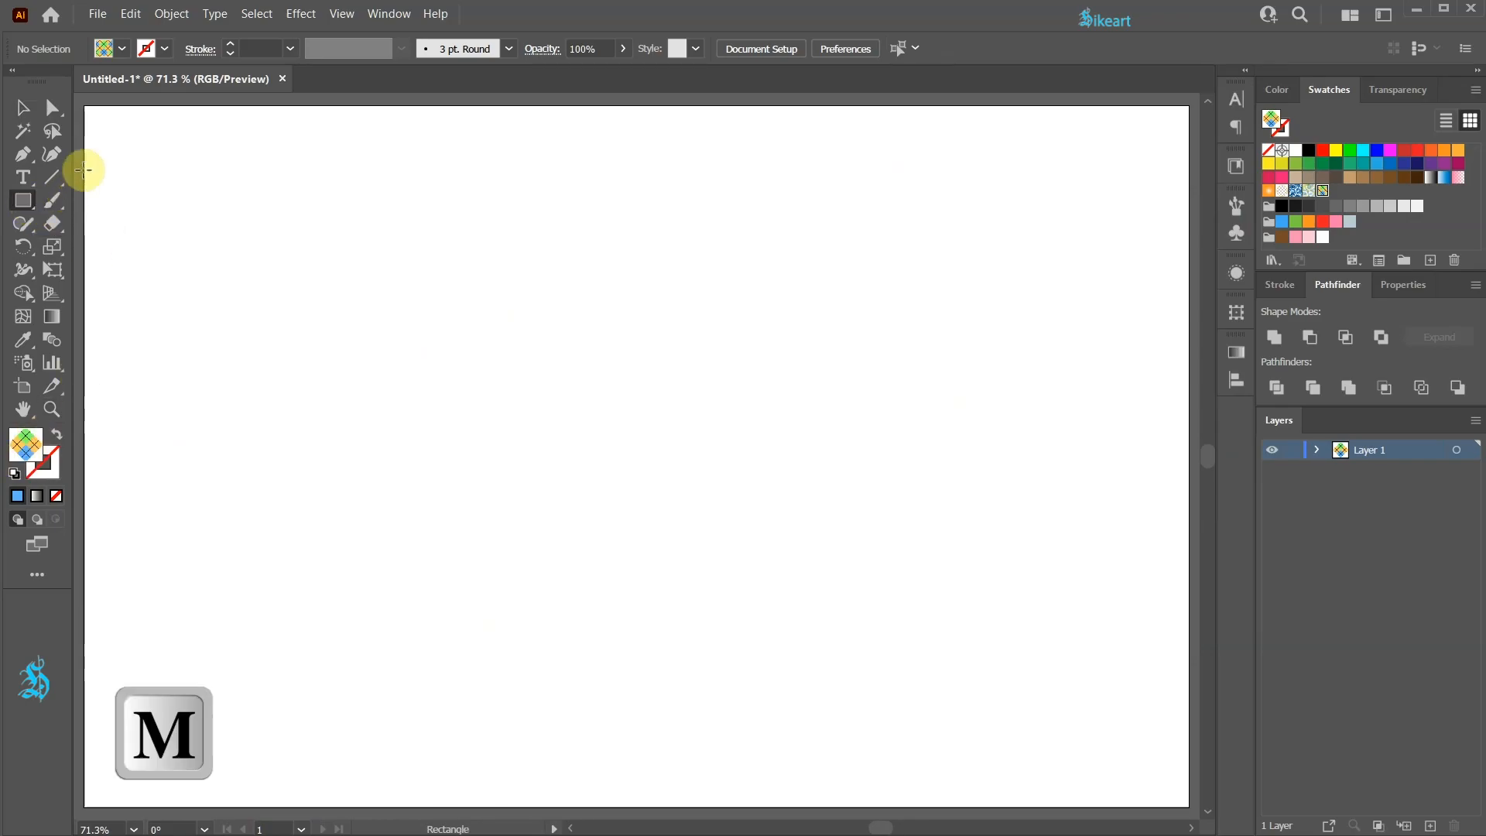
pyautogui.click(83, 107)
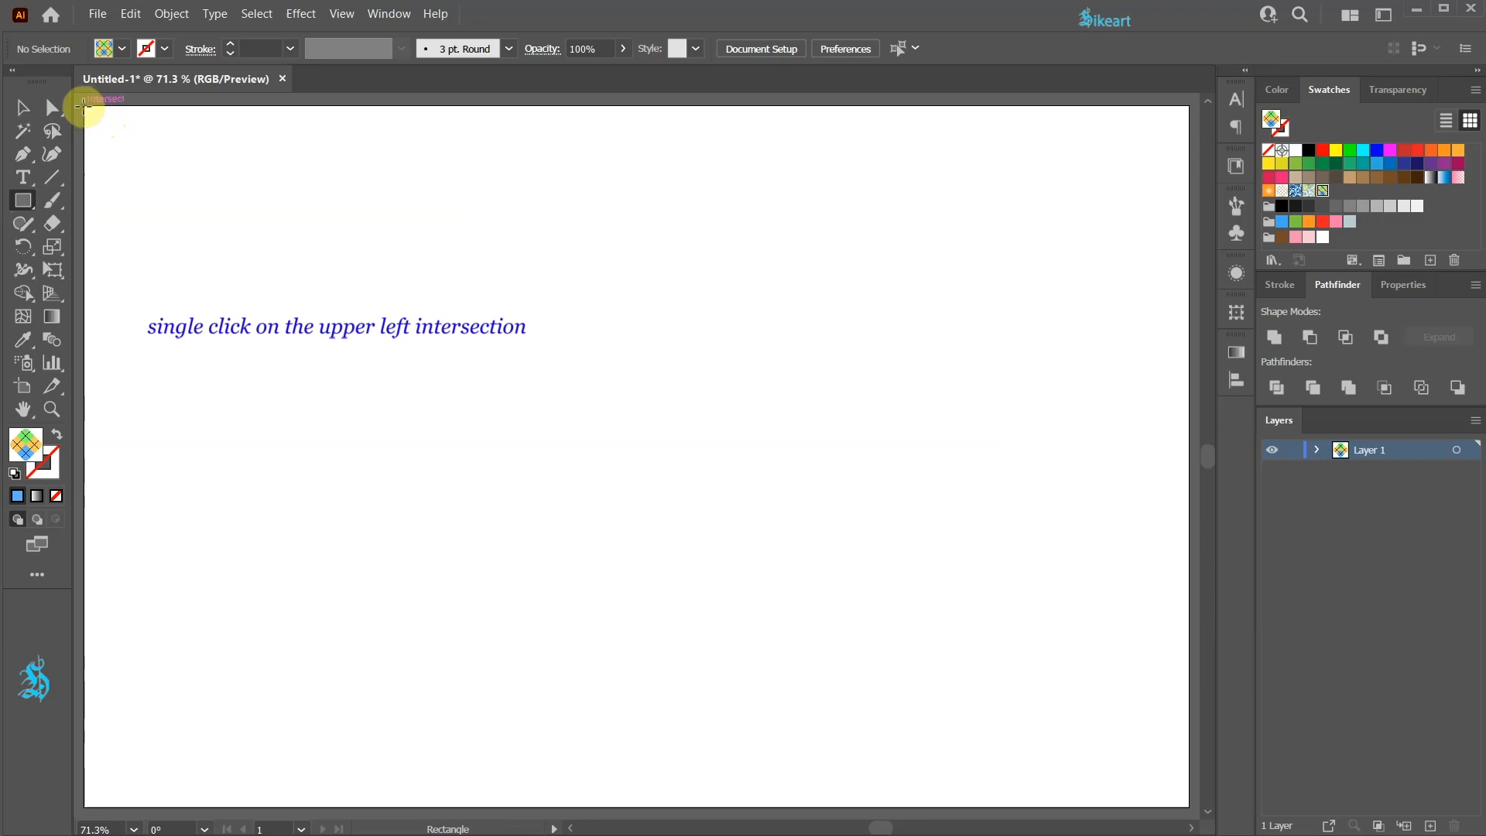
# Size the rectangle to 1400 × 890 px so it fills with the diamond pattern
pyautogui.click(85, 104)
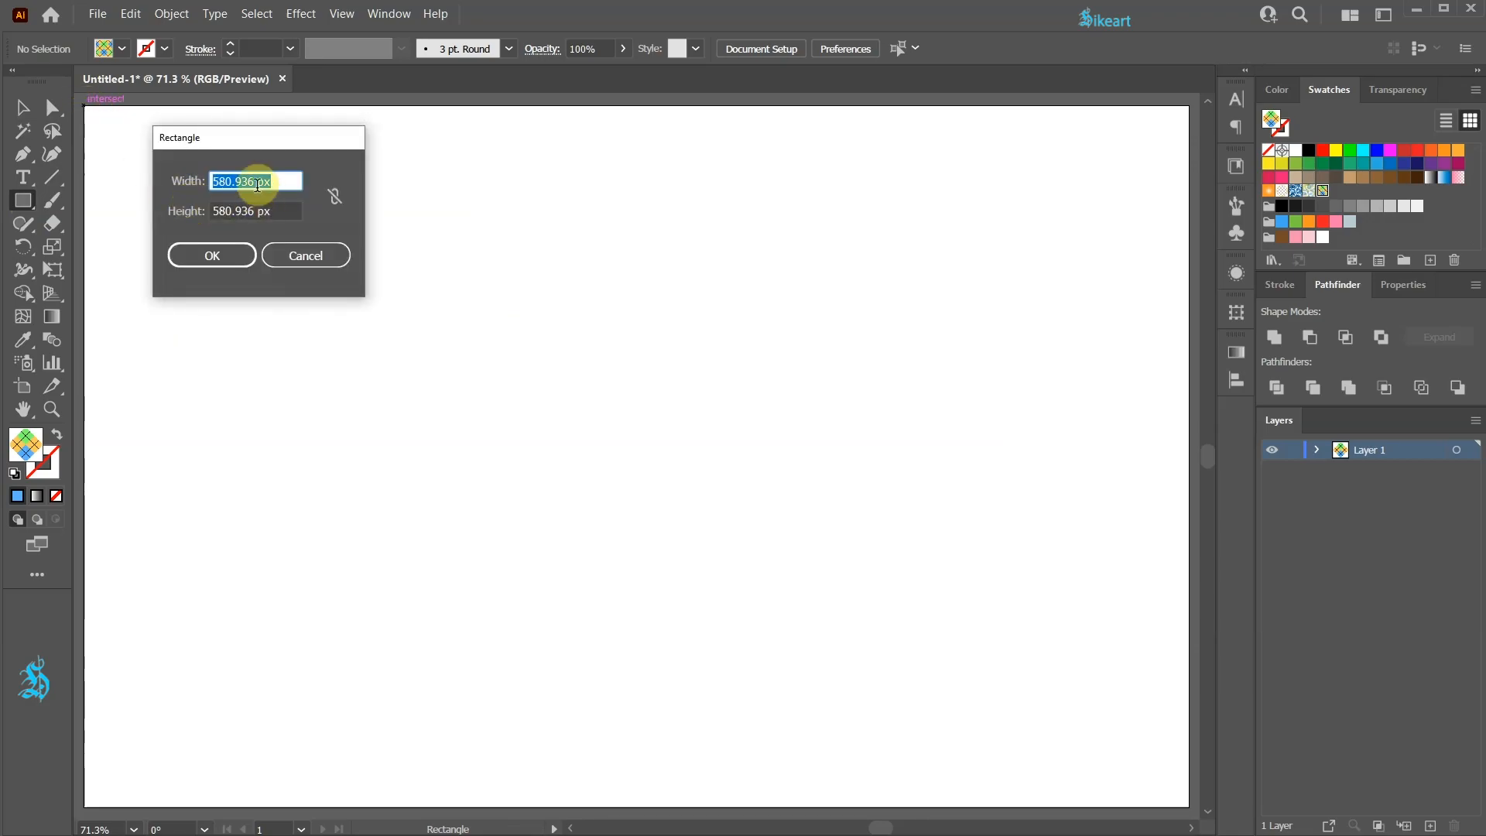
pyautogui.write('1400 px')
pyautogui.click(255, 210)
pyautogui.write('890')
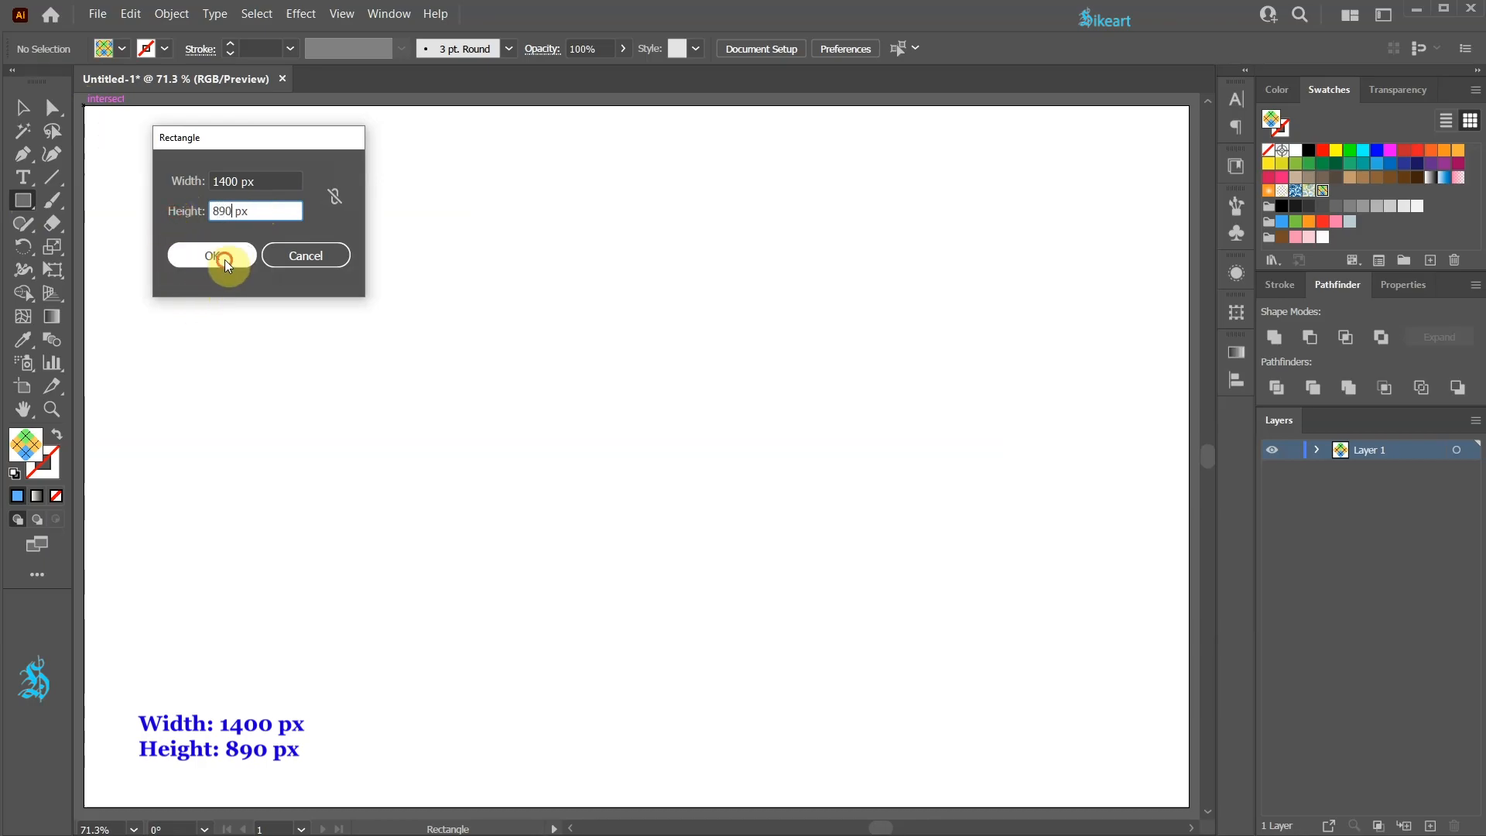
pyautogui.click(212, 258)
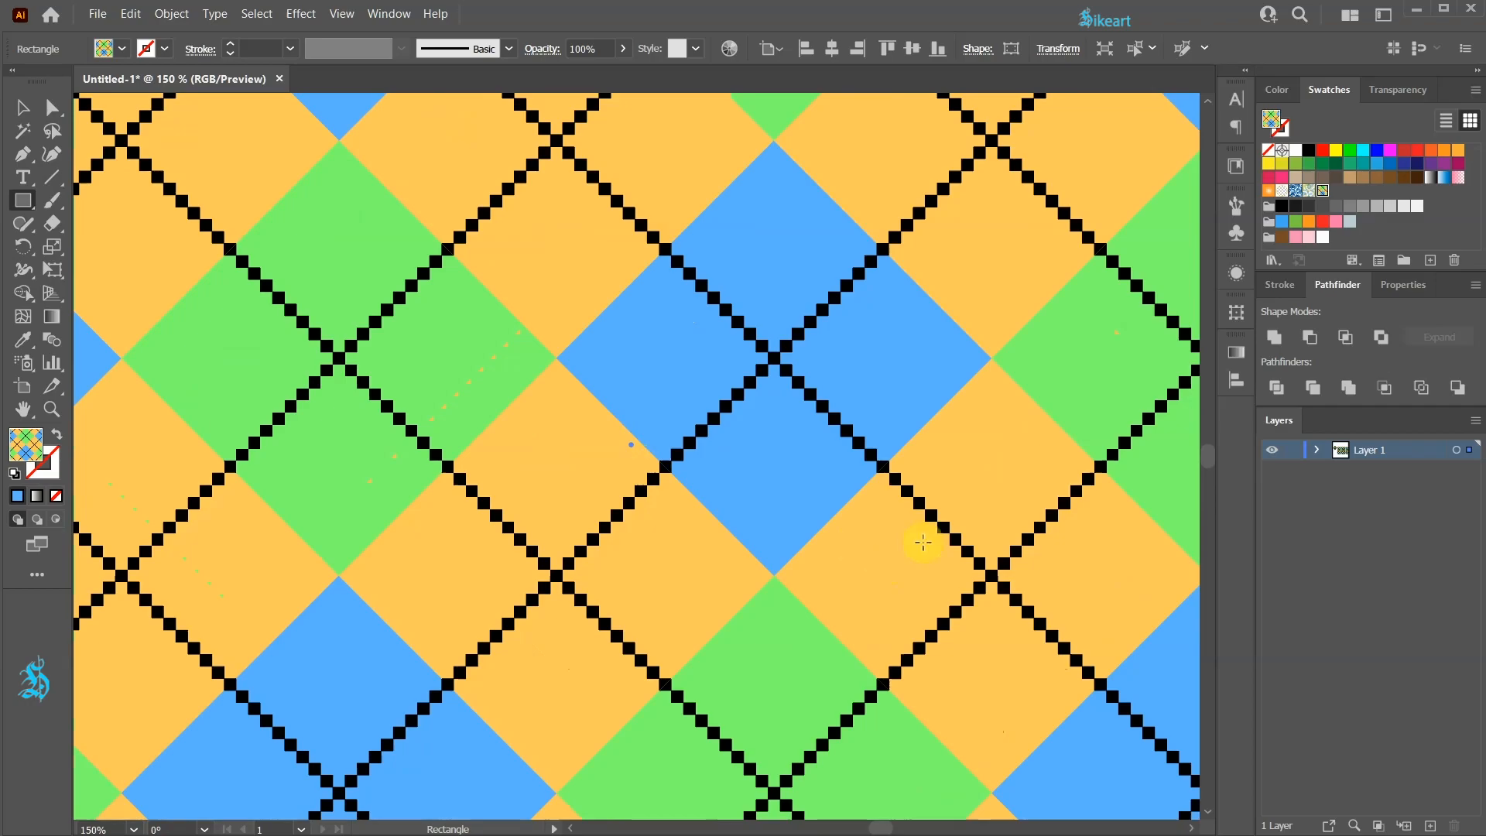
# Edit the argyle swatch: diamonds to brown and pinks, diamond-chain lines to white
pyautogui.doubleClick(1320, 192)
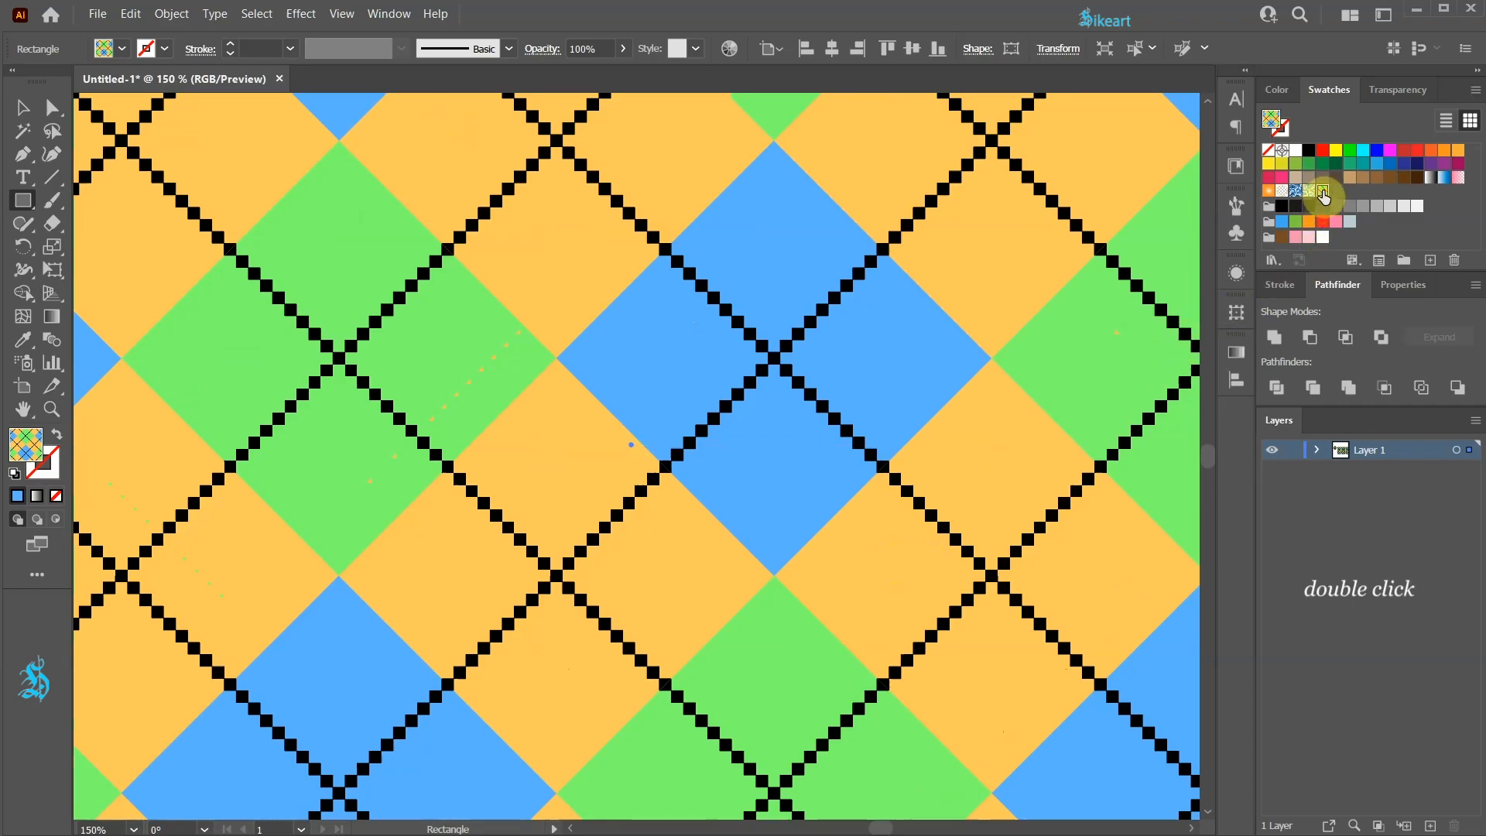
pyautogui.doubleClick(1322, 192)
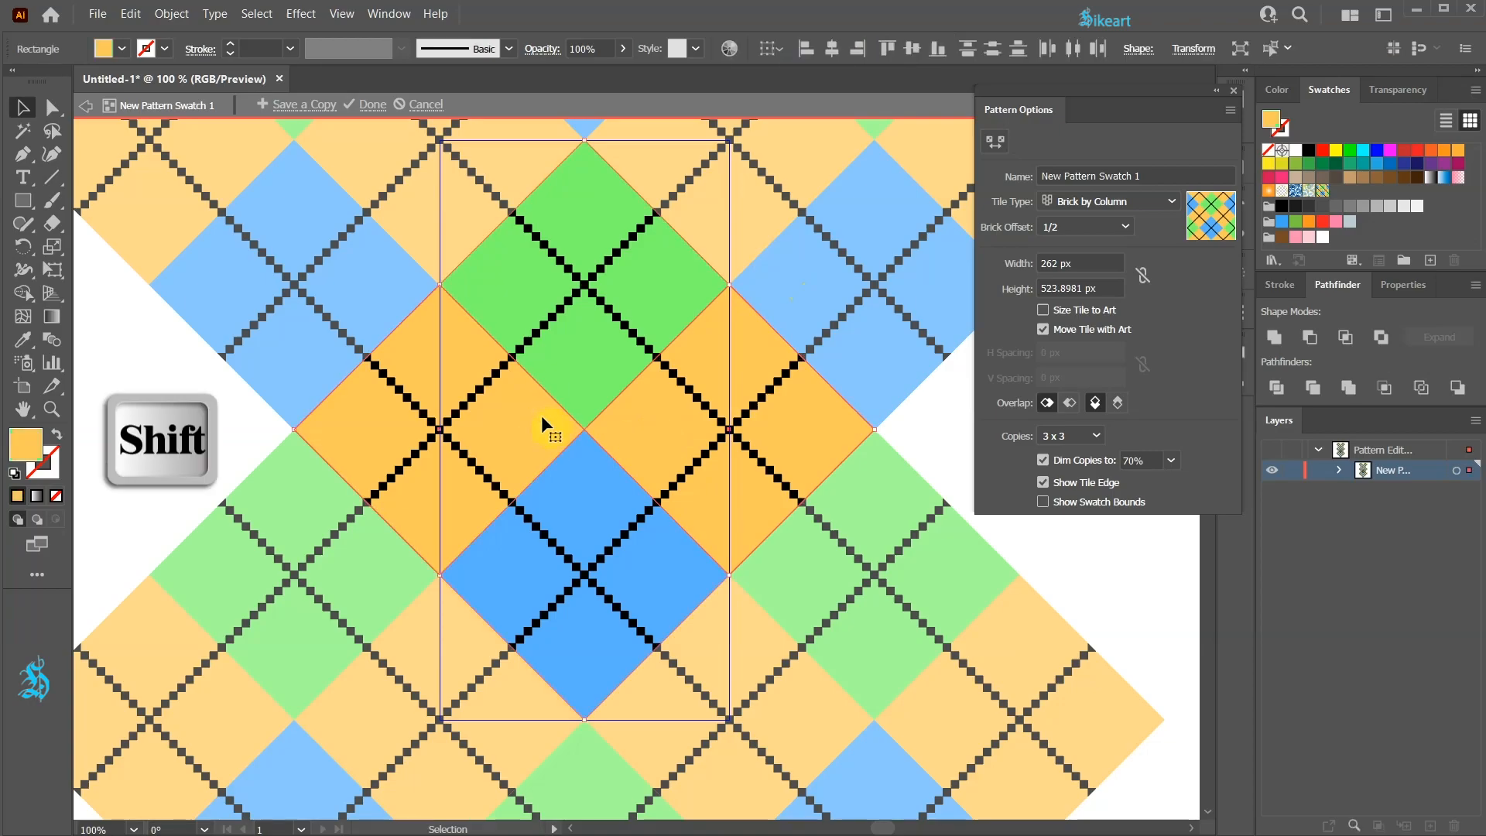
pyautogui.click(1276, 240)
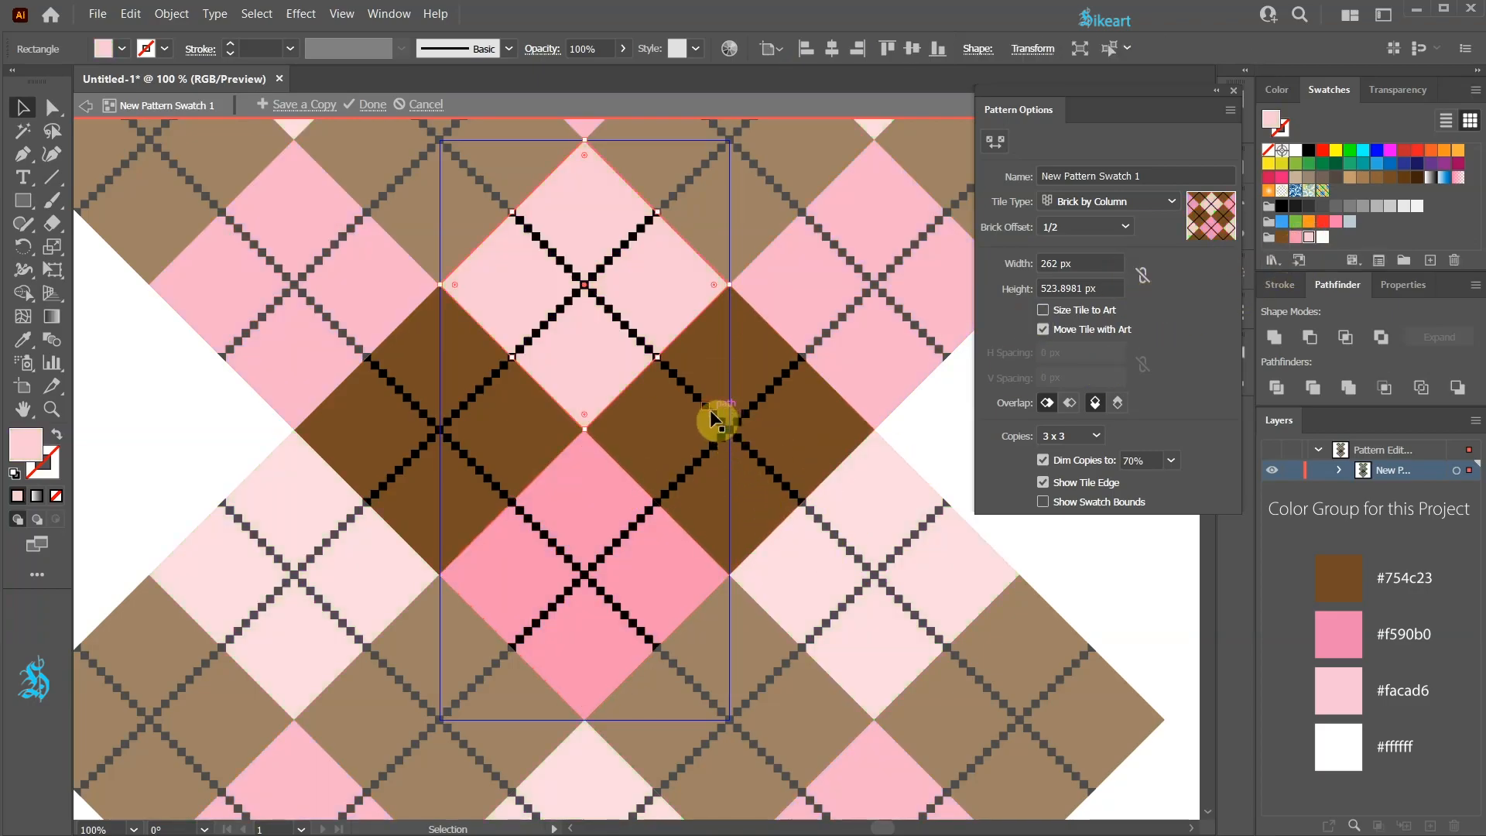
pyautogui.click(718, 421)
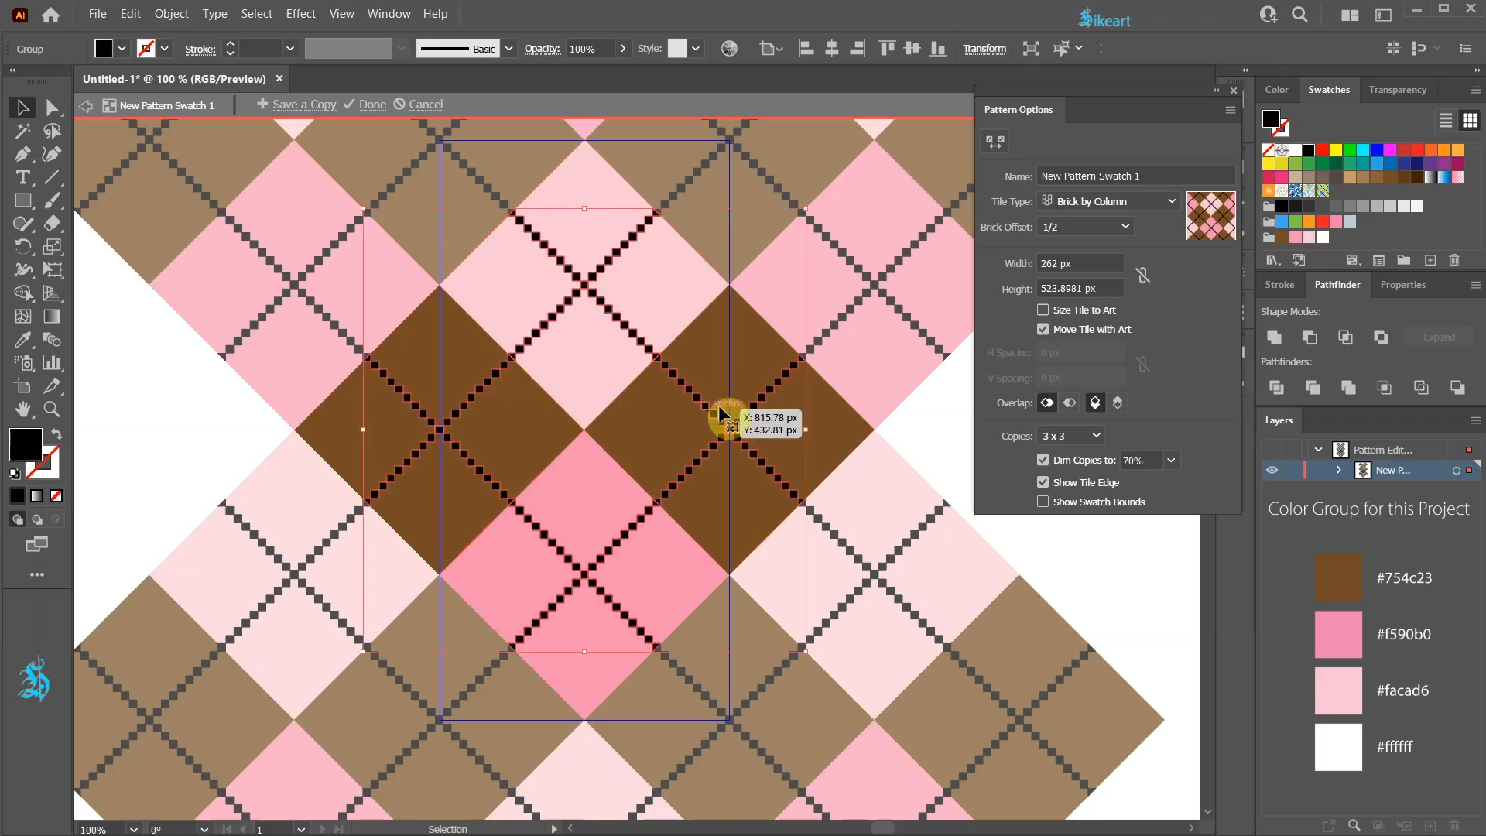
pyautogui.click(1320, 235)
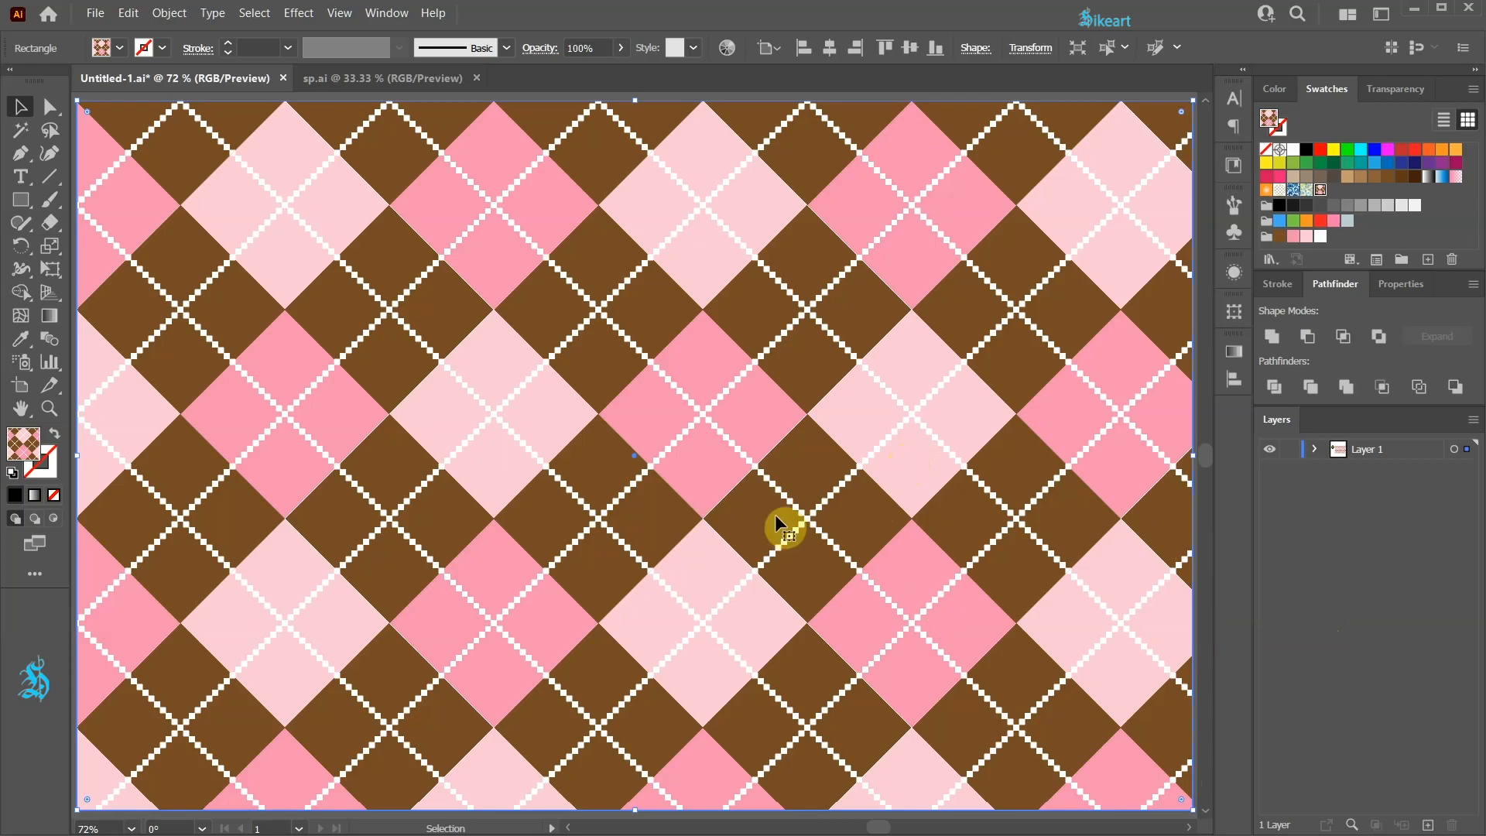
# Scale only the pattern fill to 150% with Transform Objects unchecked
pyautogui.press('s')
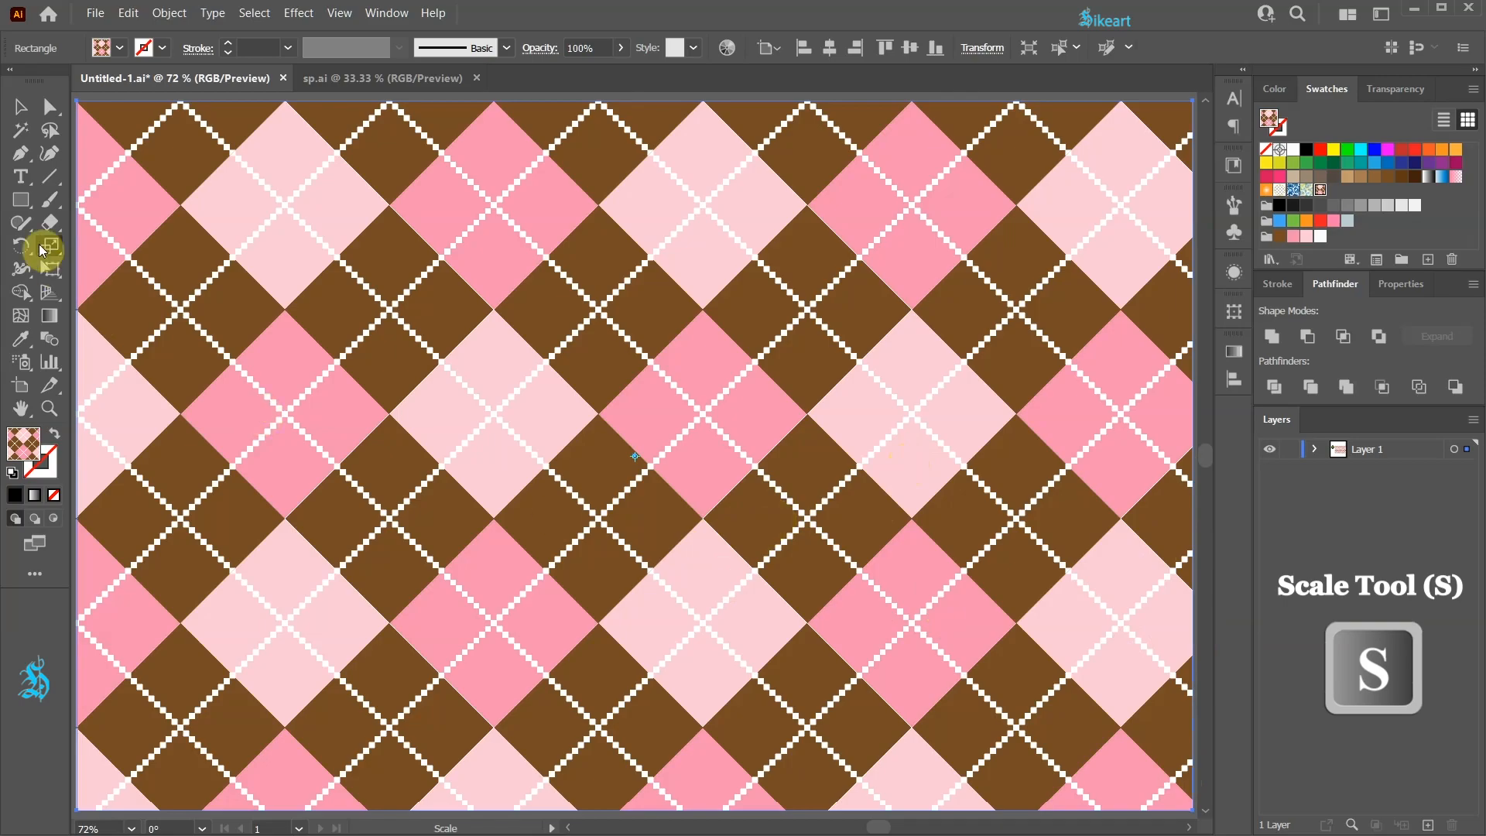
pyautogui.moveTo(144, 316)
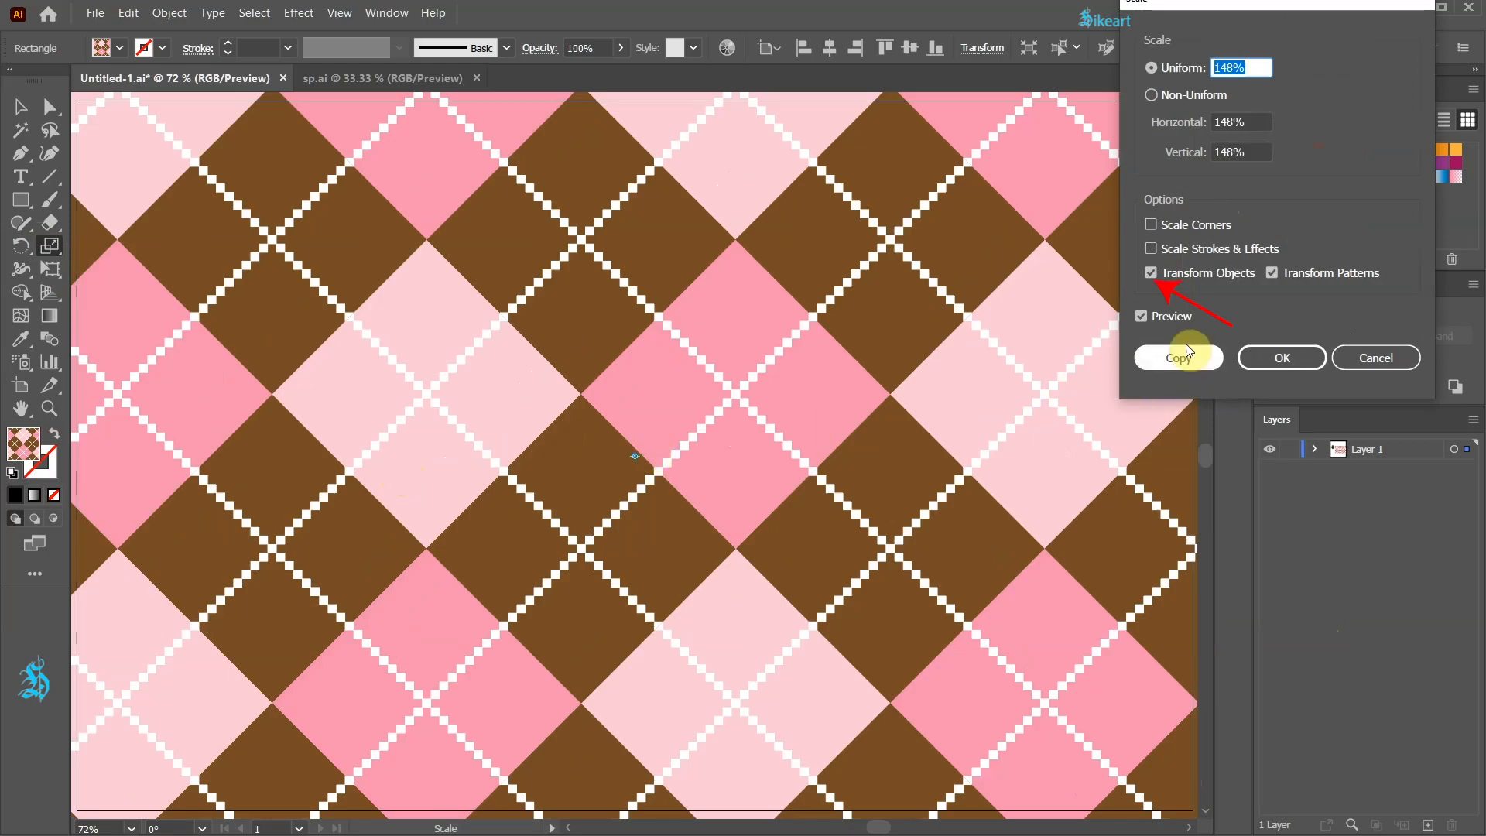
pyautogui.moveTo(1151, 277)
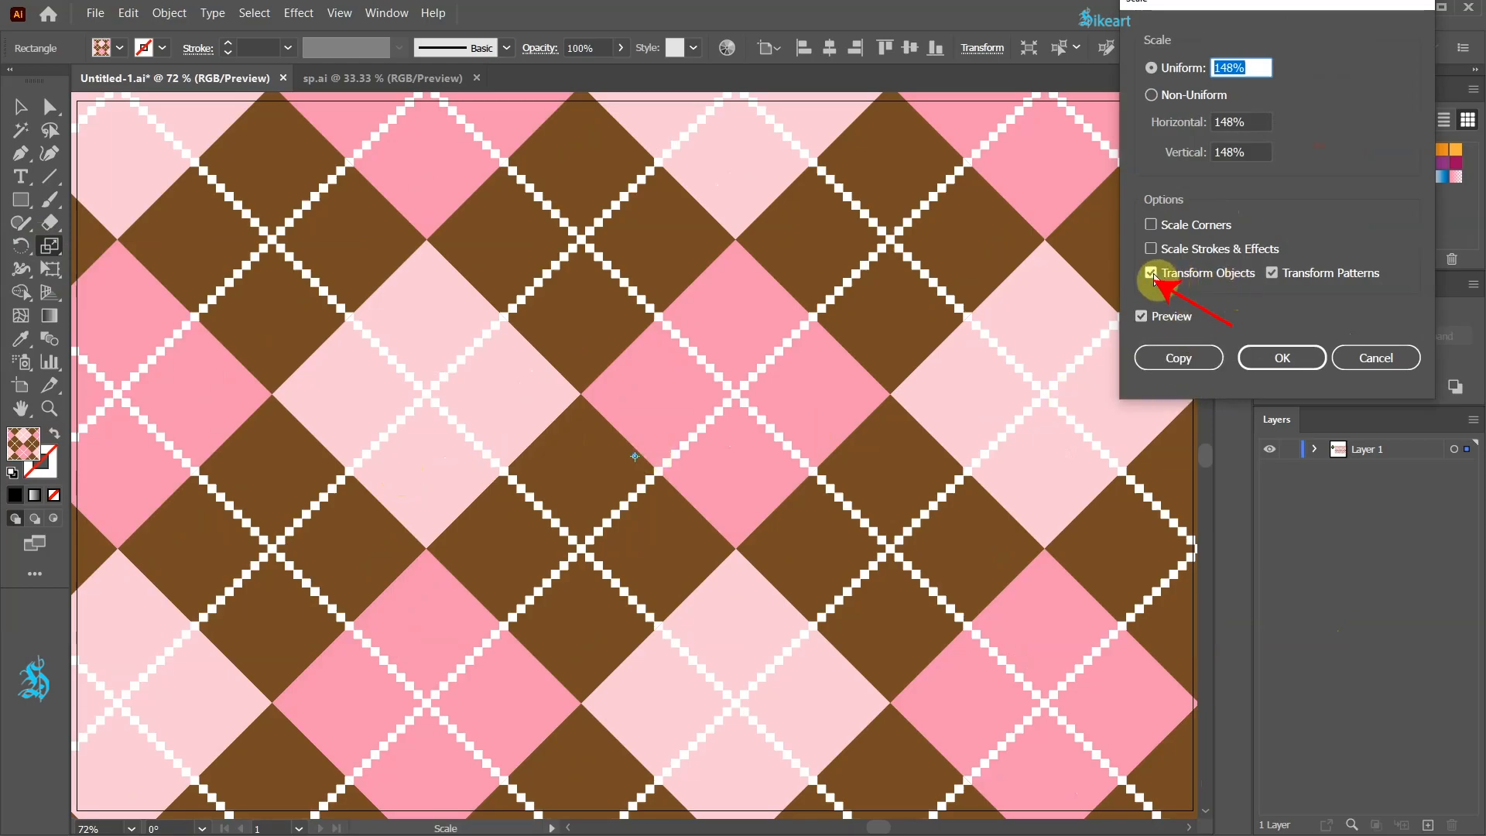
pyautogui.click(1150, 273)
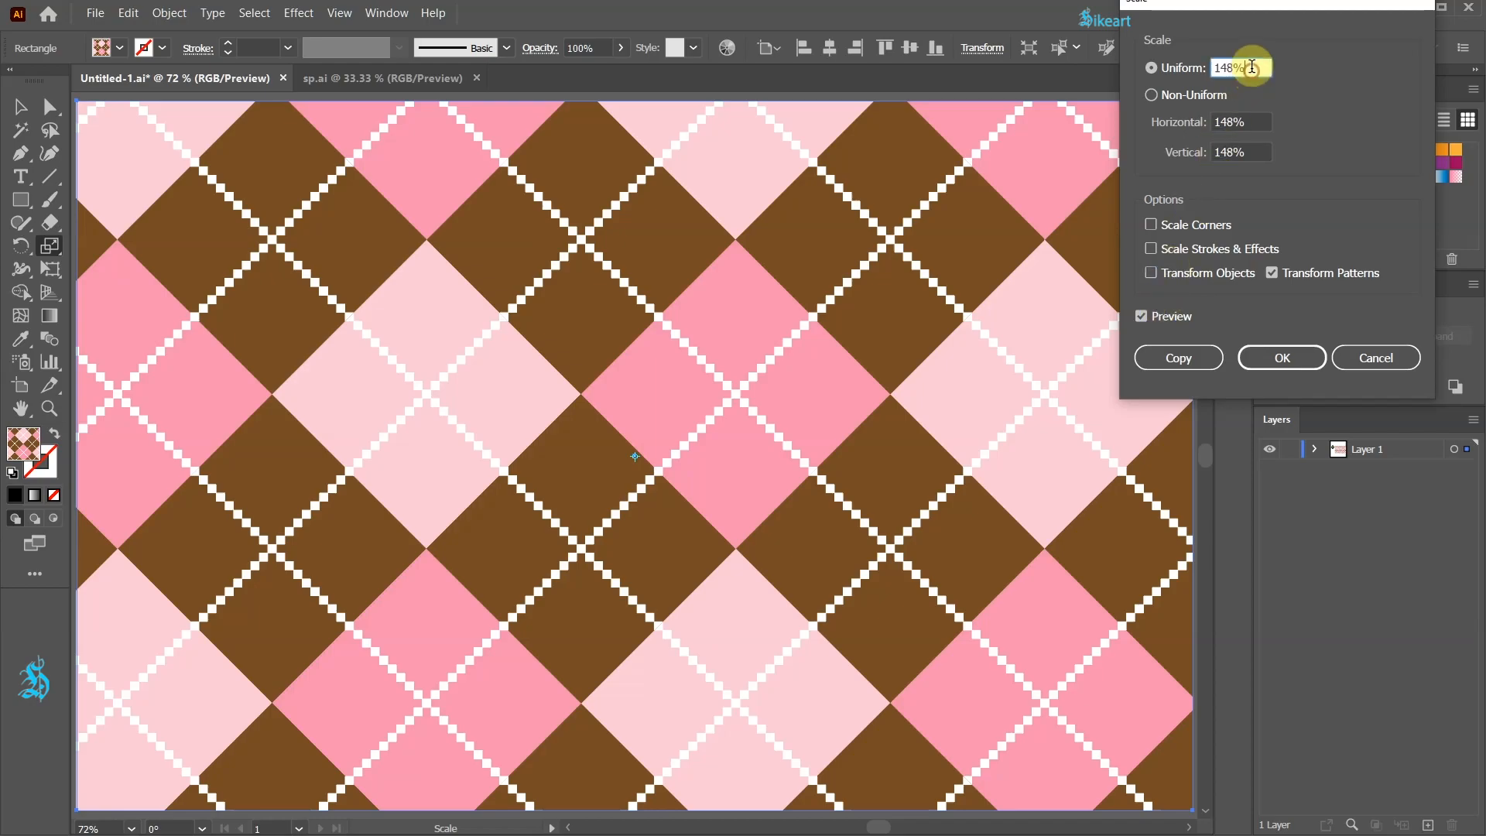
pyautogui.tripleClick(1228, 66)
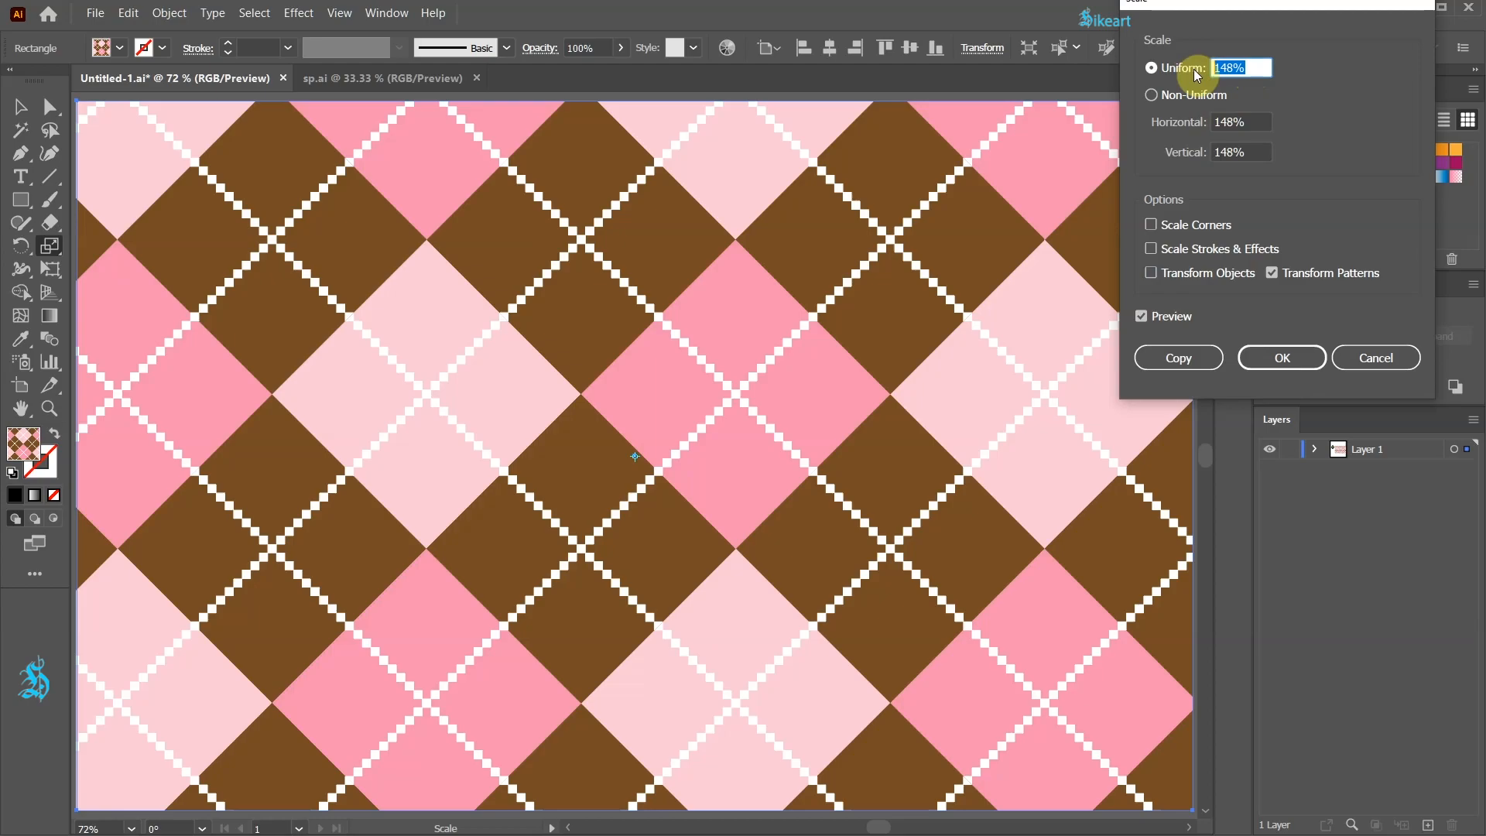
pyautogui.moveTo(1001, 659)
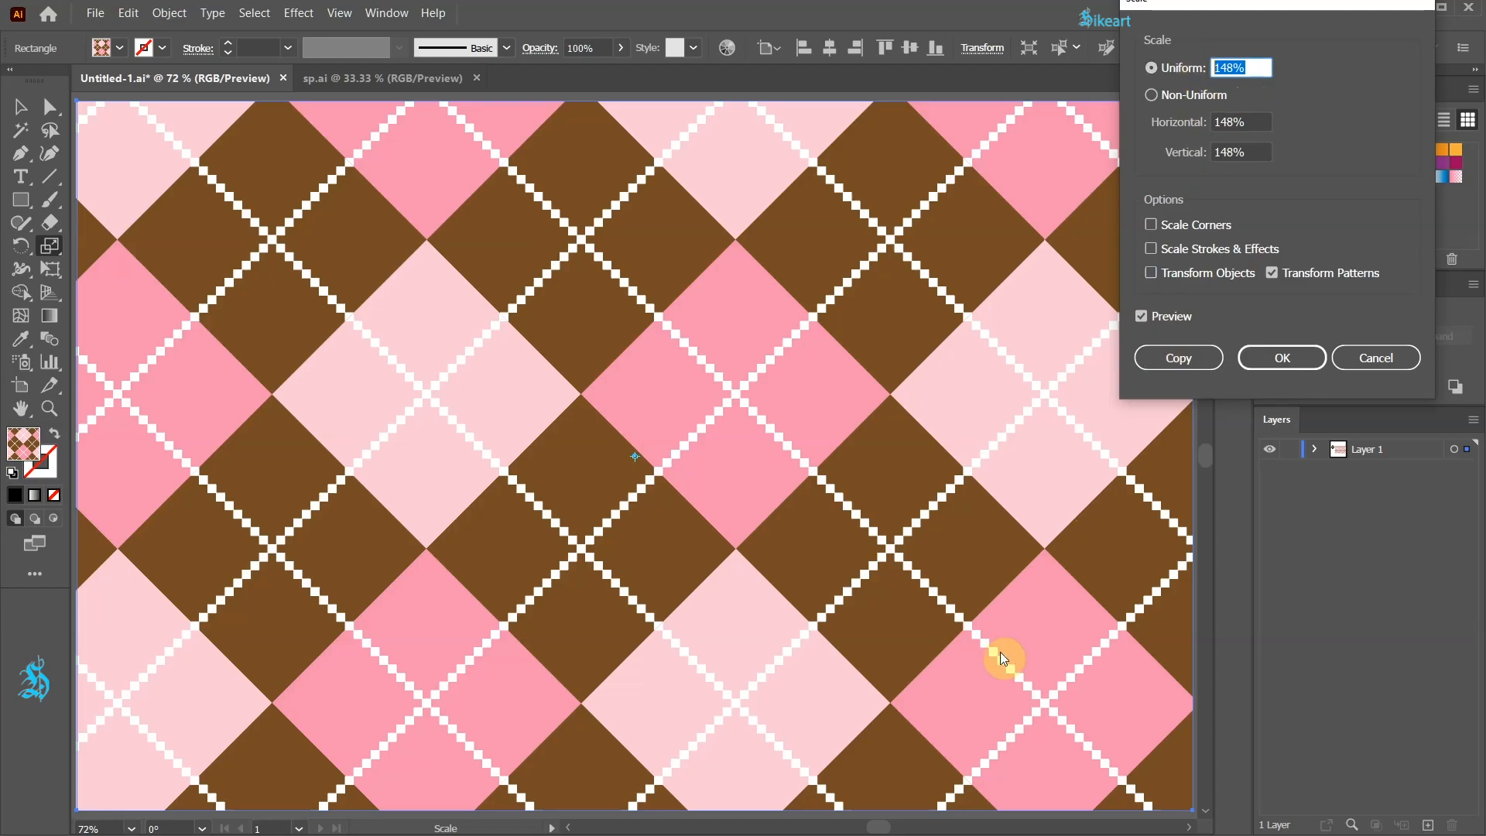
pyautogui.write('55%')
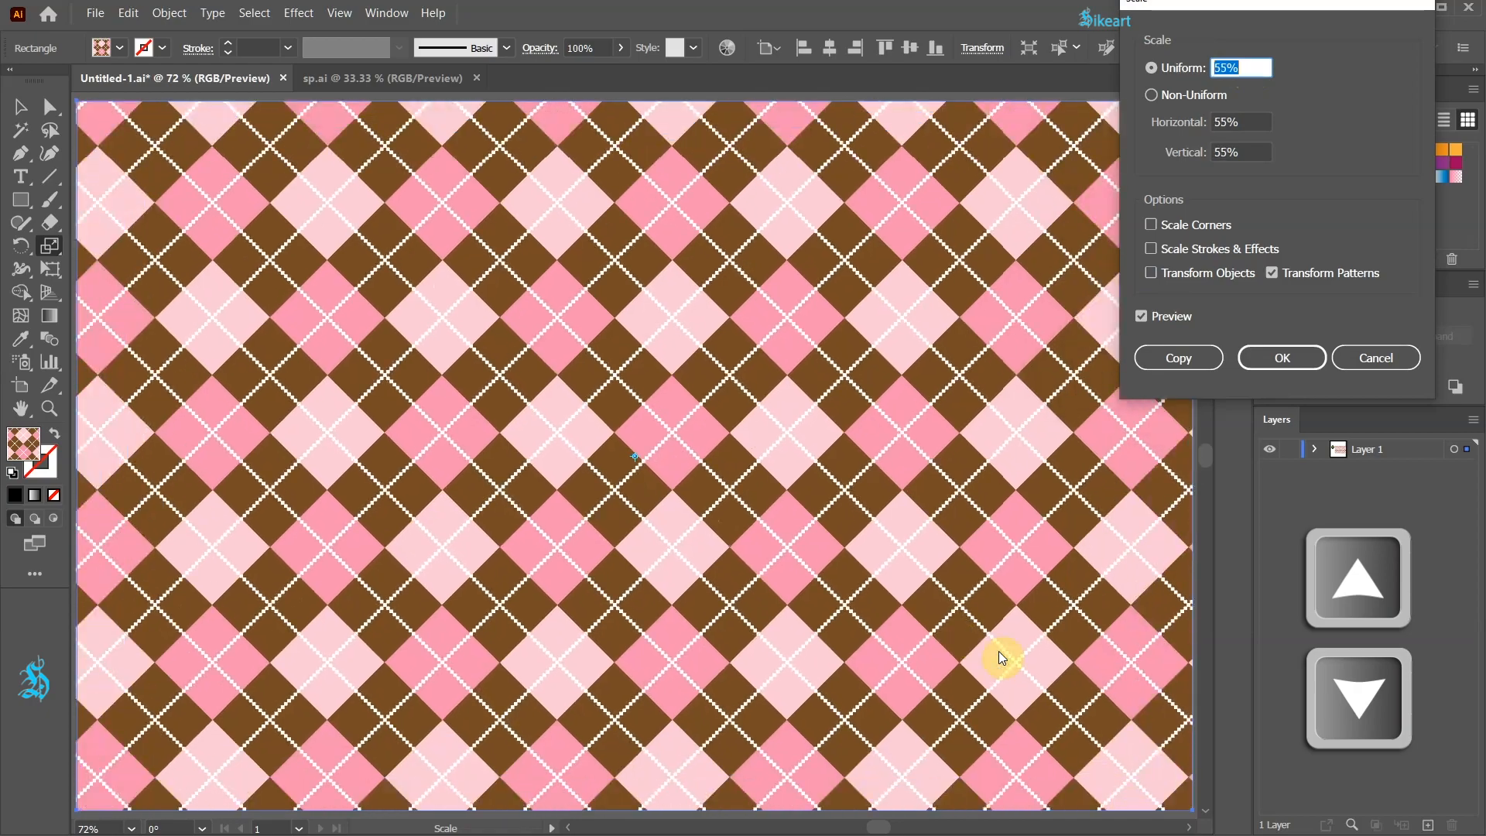
pyautogui.write('93%')
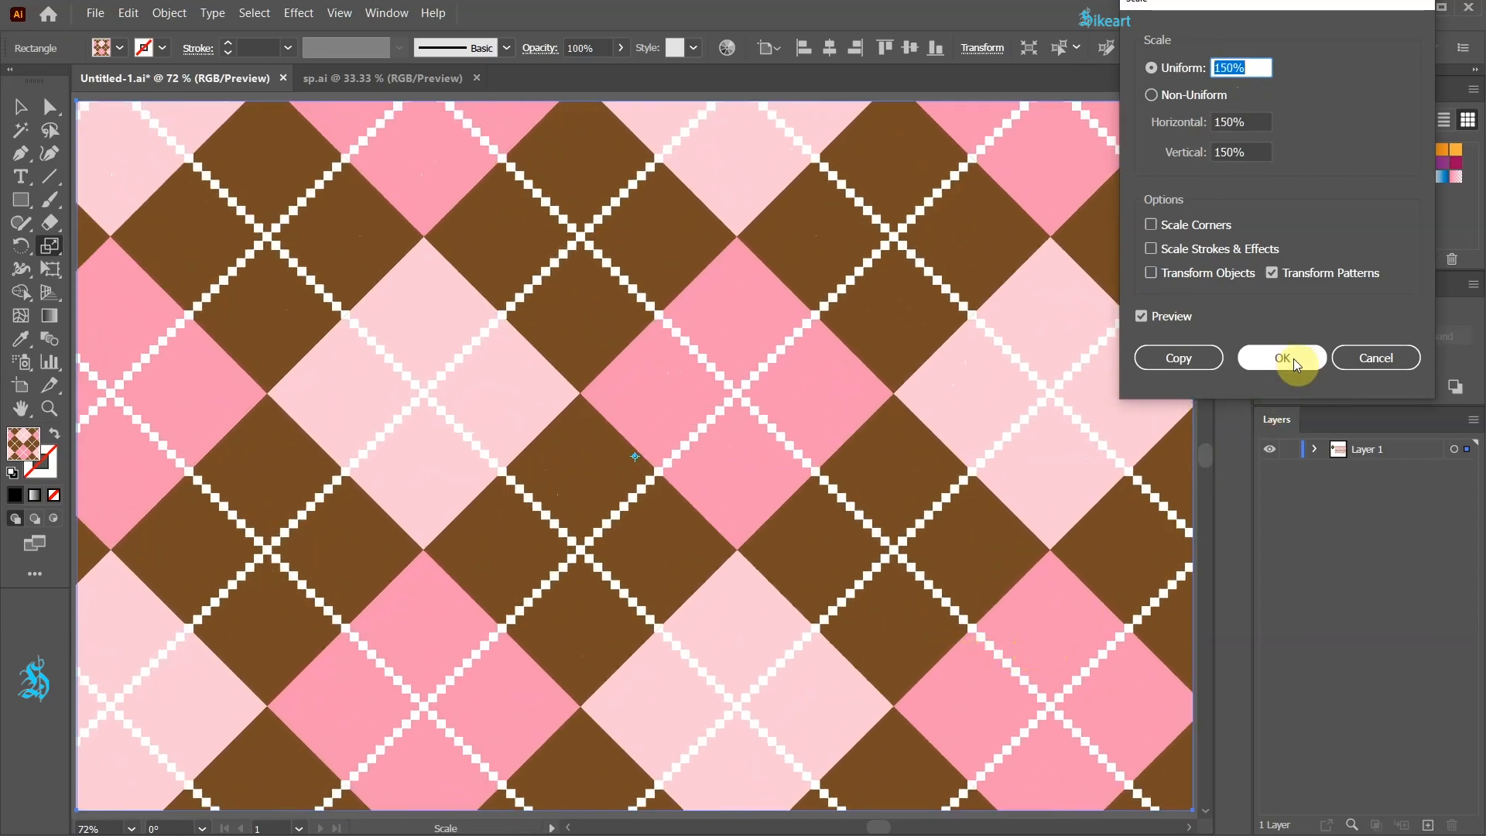
pyautogui.click(1281, 358)
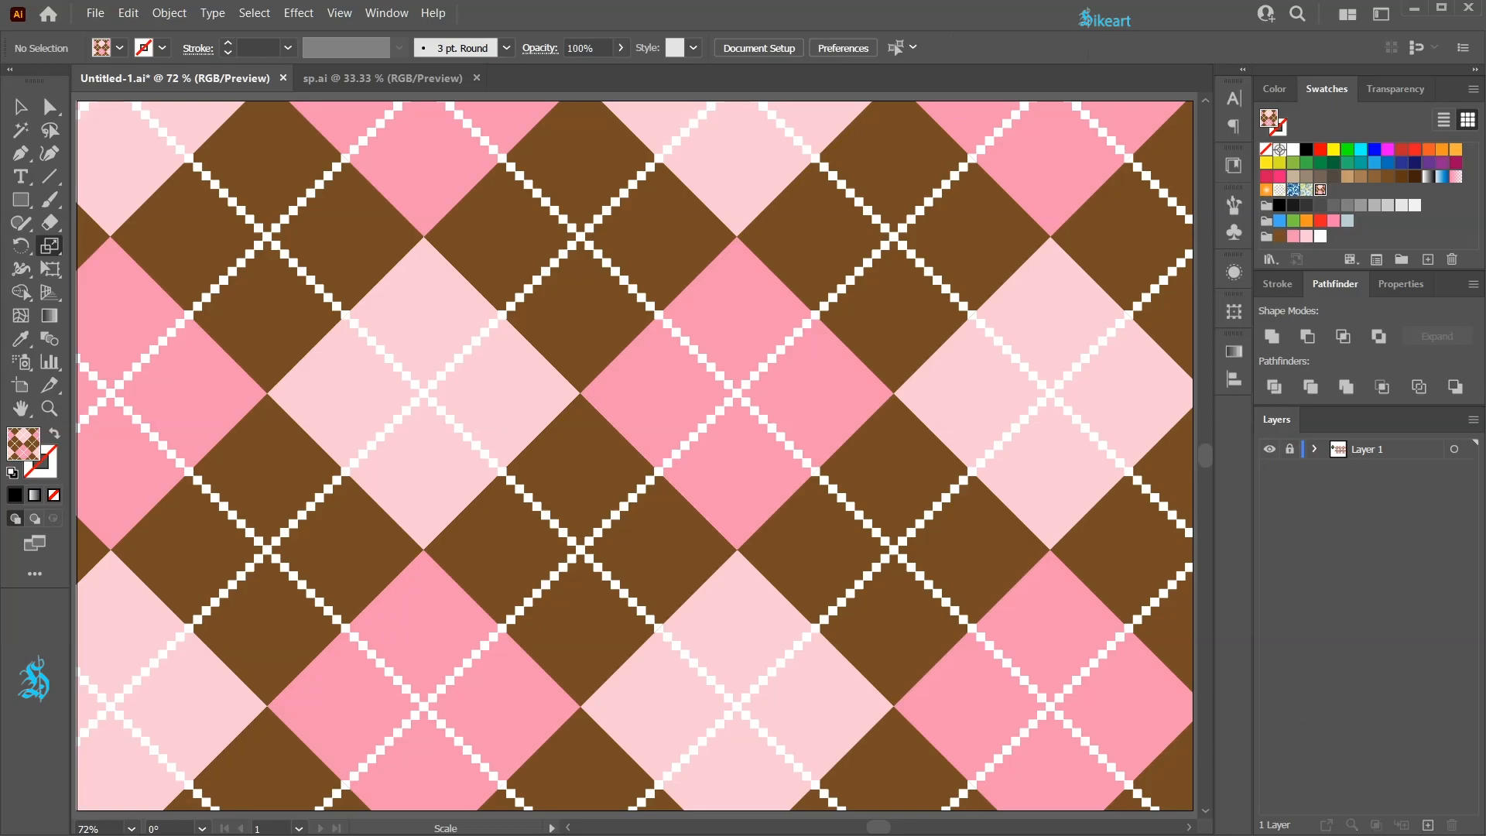